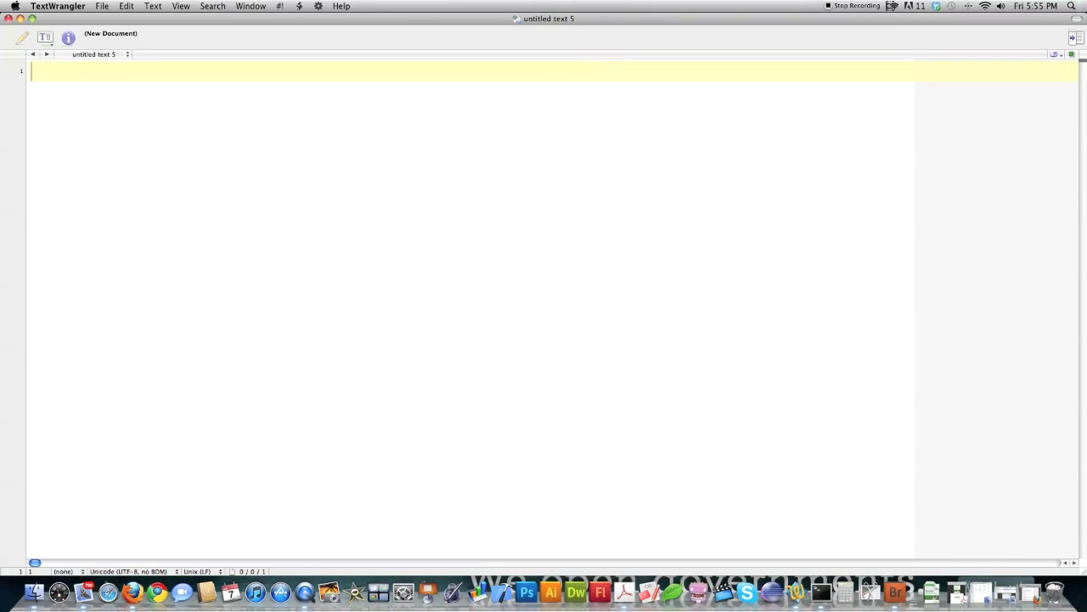
Type the <?php opening tag and start a new line.
{"action": "type", "text": "<"}
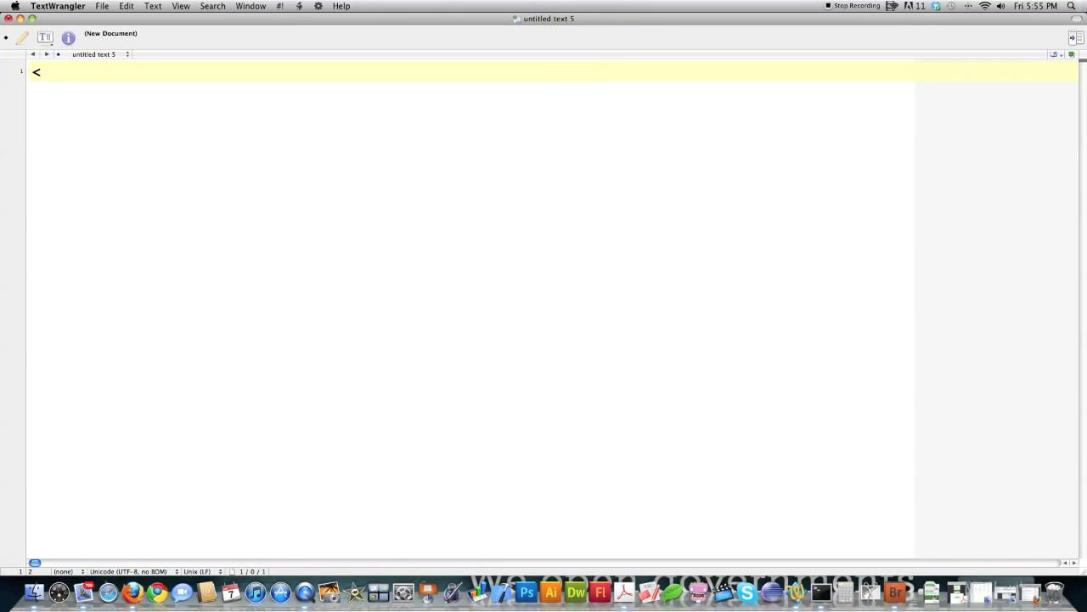
{"action": "type", "text": "?"}
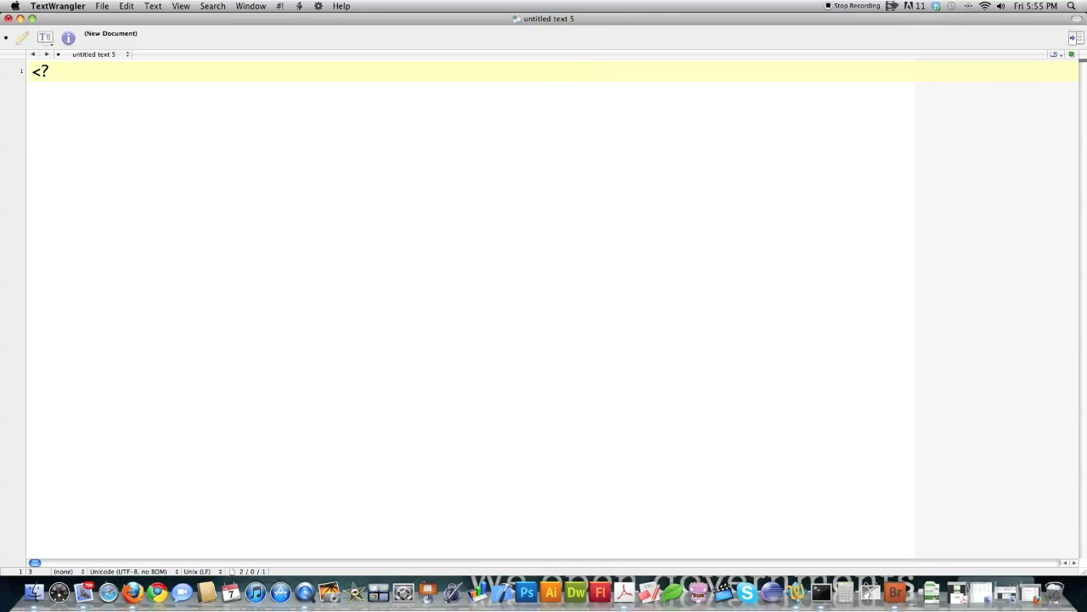
{"action": "type", "text": "php"}
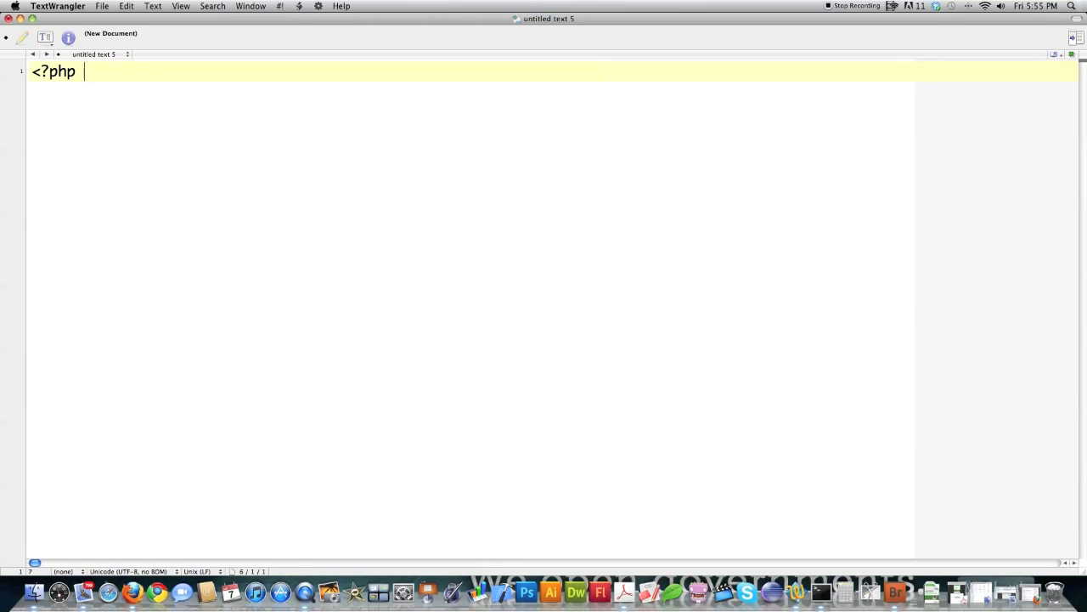
{"action": "key", "text": "Return"}
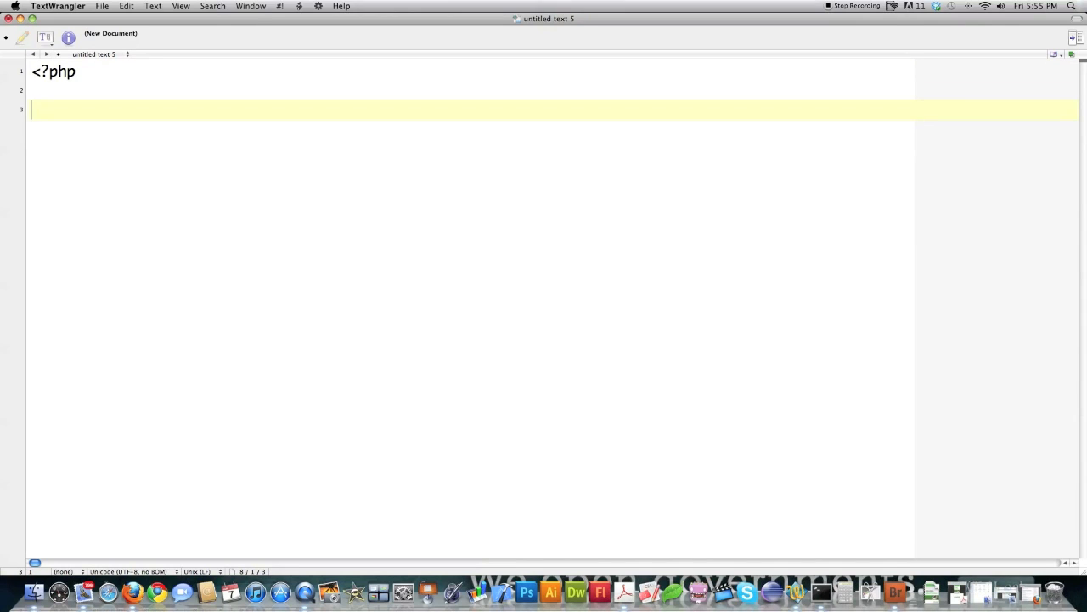
Add require_once("../include/configdb.php"); followed by a blank line.
{"action": "type", "text": "req"}
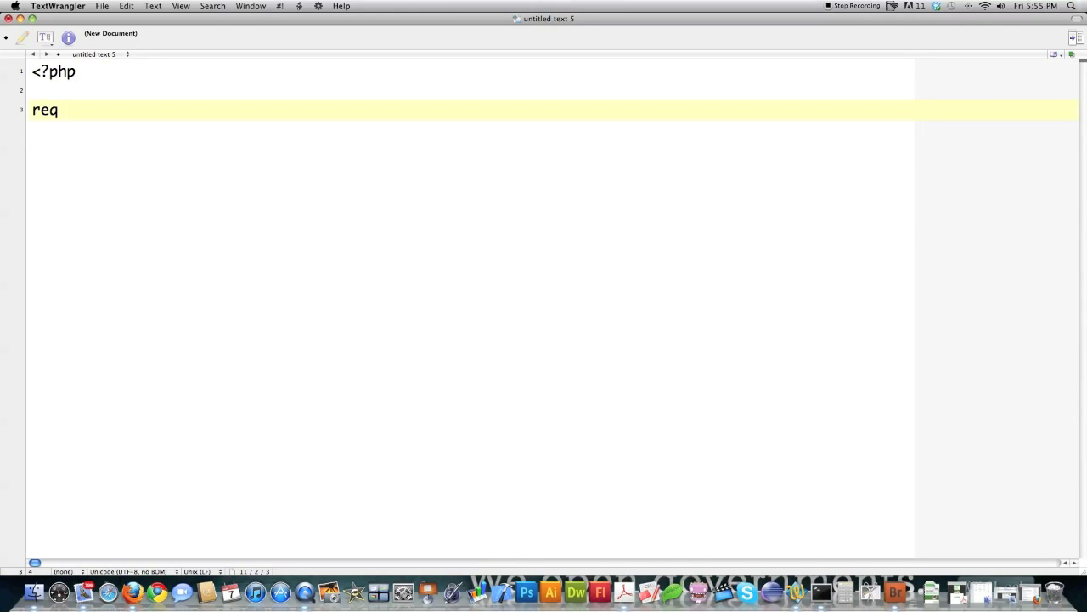
{"action": "type", "text": "uire_"}
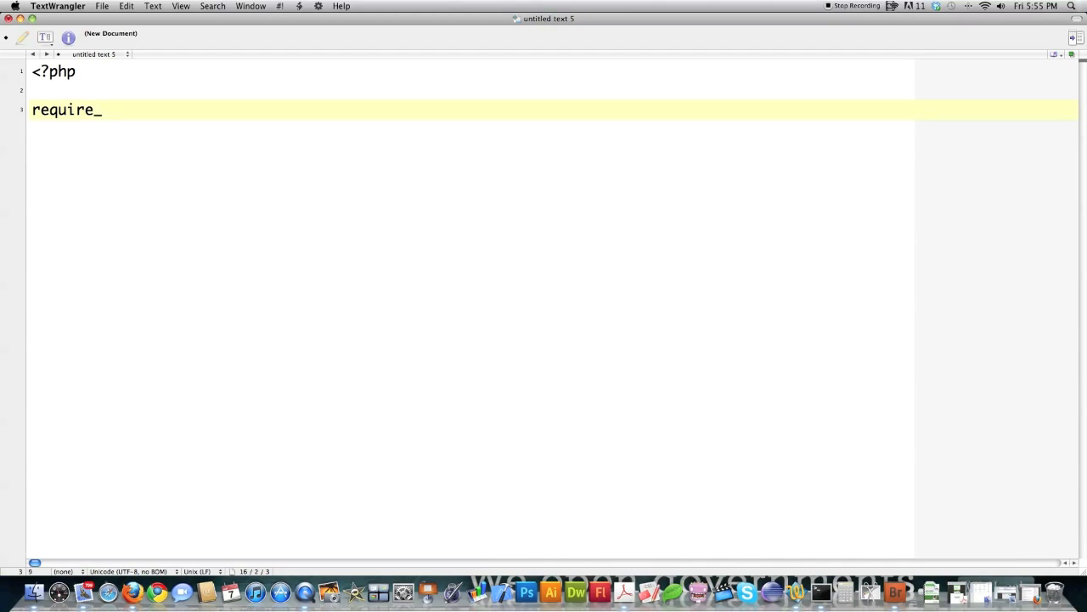
{"action": "type", "text": "once("}
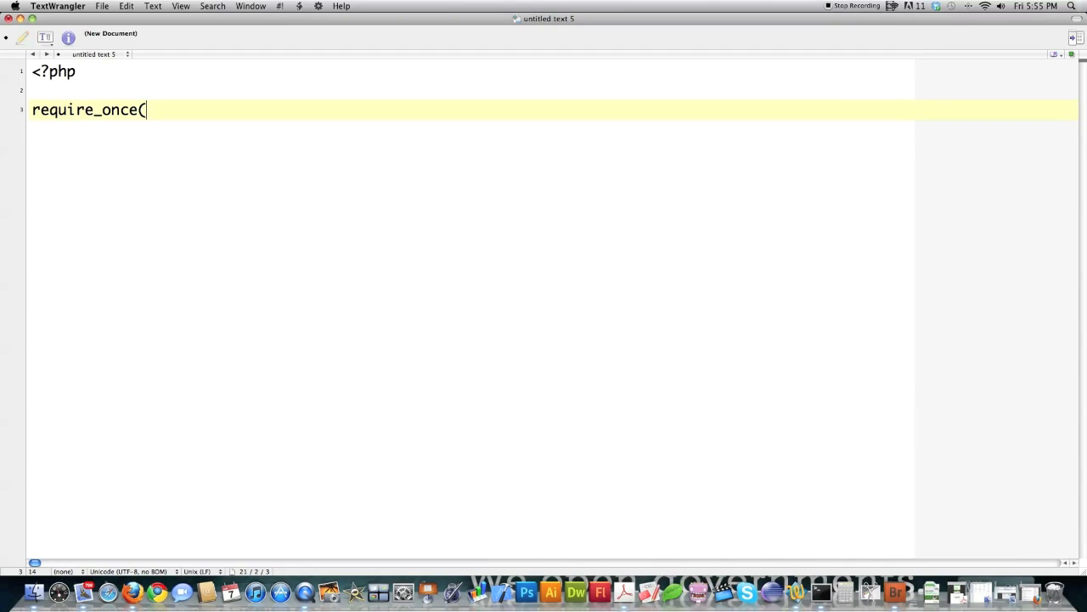
{"action": "type", "text": "\"./"}
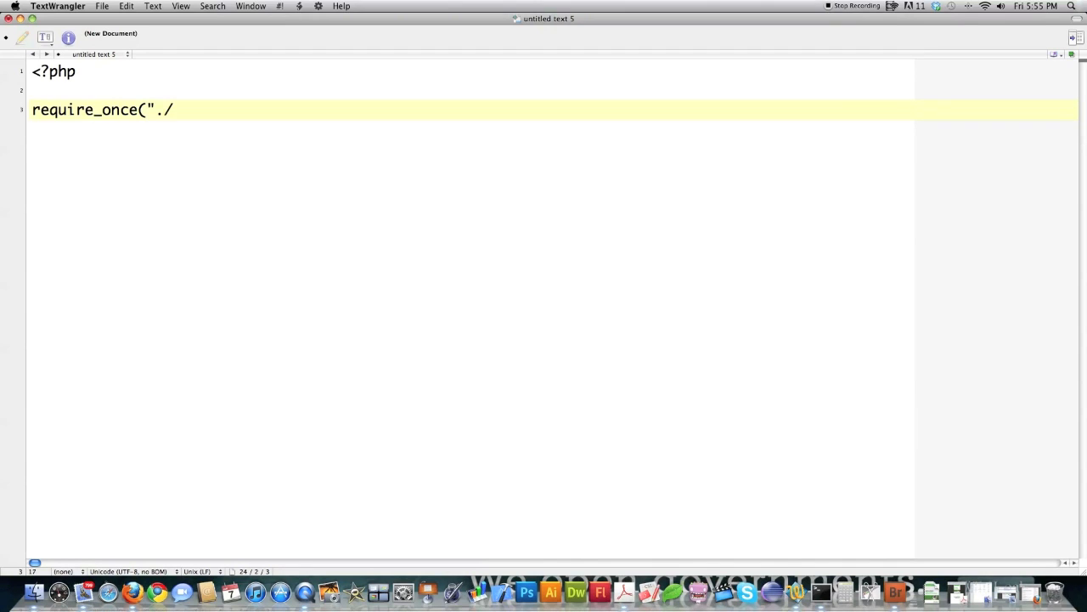
{"action": "type", "text": "./includ"}
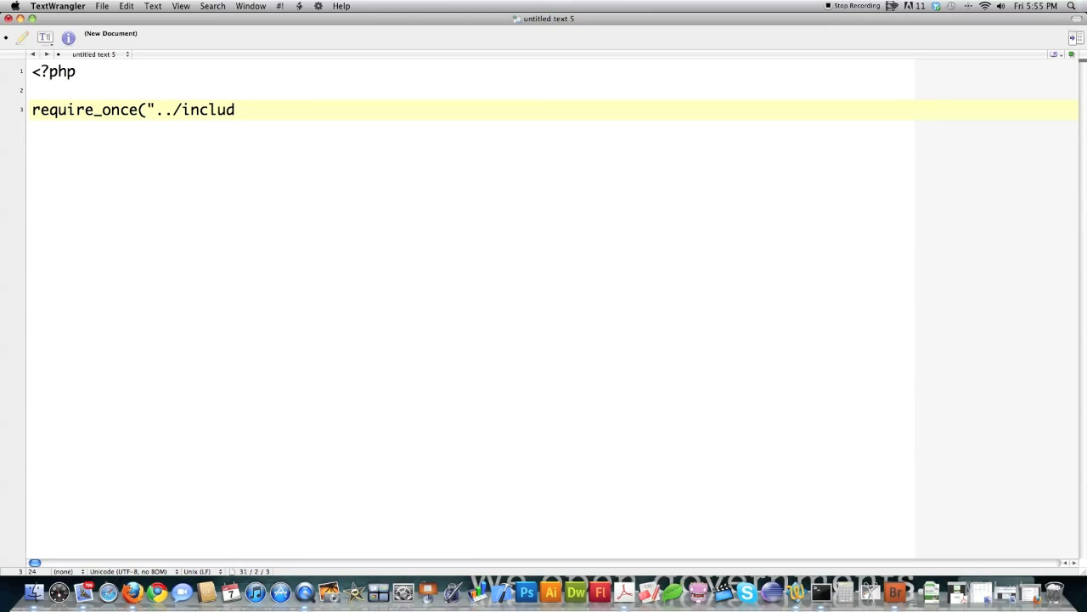
{"action": "type", "text": "e/configdb.p"}
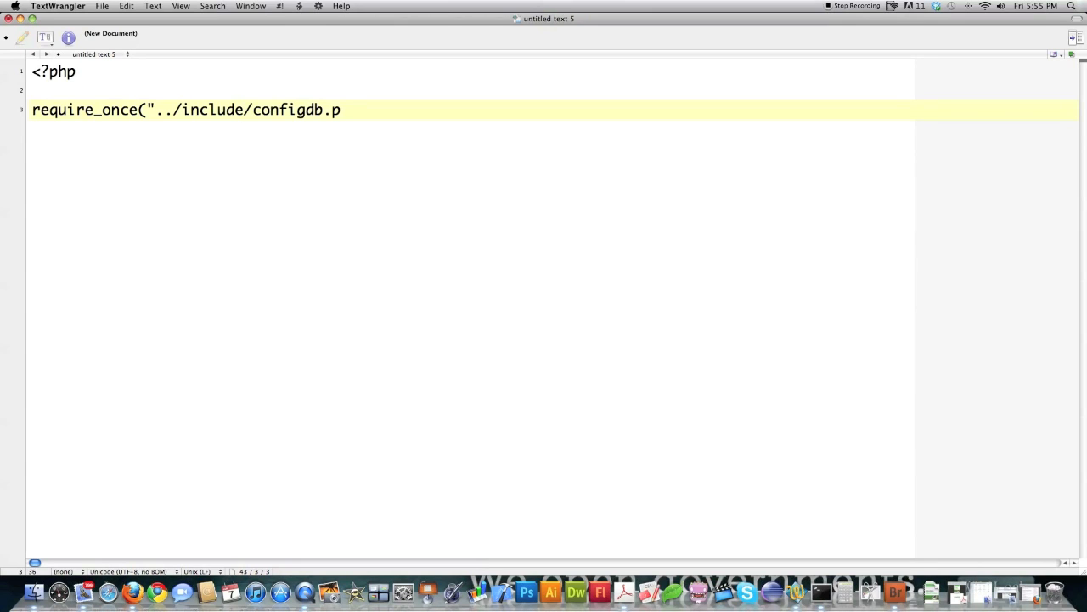
{"action": "type", "text": "hp"}
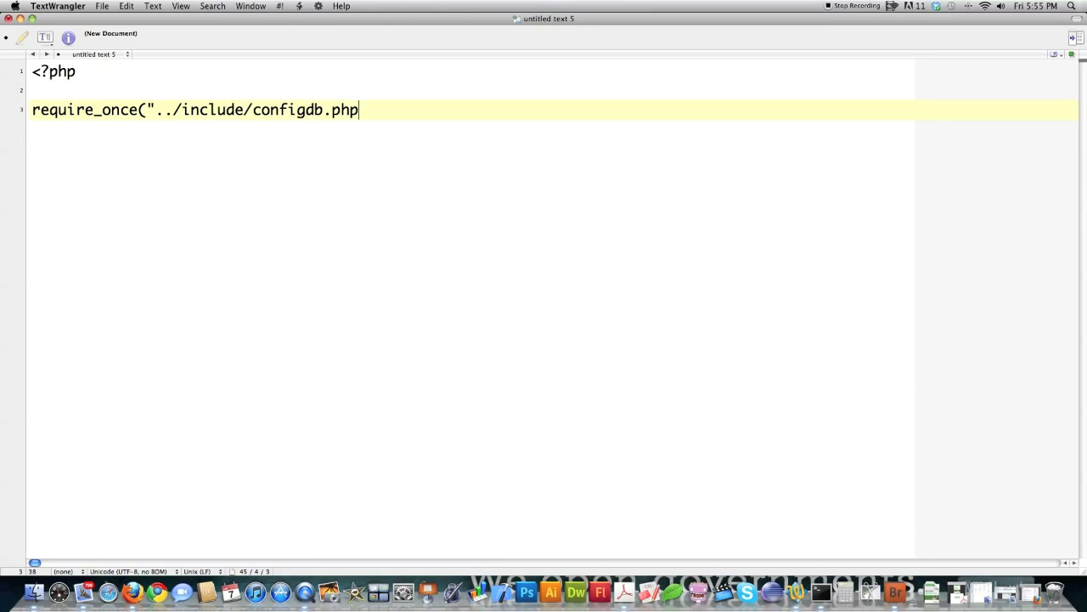
{"action": "type", "text": "\");"}
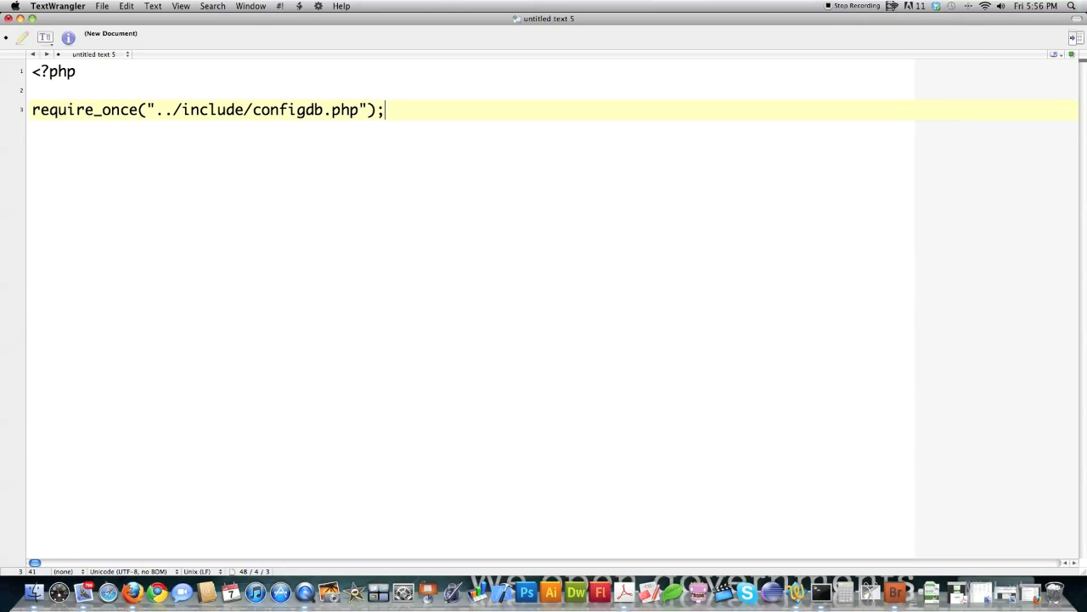
{"action": "key", "text": "return"}
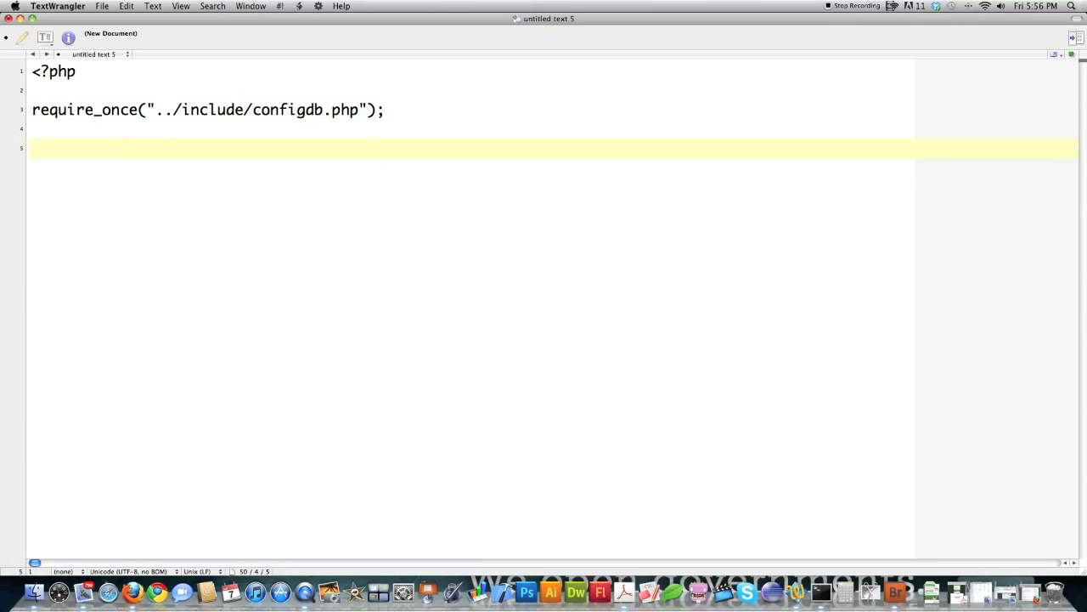
Add a second <?php tag and DEFINE('DBUSER', 'mysqladmin');.
{"action": "type", "text": "<"}
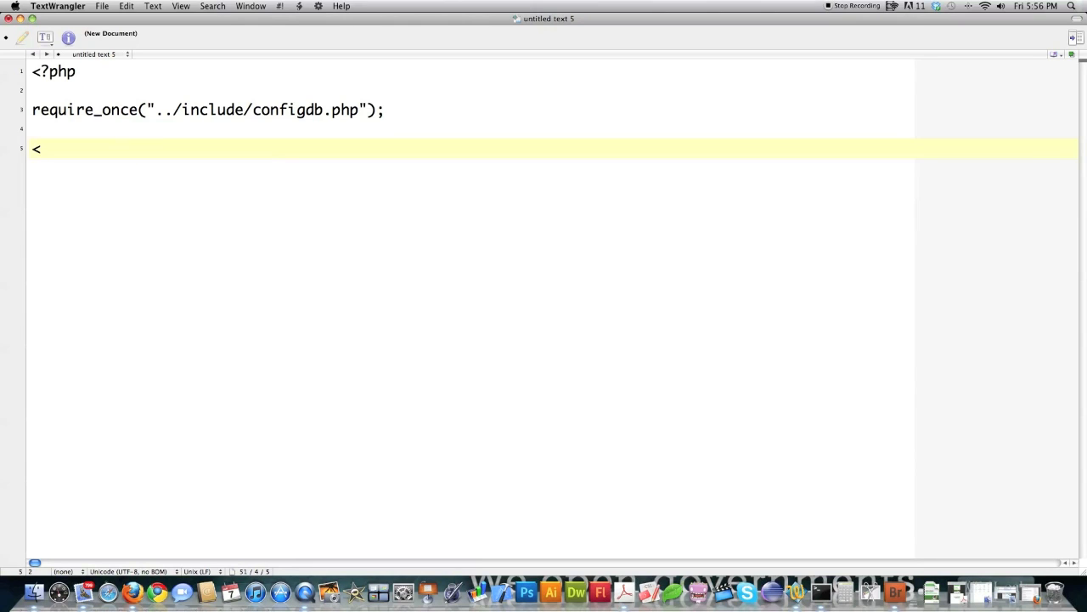
{"action": "type", "text": "?"}
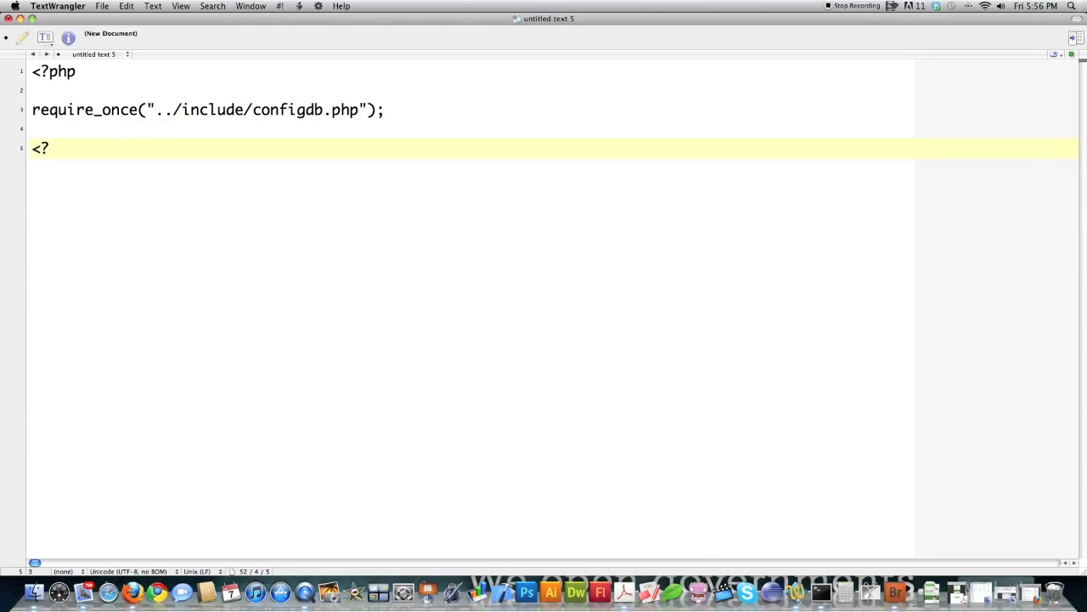
{"action": "type", "text": "php"}
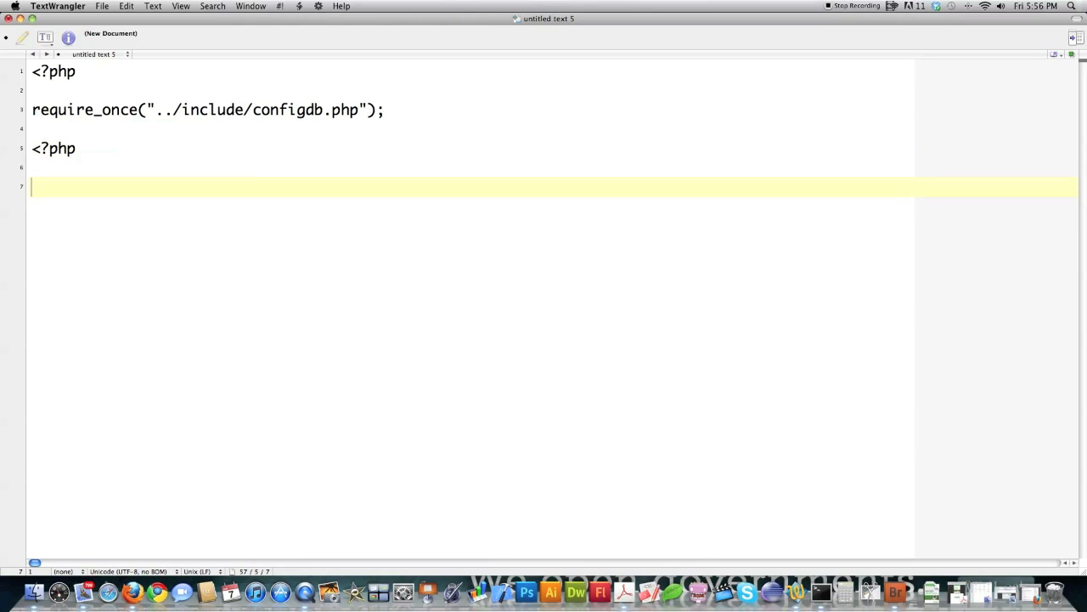
{"action": "type", "text": "DEFINE ("}
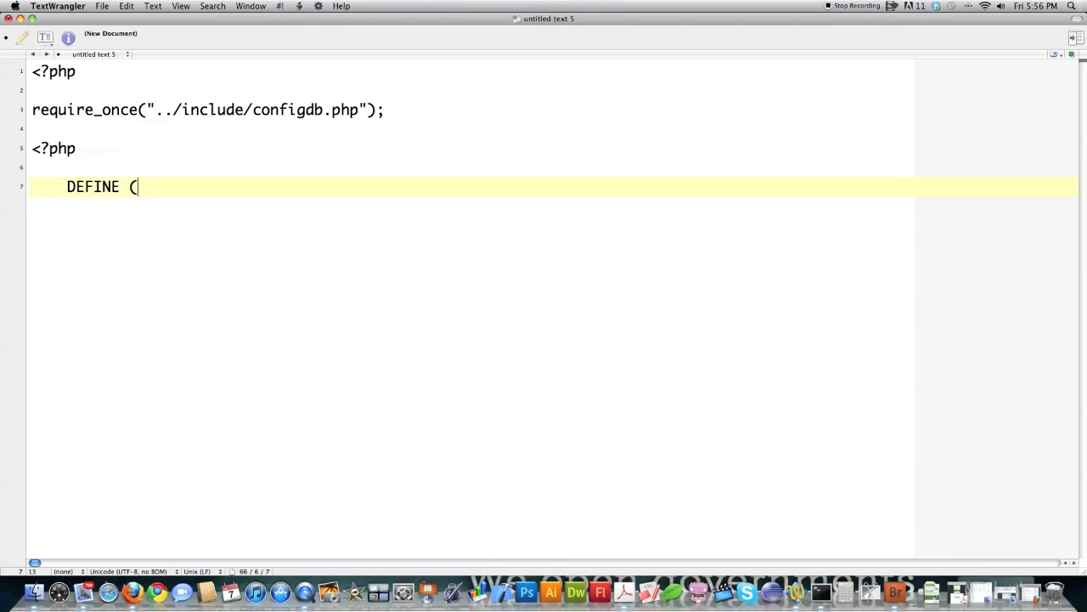
{"action": "type", "text": "'DBUS"}
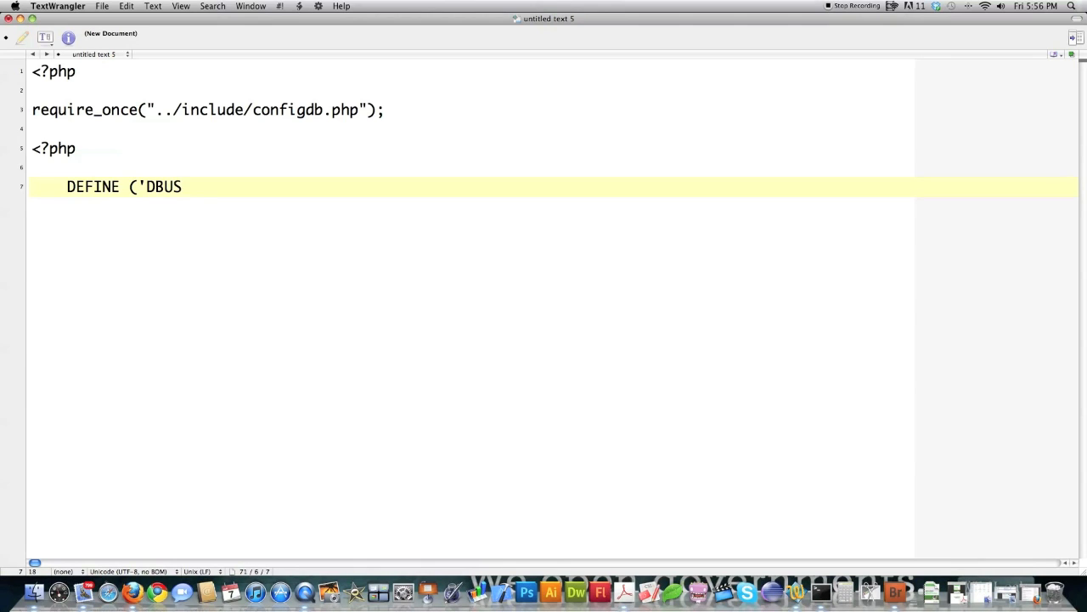
{"action": "type", "text": "ER'"}
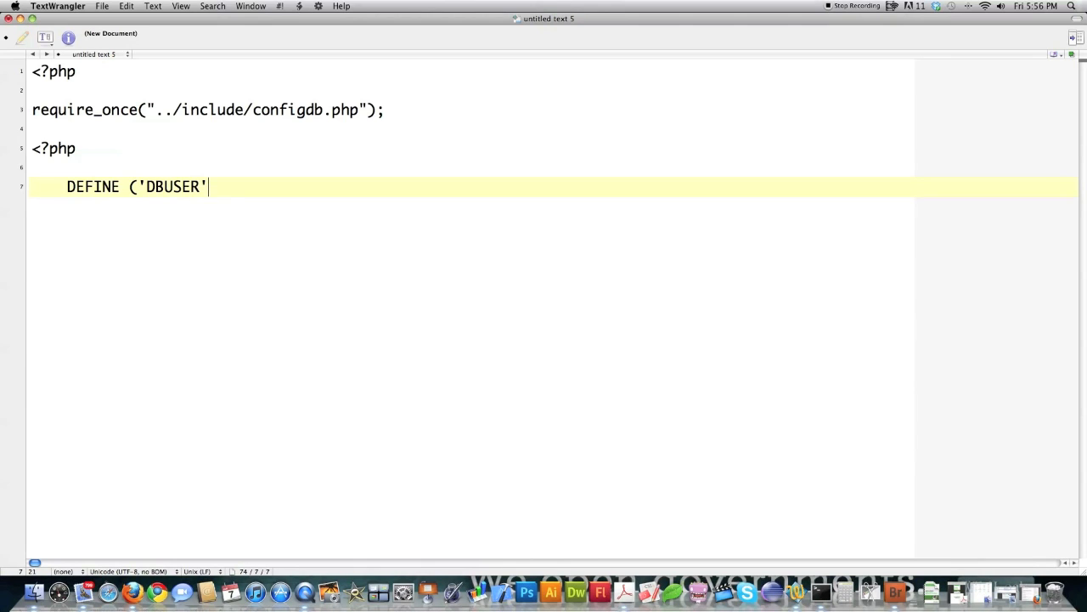
{"action": "type", "text": ", 'mysqladmin');"}
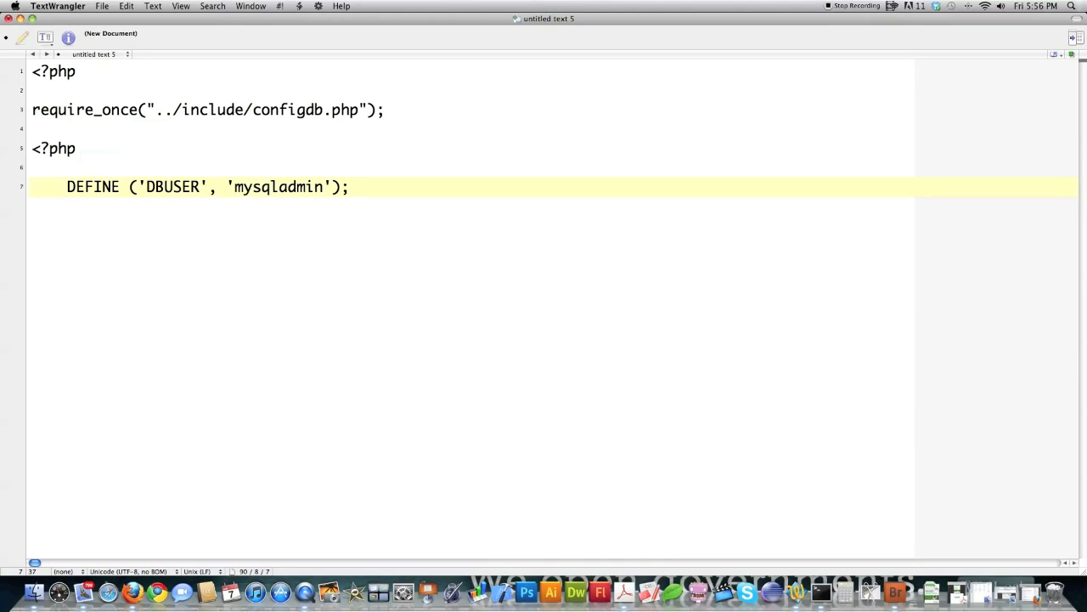
{"action": "key", "text": "Return"}
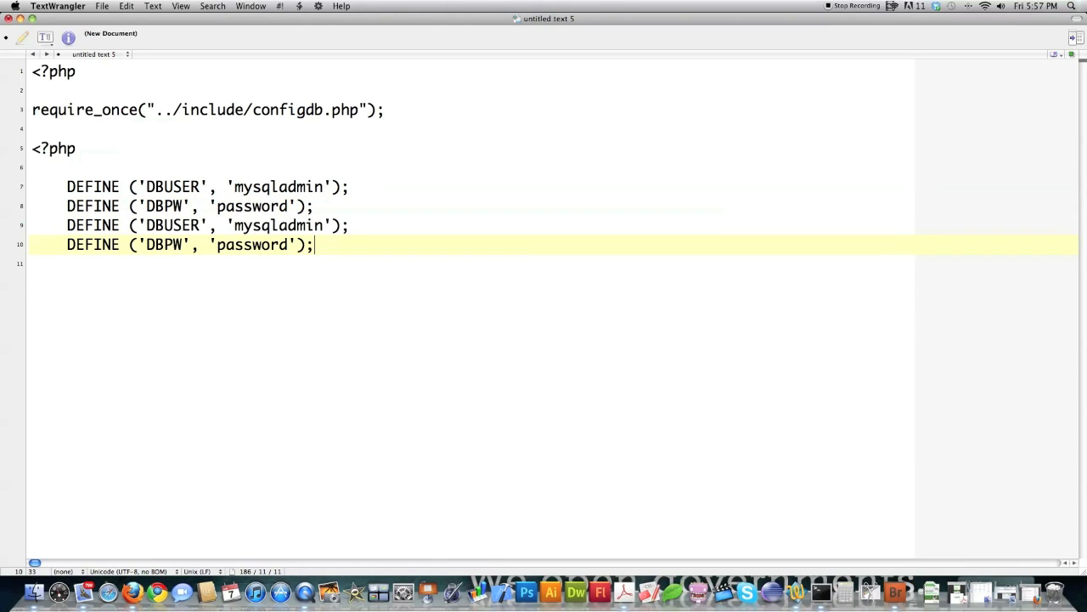
Retype the duplicated constants as DBHOST 'localhost' and DBNAME 'hamdb'.
{"action": "double_click", "coordinate": [179, 225]}
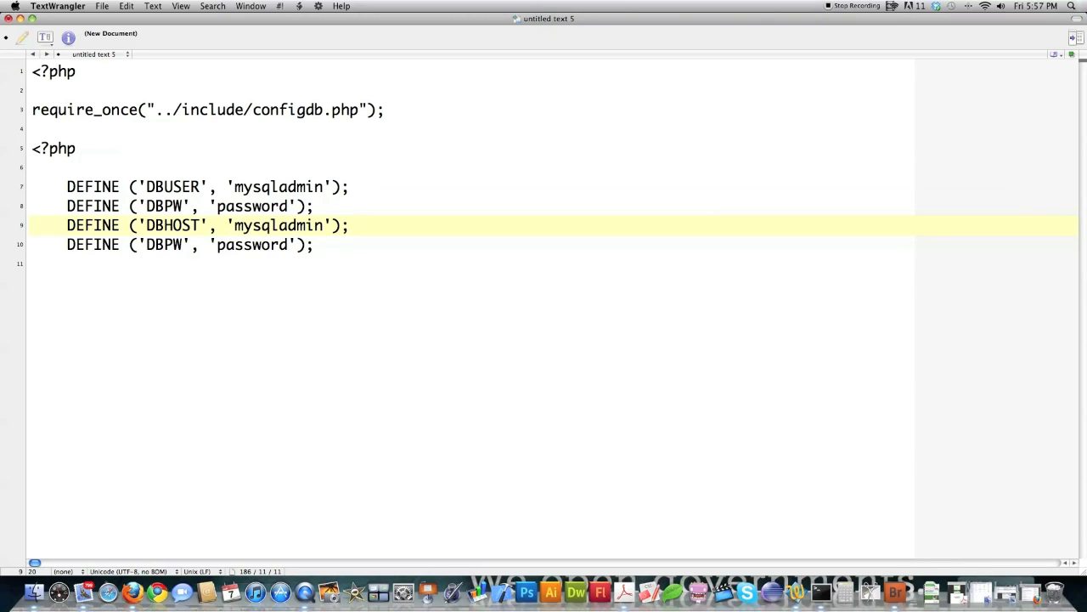
{"action": "type", "text": "l"}
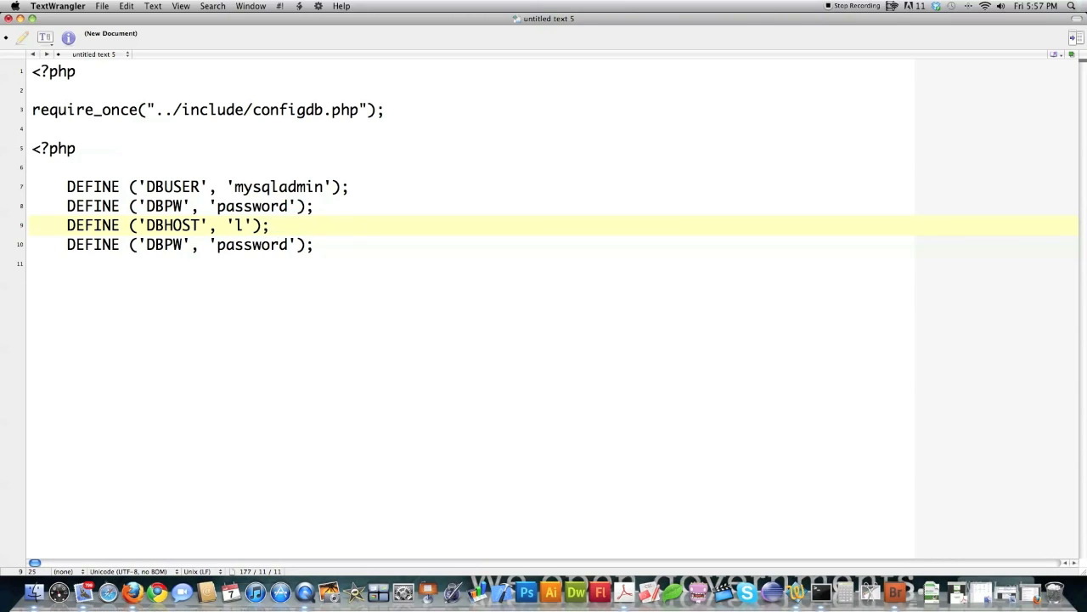
{"action": "type", "text": "ocalhost"}
{"action": "left_click", "coordinate": [191, 244]}
{"action": "type", "text": "NAME"}
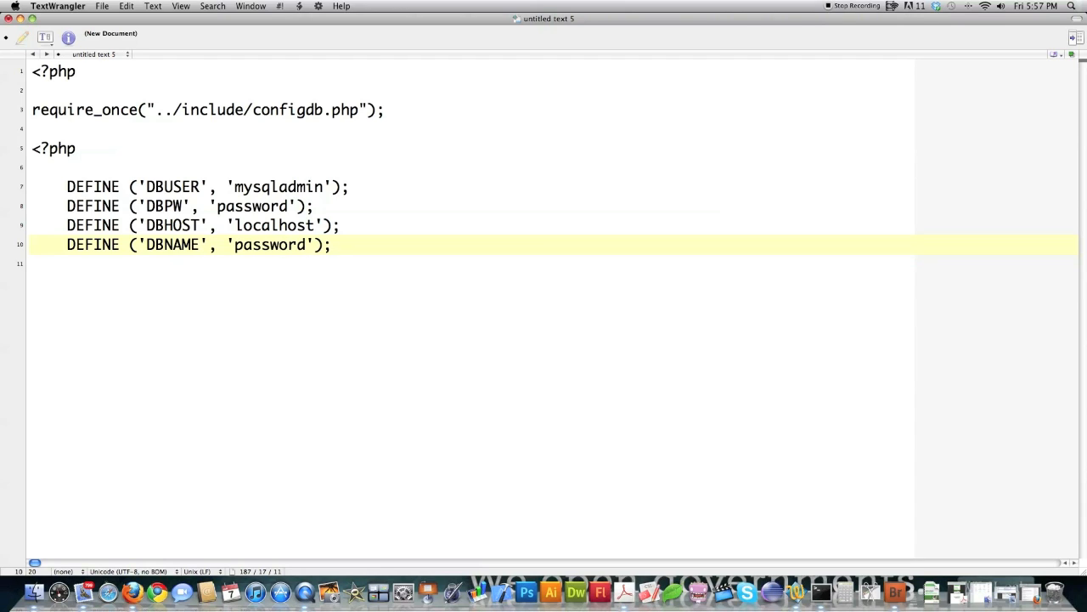
{"action": "left_click", "coordinate": [231, 245]}
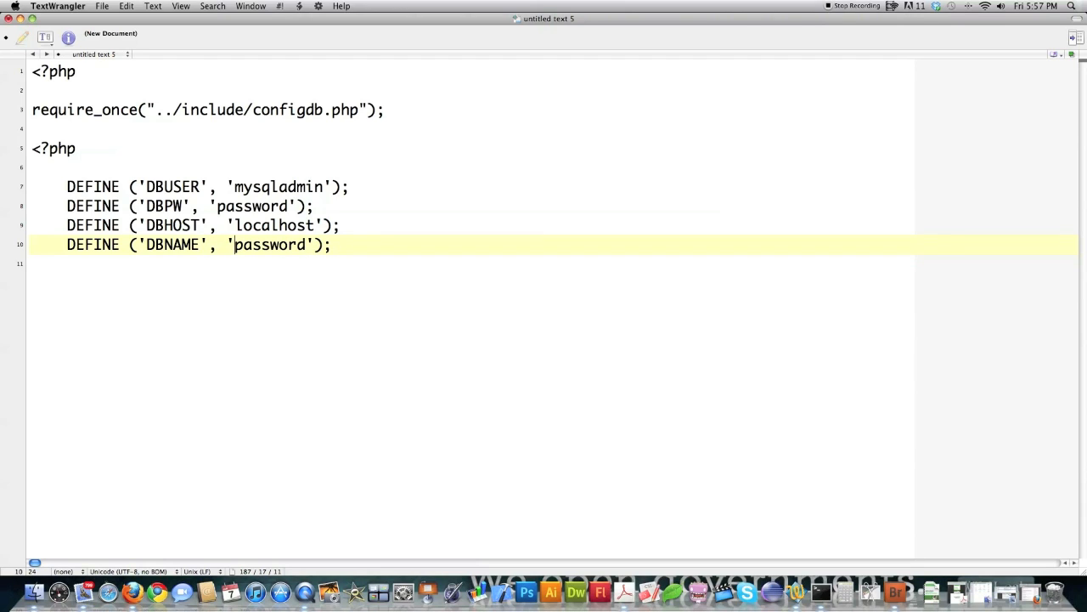
{"action": "type", "text": "ham"}
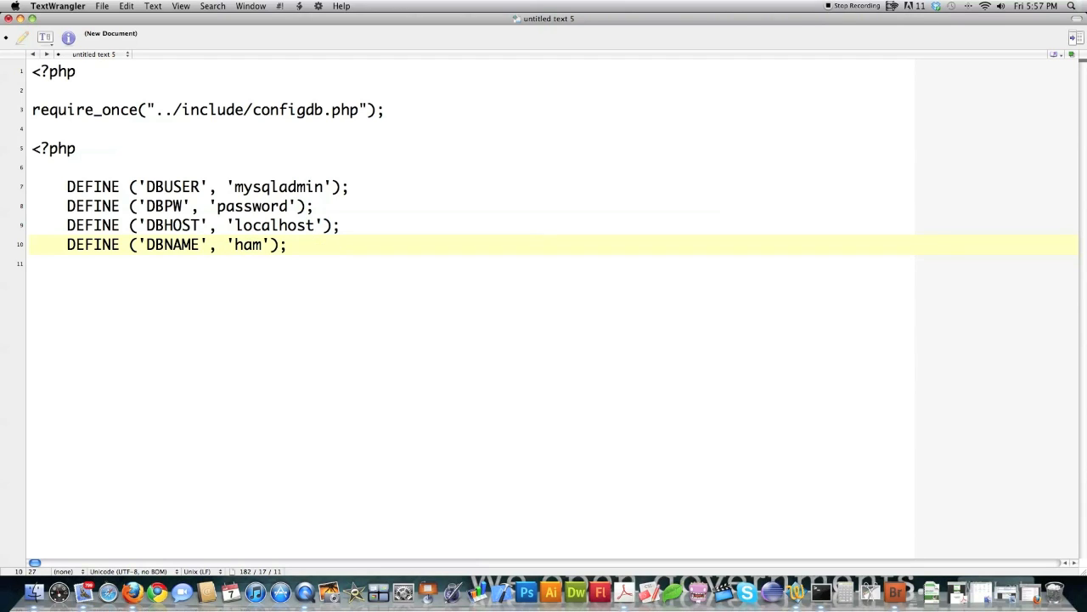
{"action": "type", "text": "db"}
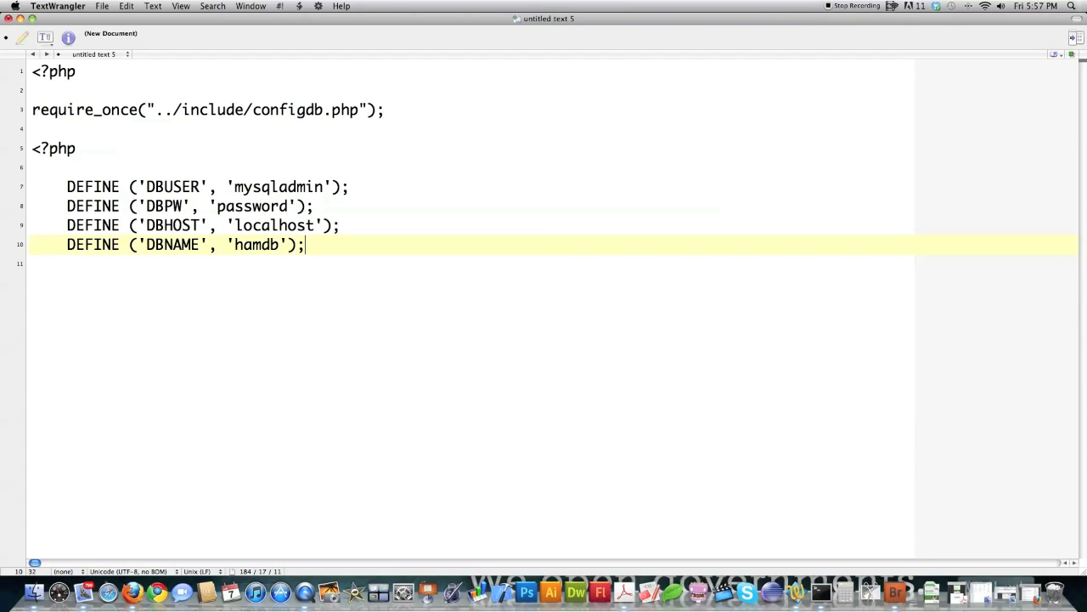
Start the if block with $dbc = mysql_connect and a !mysql_select_db(DBNAME) check.
{"action": "key", "text": "Return"}
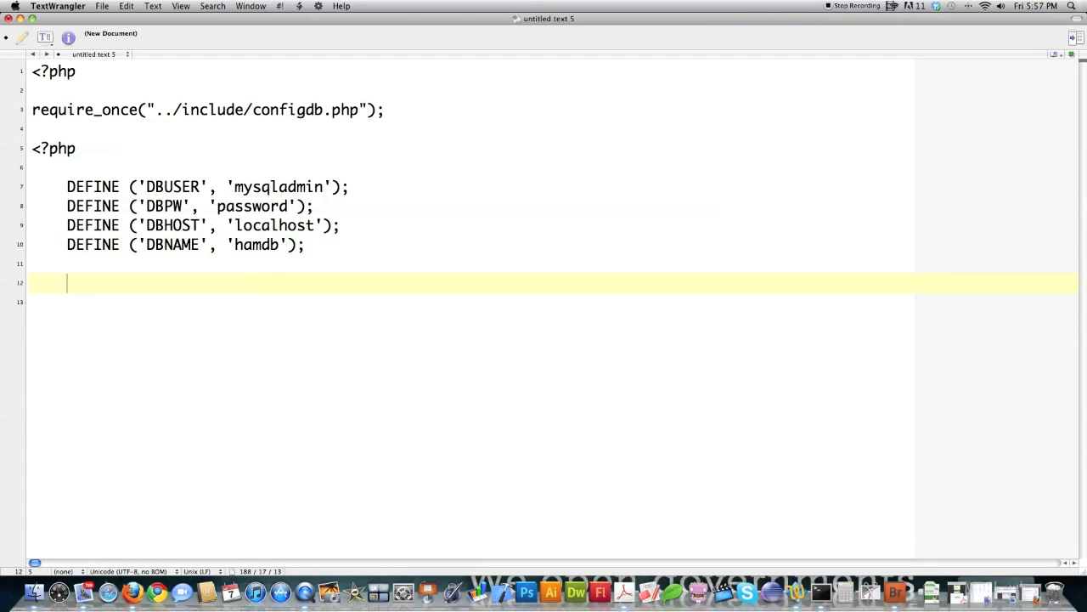
{"action": "type", "text": "if ($"}
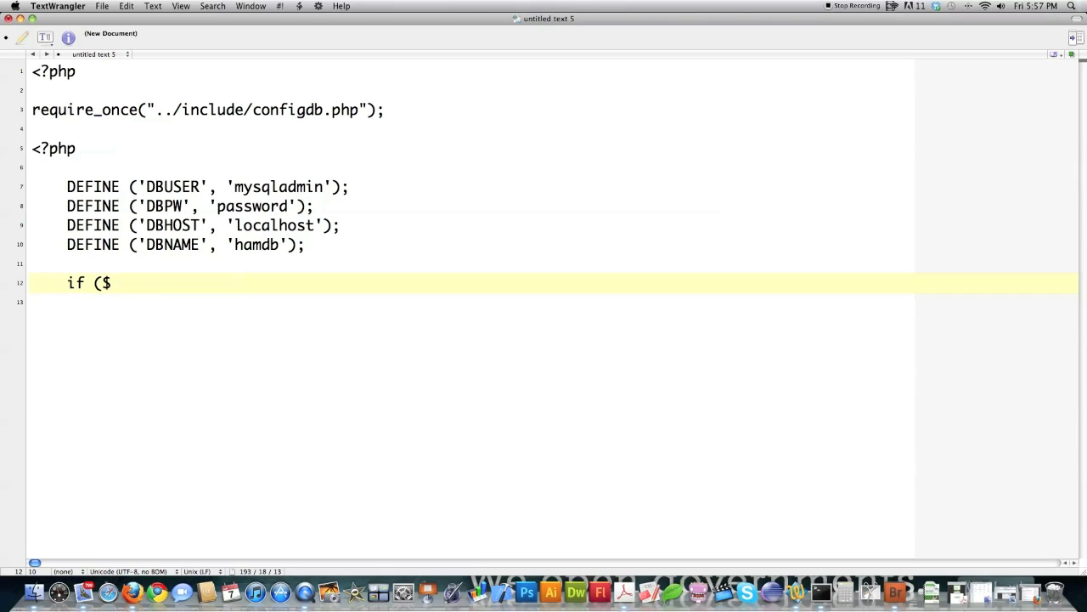
{"action": "type", "text": "dbc = mysql_connect(DBHOST,DBUSER,DBPW))"}
{"action": "left_click", "coordinate": [553, 302]}
{"action": "type", "text": "{"}
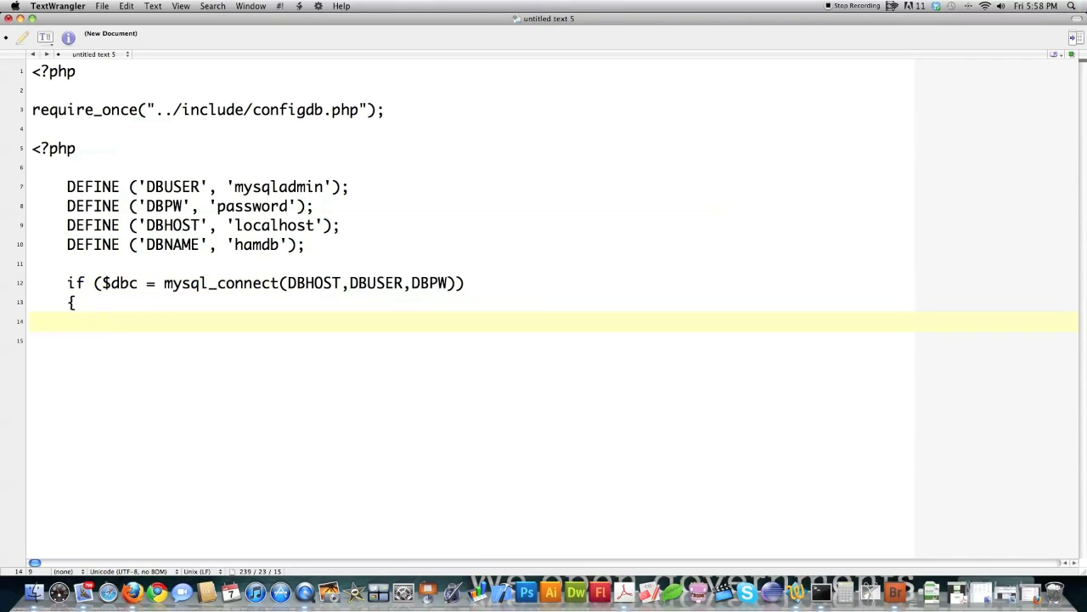
{"action": "type", "text": "if ("}
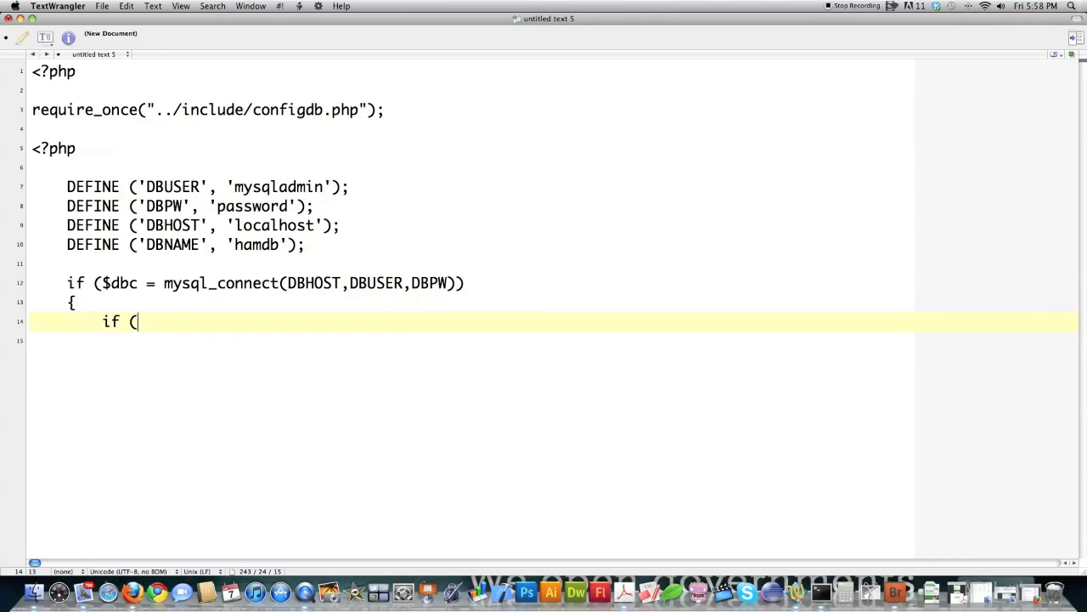
{"action": "type", "text": "!mysql_select_db"}
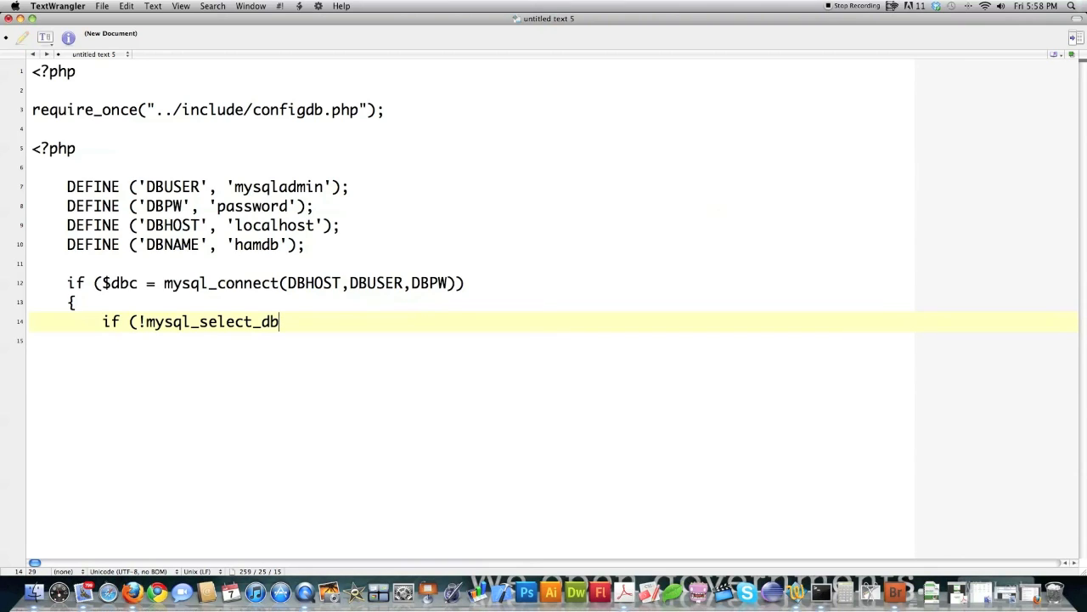
{"action": "type", "text": "(DBNAME"}
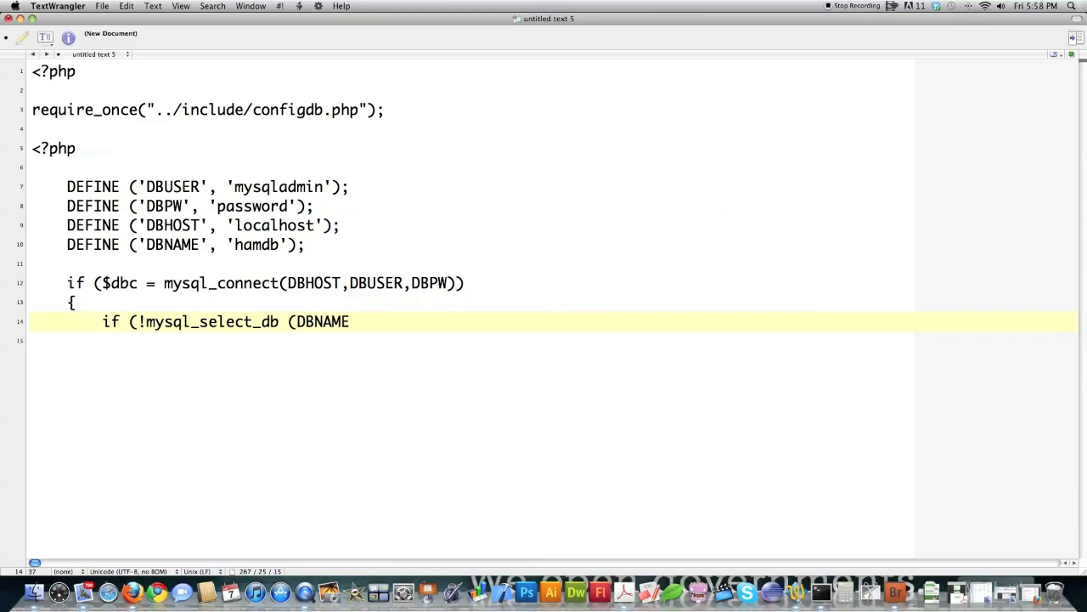
{"action": "type", "text": "))"}
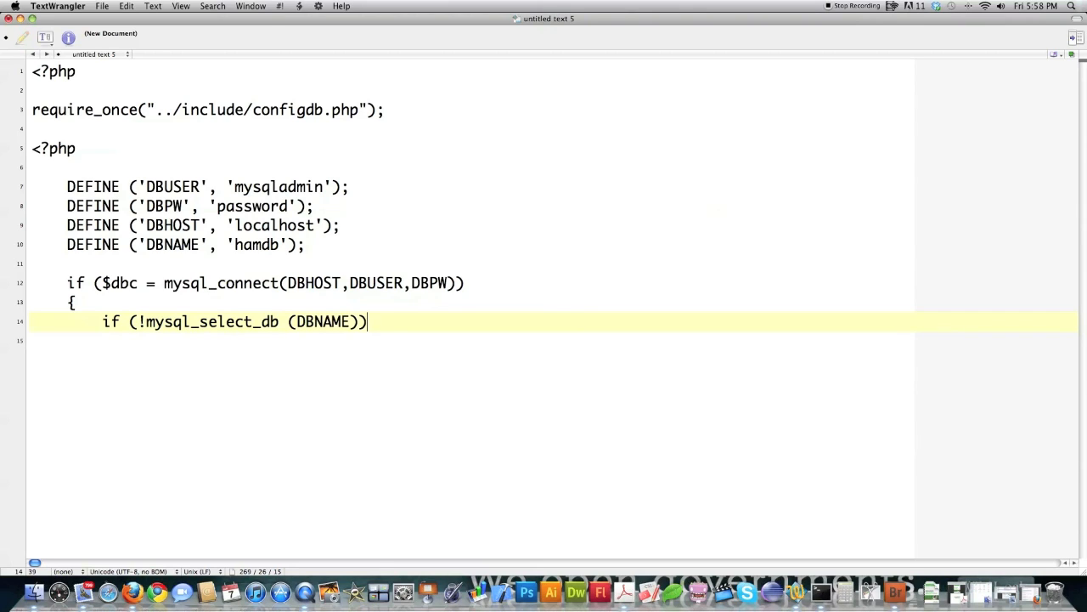
{"action": "key", "text": "Return"}
{"action": "type", "text": "{"}
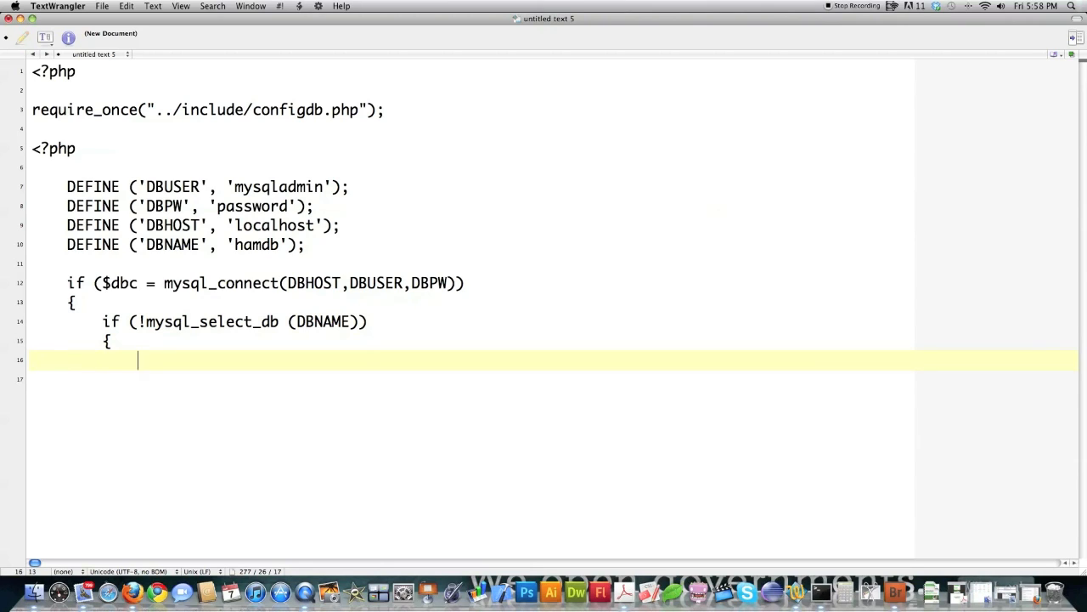
Add trigger_error and exit() calls for the select-database and connection failures.
{"action": "type", "text": "t"}
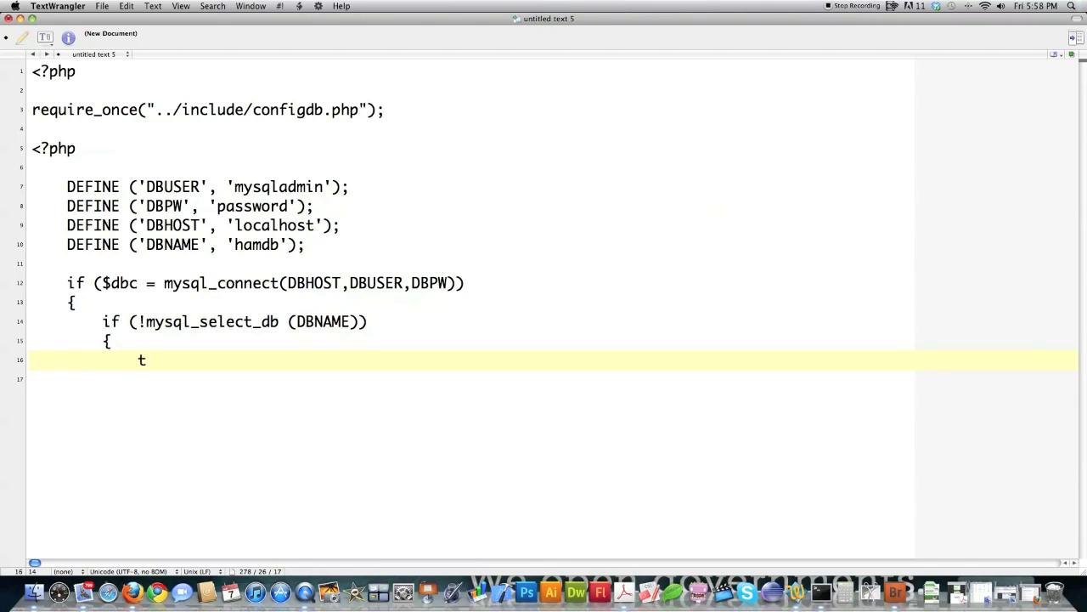
{"action": "type", "text": "rigger_"}
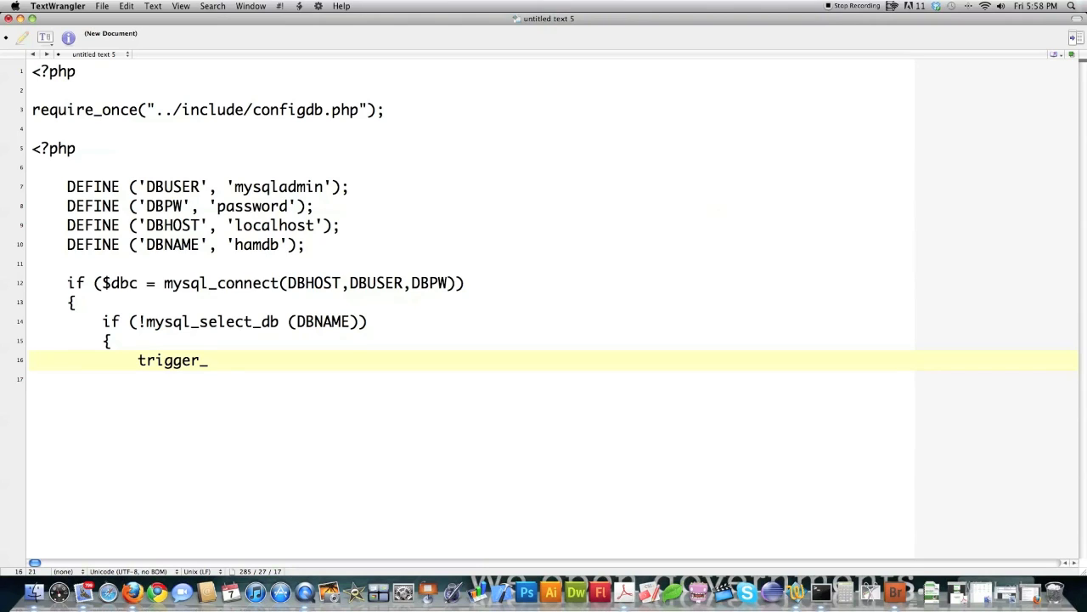
{"action": "type", "text": "error(\"Could not select the database<br />\");"}
{"action": "left_click", "coordinate": [554, 379]}
{"action": "type", "text": "exi"}
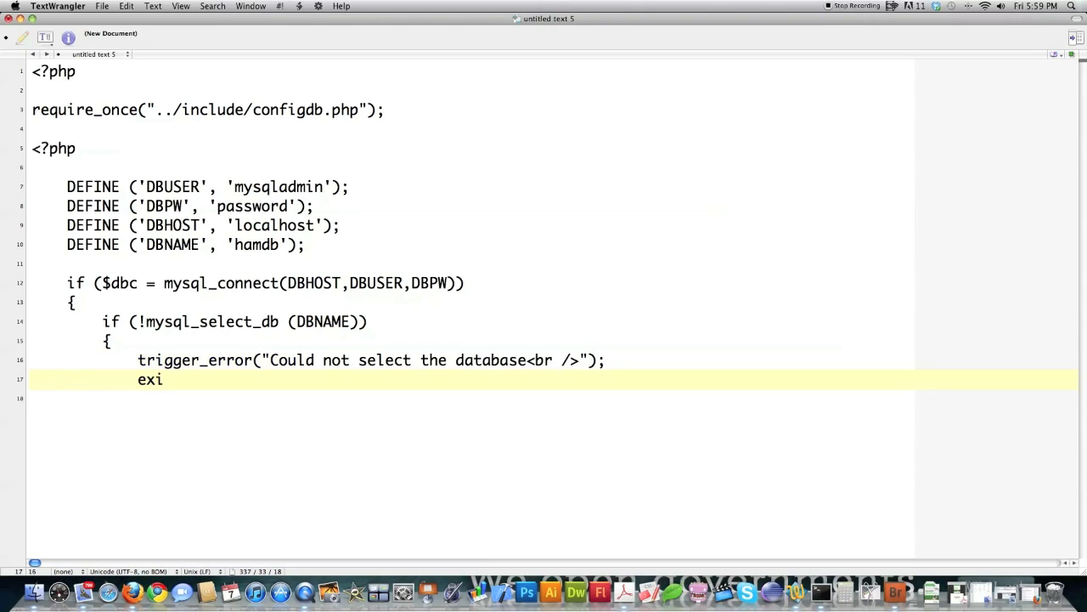
{"action": "type", "text": "t();"}
{"action": "type", "text": "} else {"}
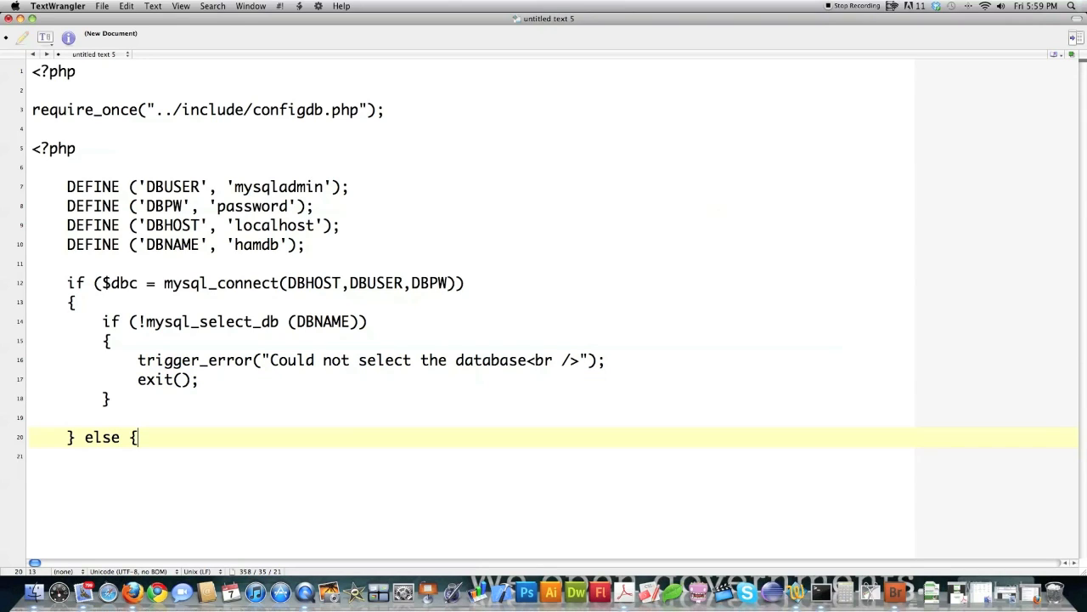
{"action": "key", "text": "Return"}
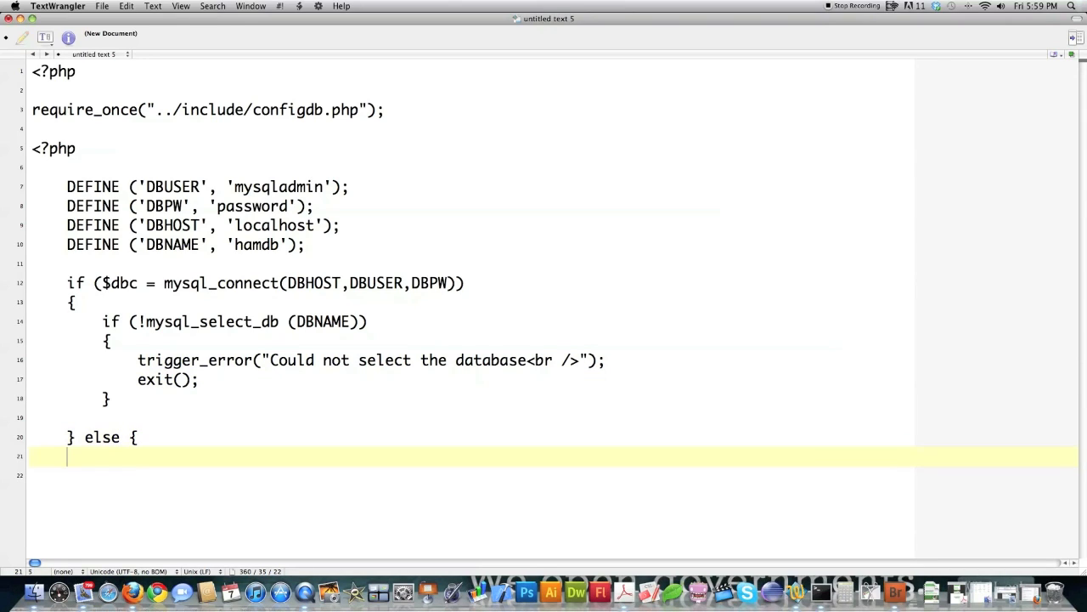
{"action": "type", "text": "trigger_error(\"Could not connect to MySQL<br />\");"}
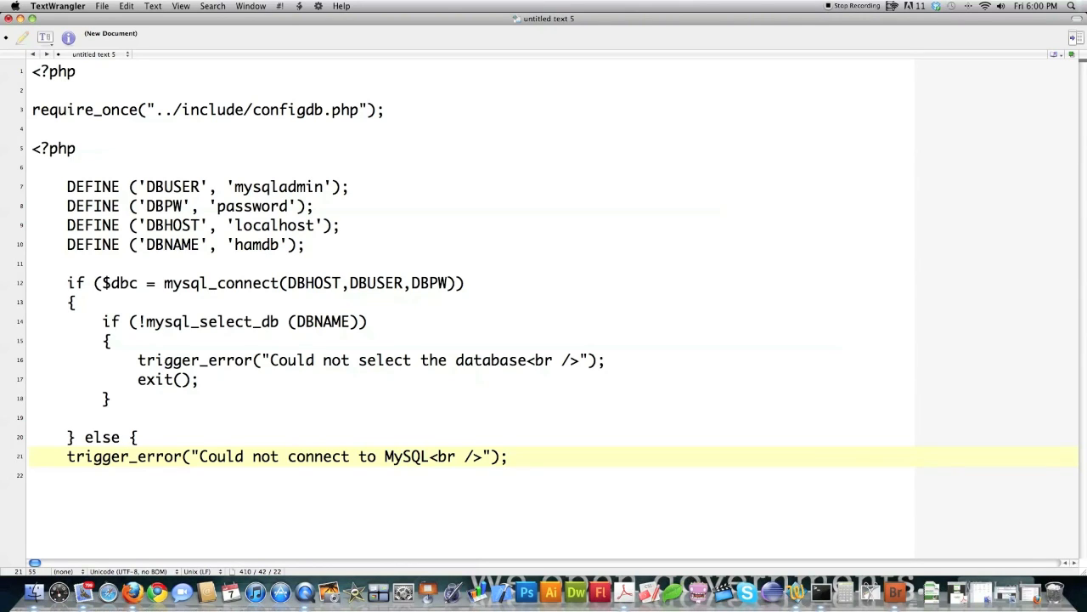
{"action": "key", "text": "Return"}
{"action": "type", "text": "exit();"}
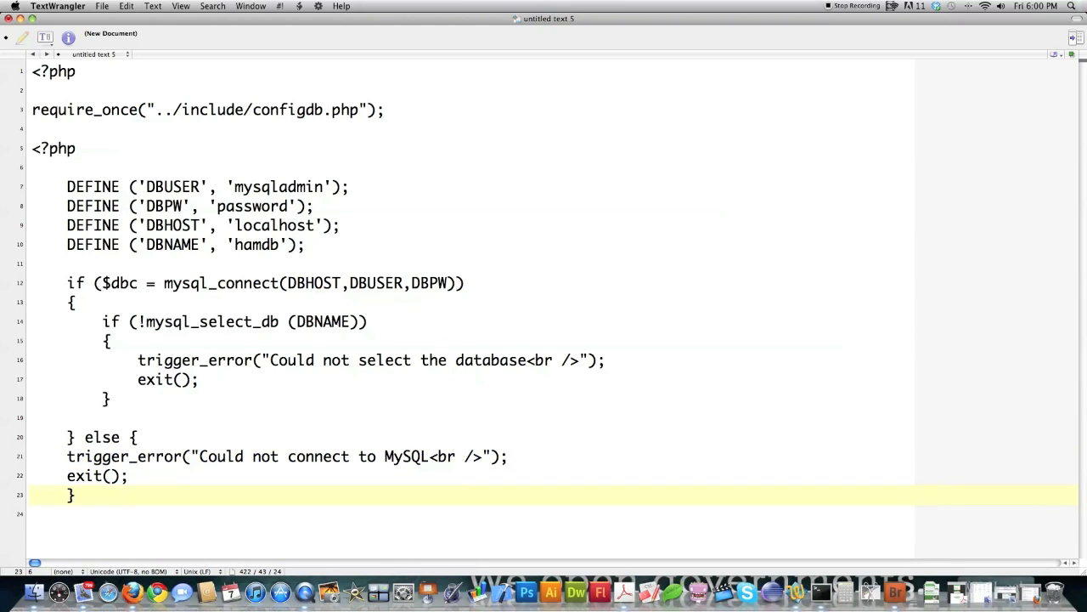
{"action": "key", "text": "return"}
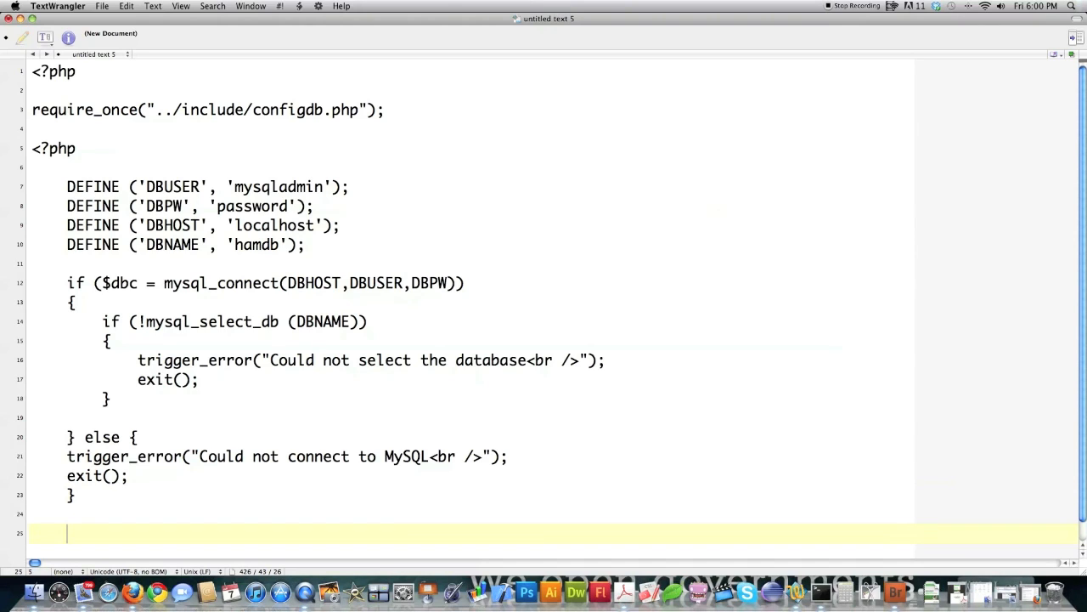
Declare escape_data($data) with a function_exists('mysql_real_escape_string') check and global $dbc.
{"action": "type", "text": "fu"}
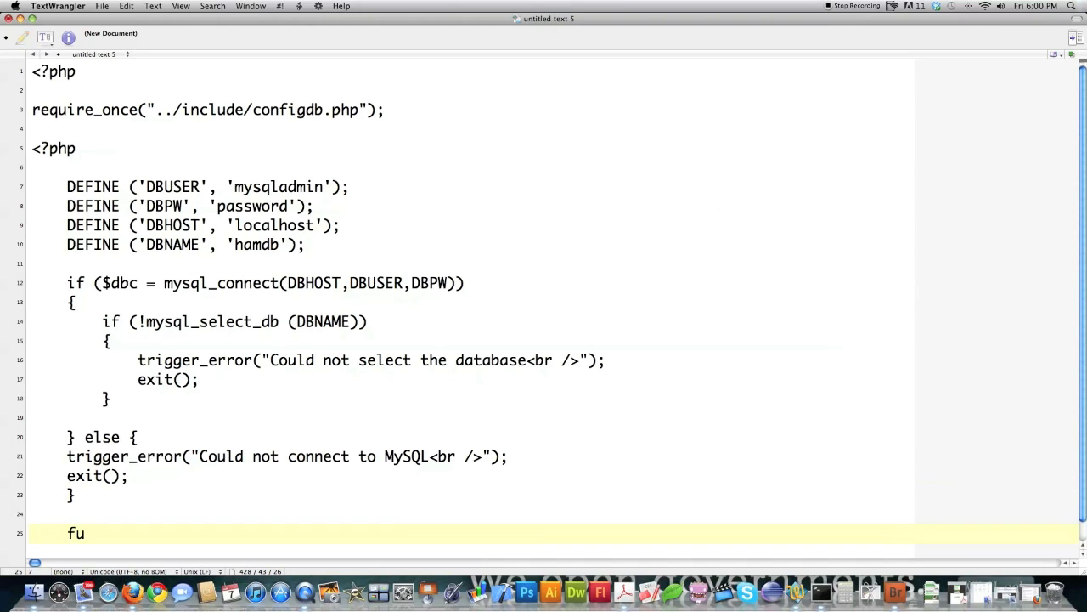
{"action": "type", "text": "nction e"}
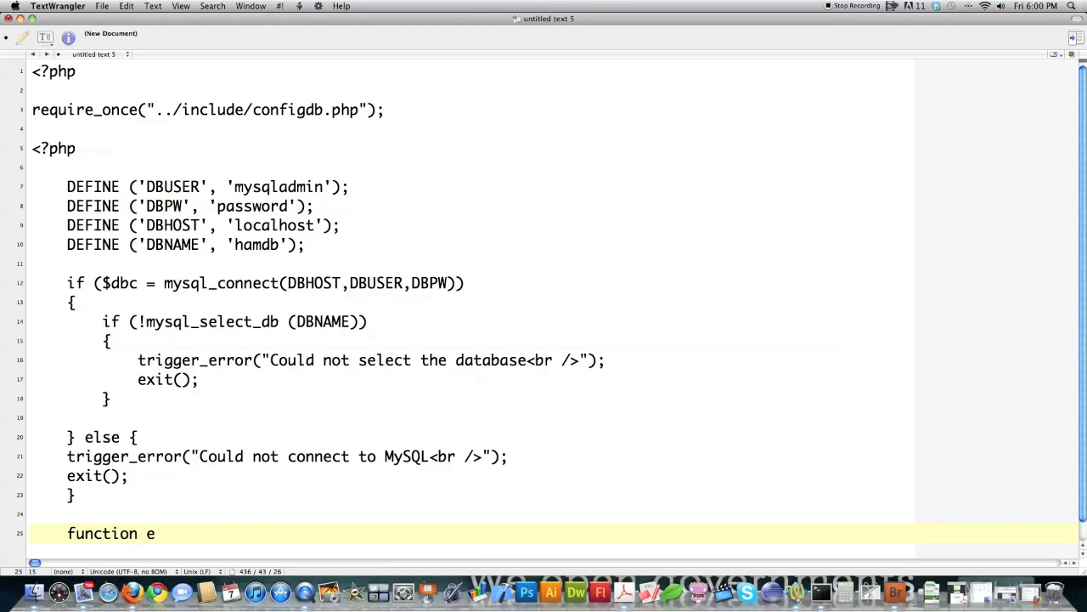
{"action": "type", "text": "scape_data($data"}
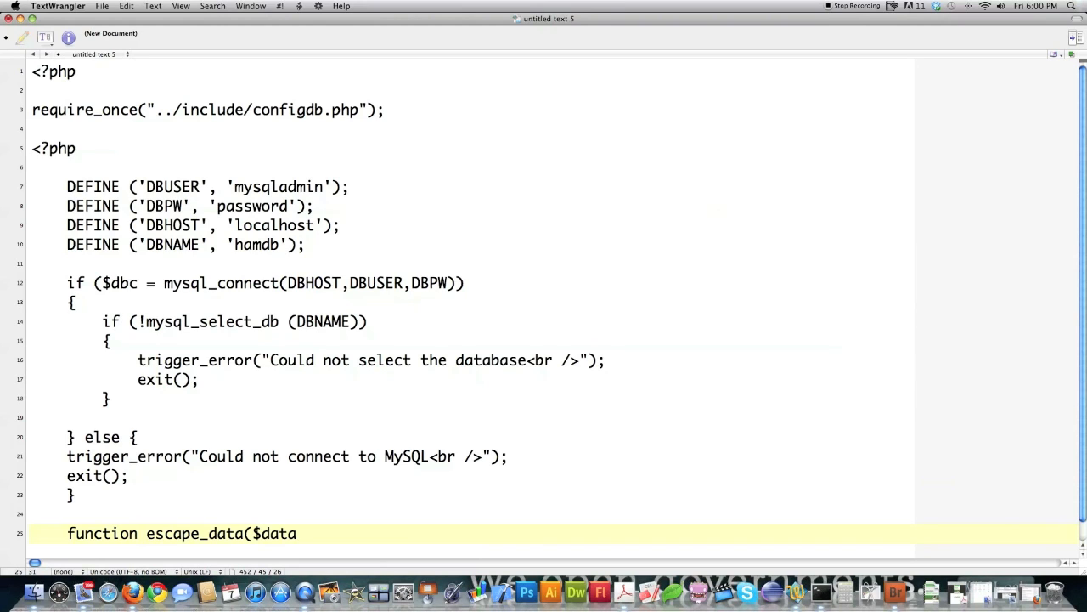
{"action": "type", "text": ")"}
{"action": "type", "text": "{"}
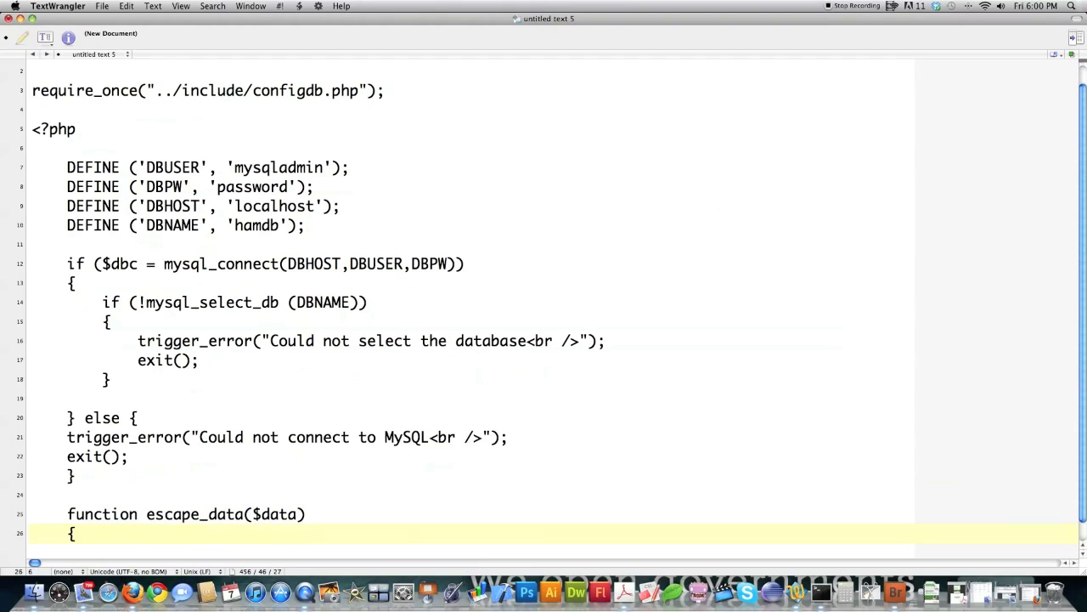
{"action": "type", "text": "if(f"}
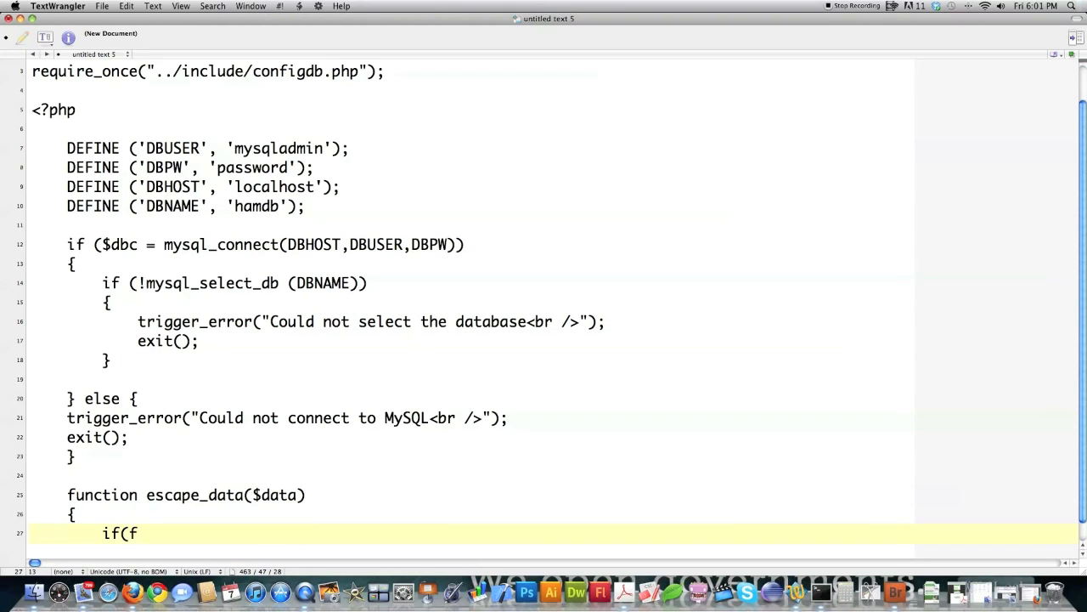
{"action": "type", "text": "unction_exists"}
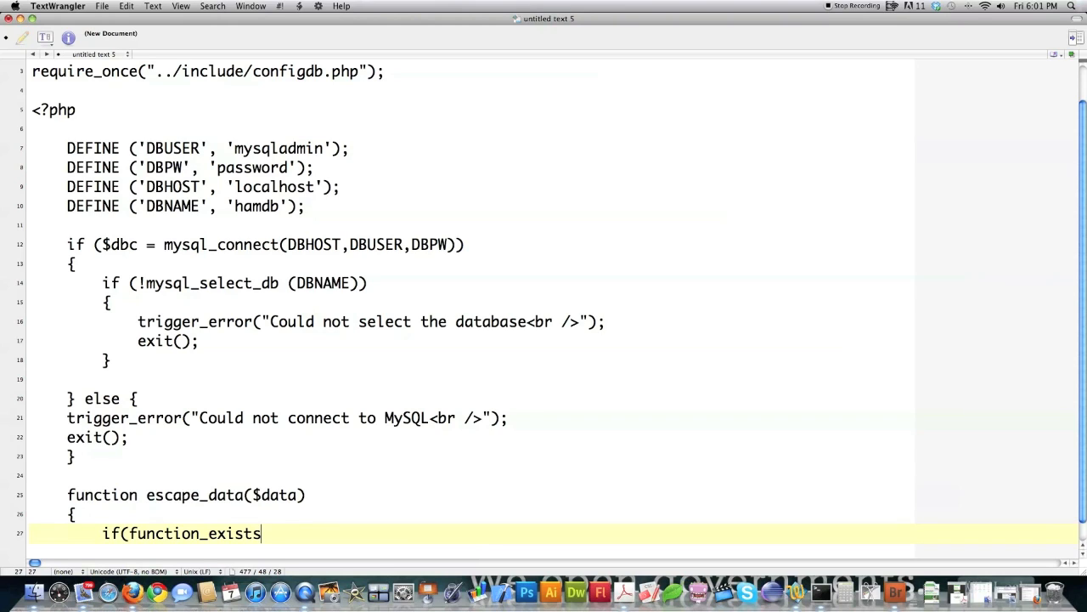
{"action": "type", "text": "('mysql_real_escape_string"}
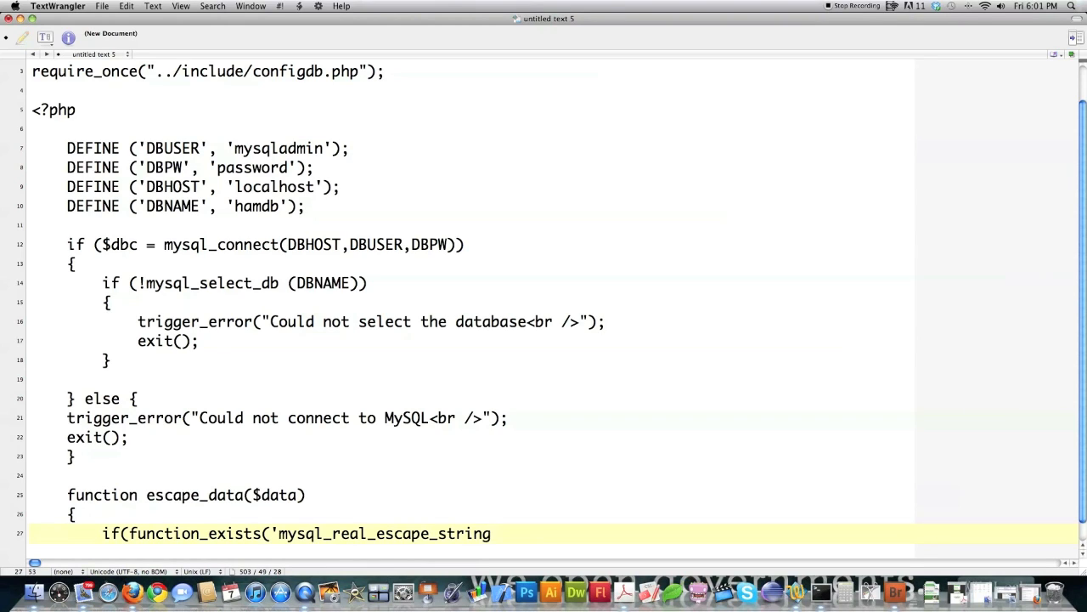
{"action": "left_click", "coordinate": [491, 534]}
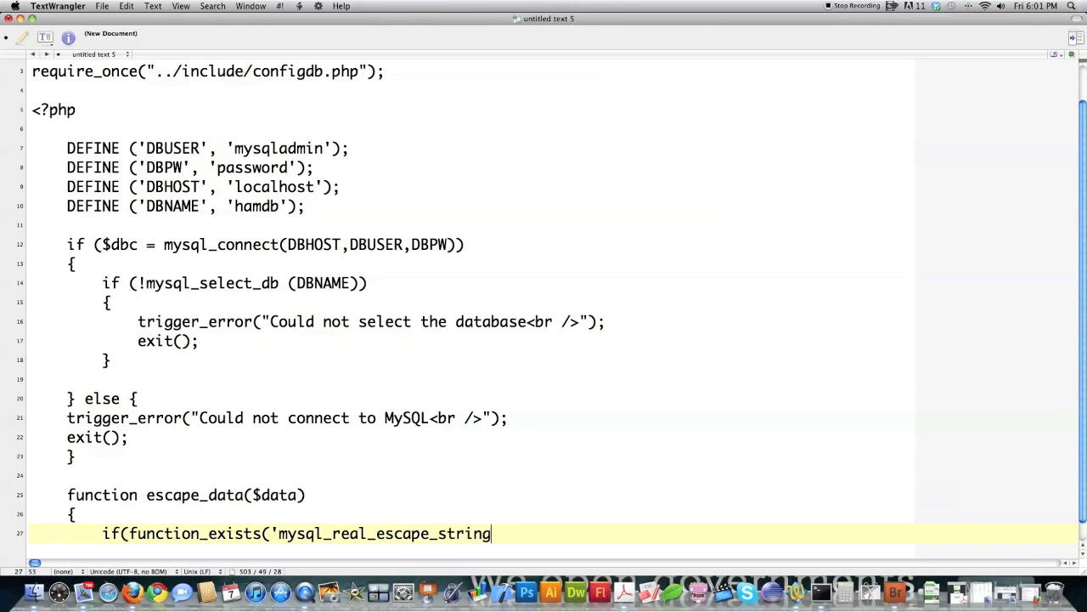
{"action": "type", "text": "'"}
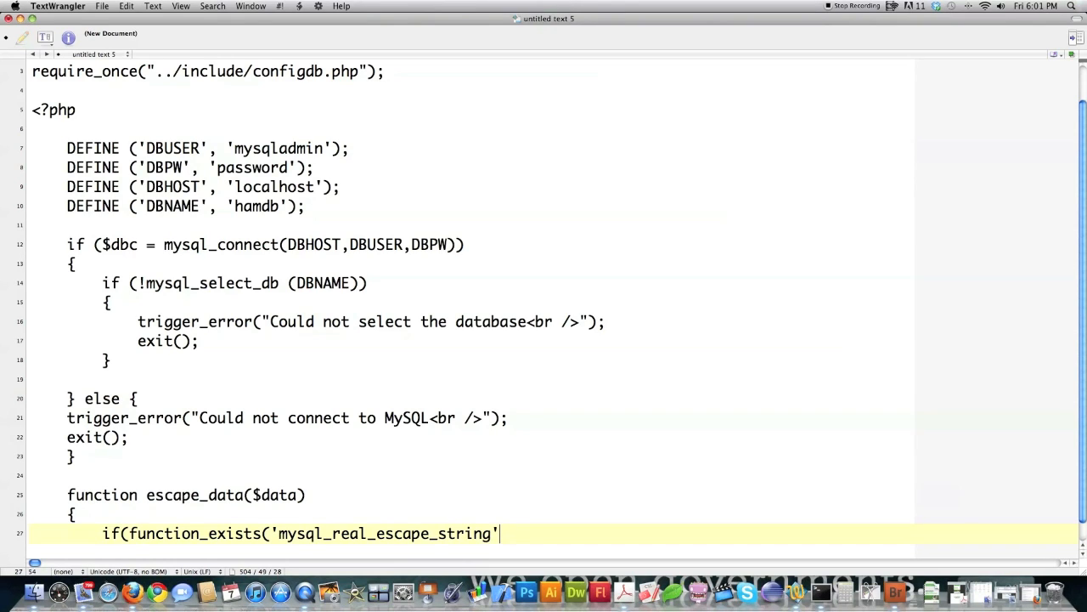
{"action": "type", "text": ")) {"}
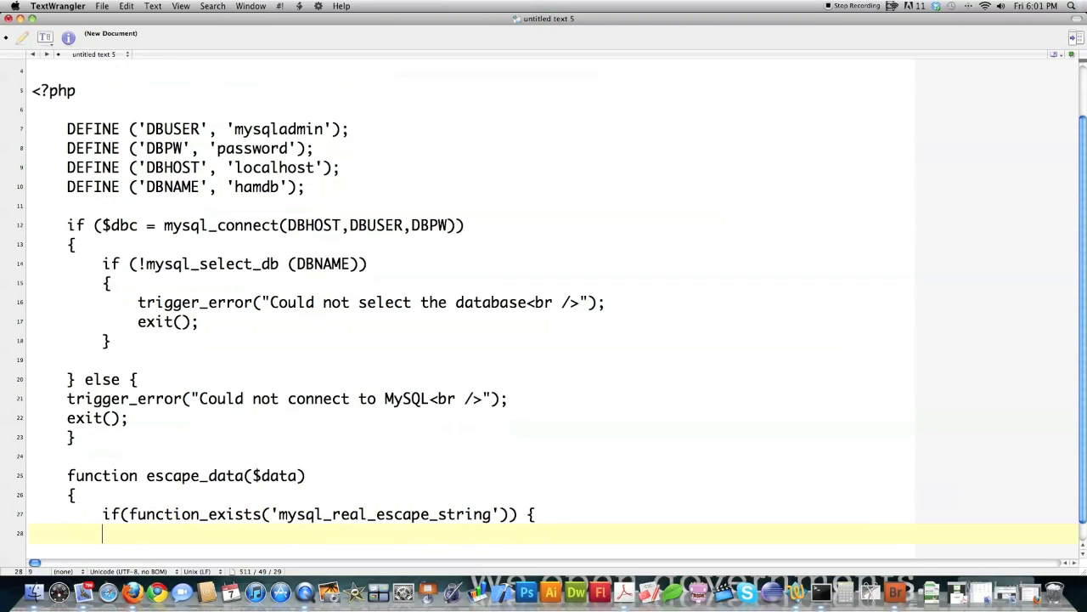
{"action": "type", "text": "global $dbc;"}
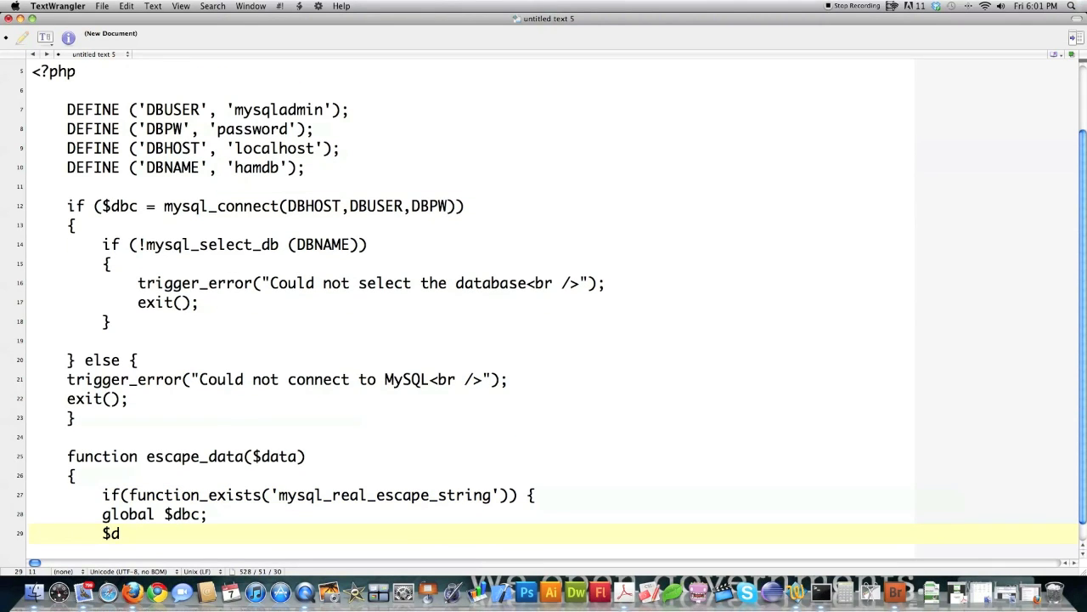
Escape trimmed $data with mysql_real_escape_string, strip_tags, and the mysql_escape_string fallback.
{"action": "type", "text": "ata = m"}
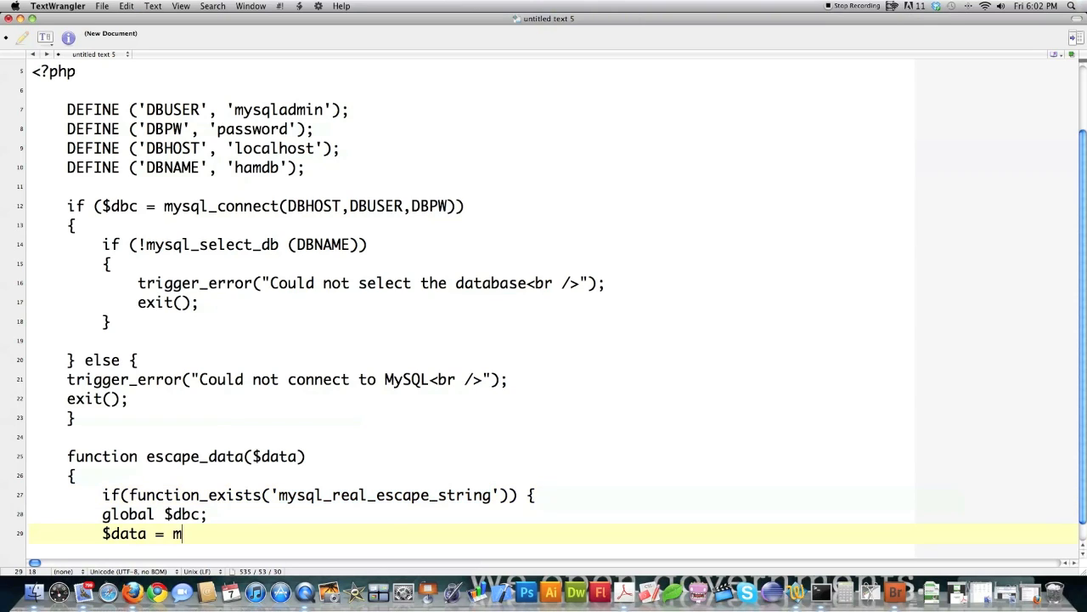
{"action": "type", "text": "ysql_real_escape_string(trim("}
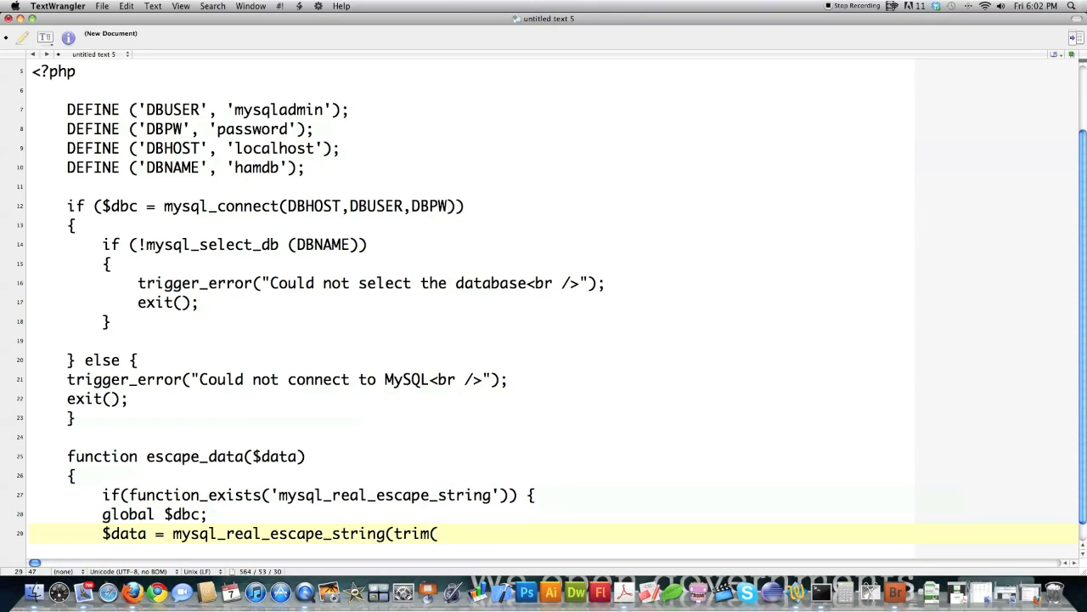
{"action": "type", "text": "$data), $dbc);"}
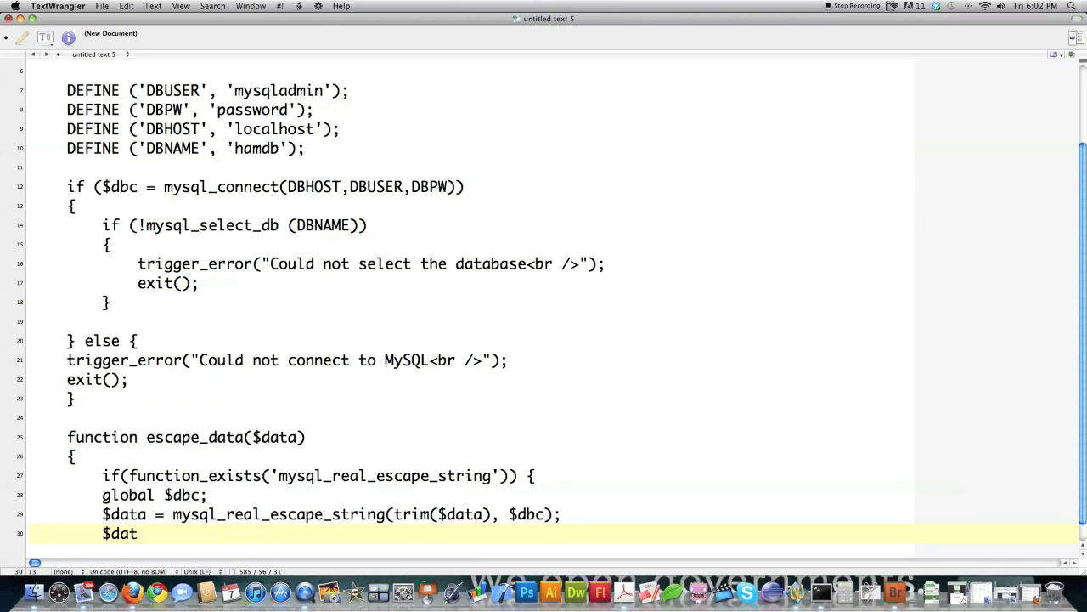
{"action": "type", "text": "a ="}
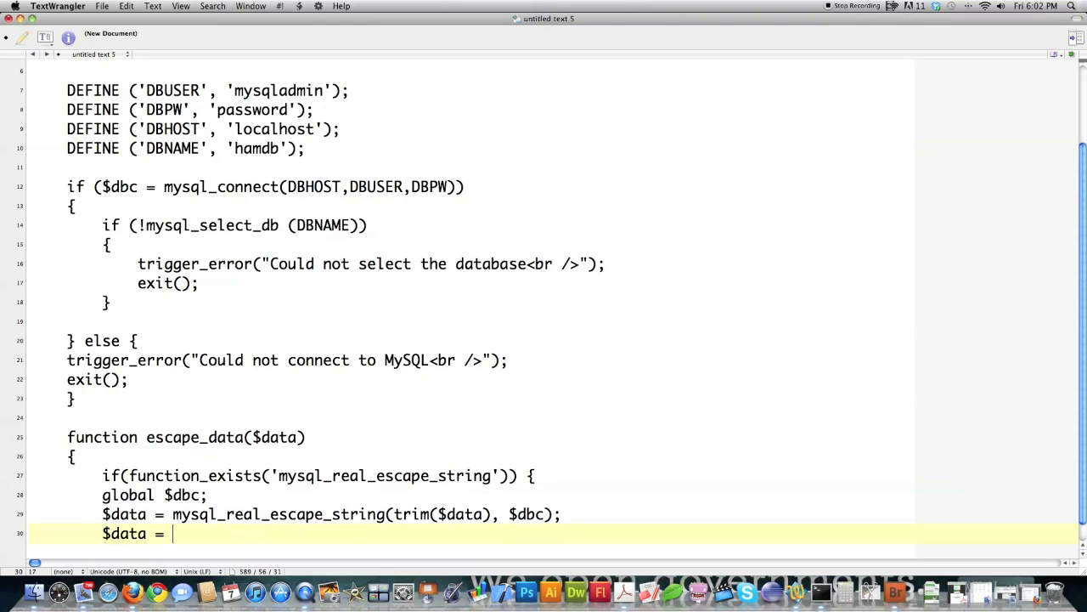
{"action": "type", "text": "strip_tags"}
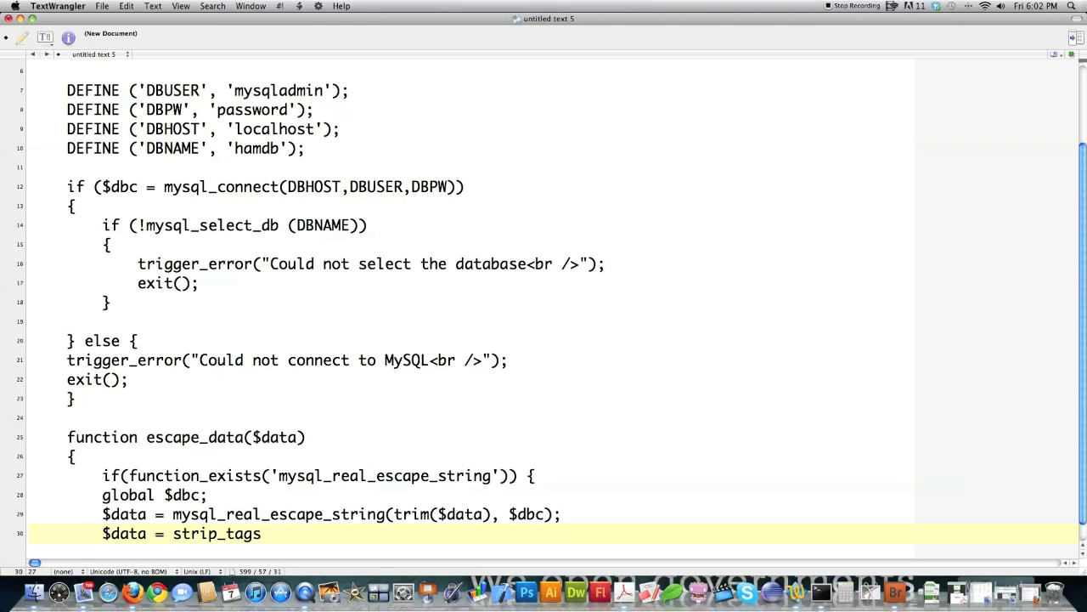
{"action": "type", "text": "($data);"}
{"action": "type", "text": "}else{"}
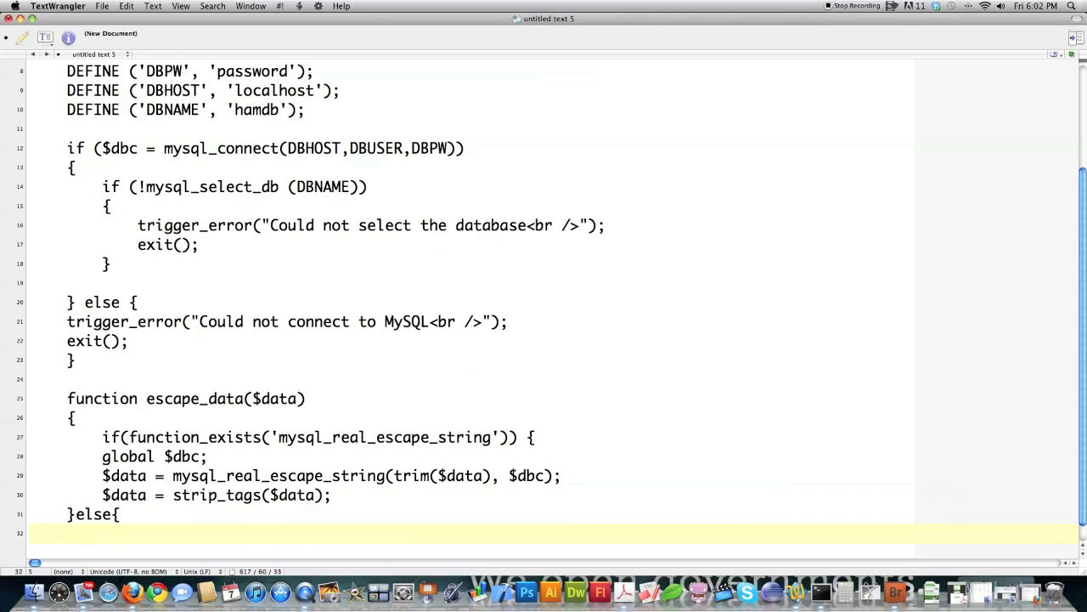
{"action": "type", "text": "$data"}
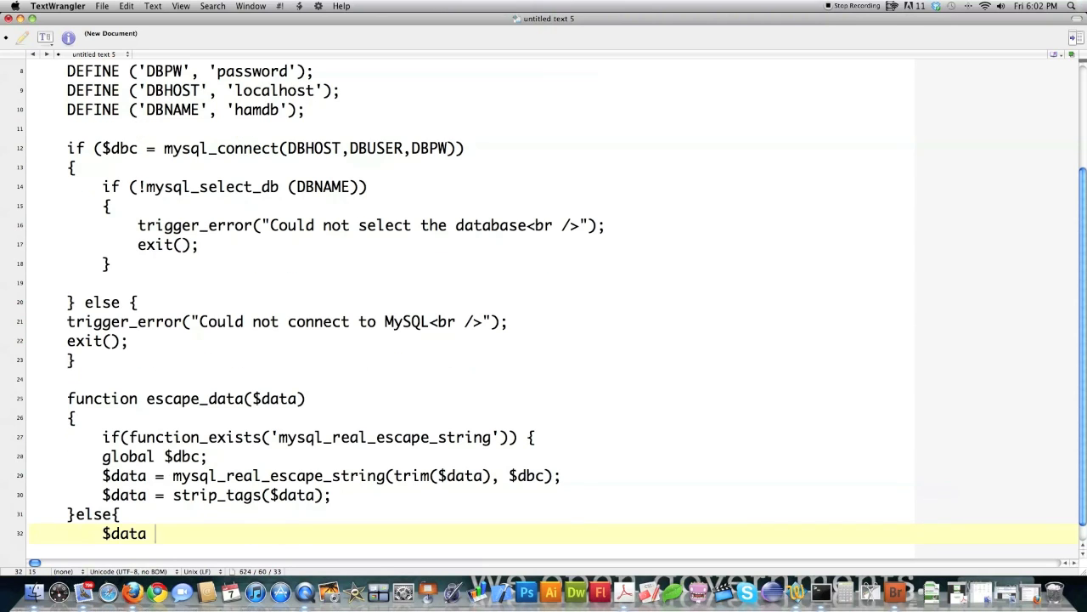
{"action": "type", "text": "= mysql"}
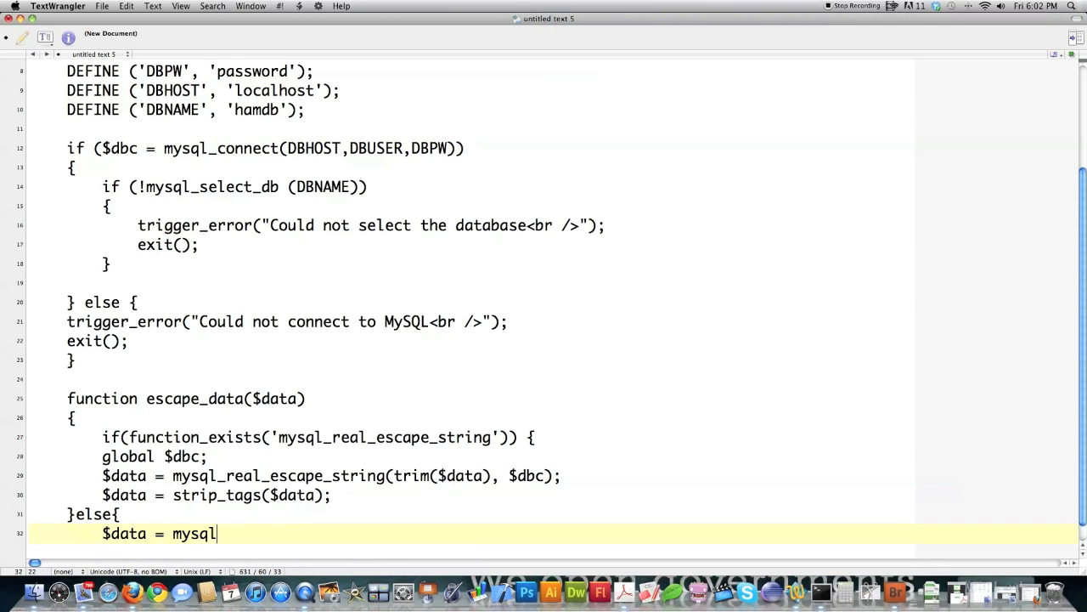
{"action": "type", "text": "_"}
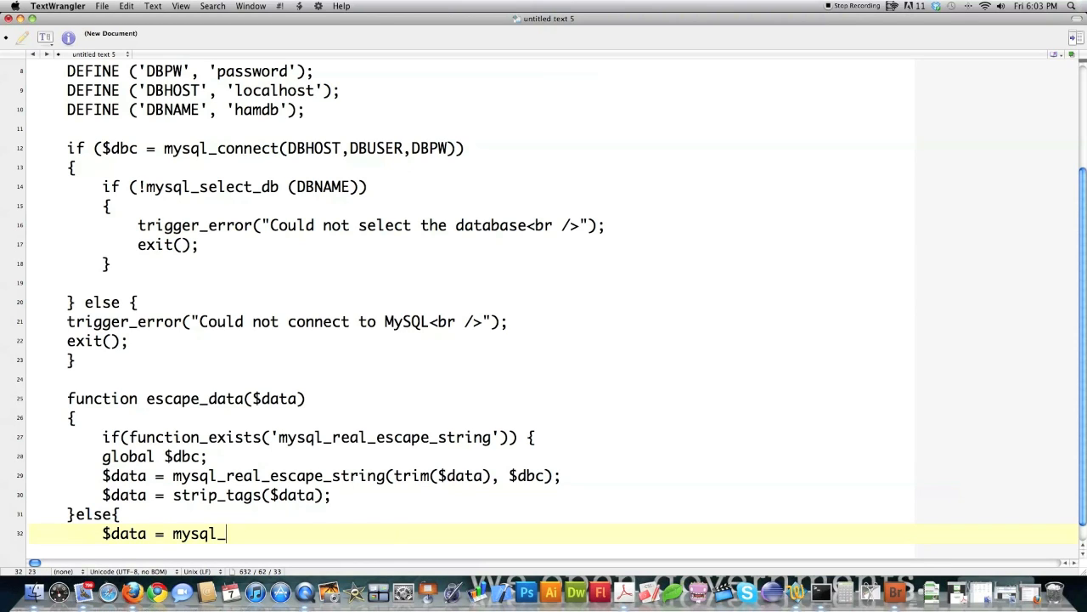
{"action": "type", "text": "escape_string($trim($dat"}
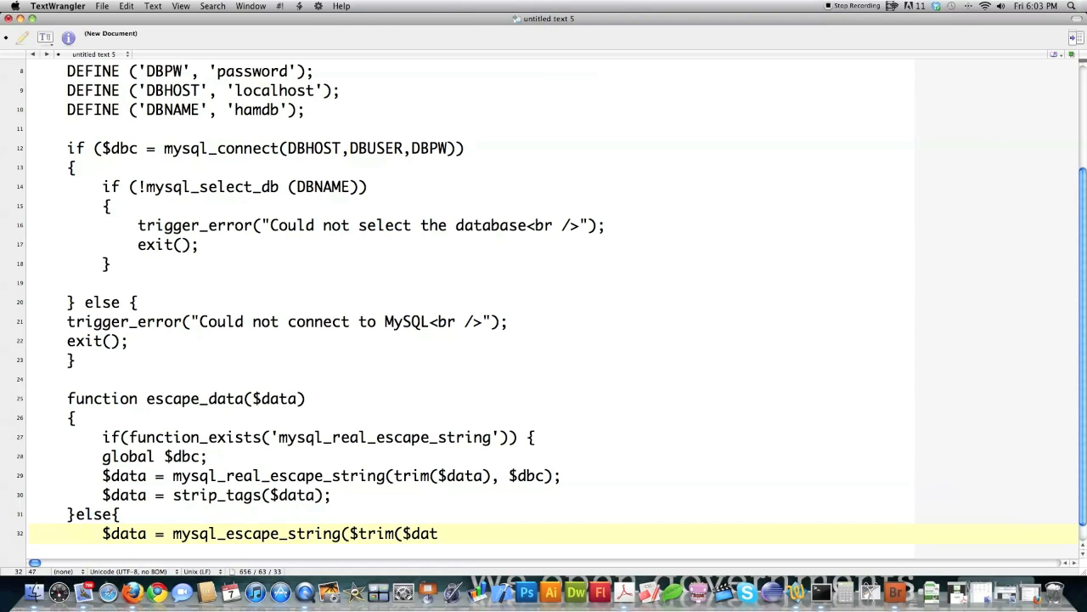
{"action": "type", "text": "a));"}
{"action": "type", "text": "$data = strip_tags($data);"}
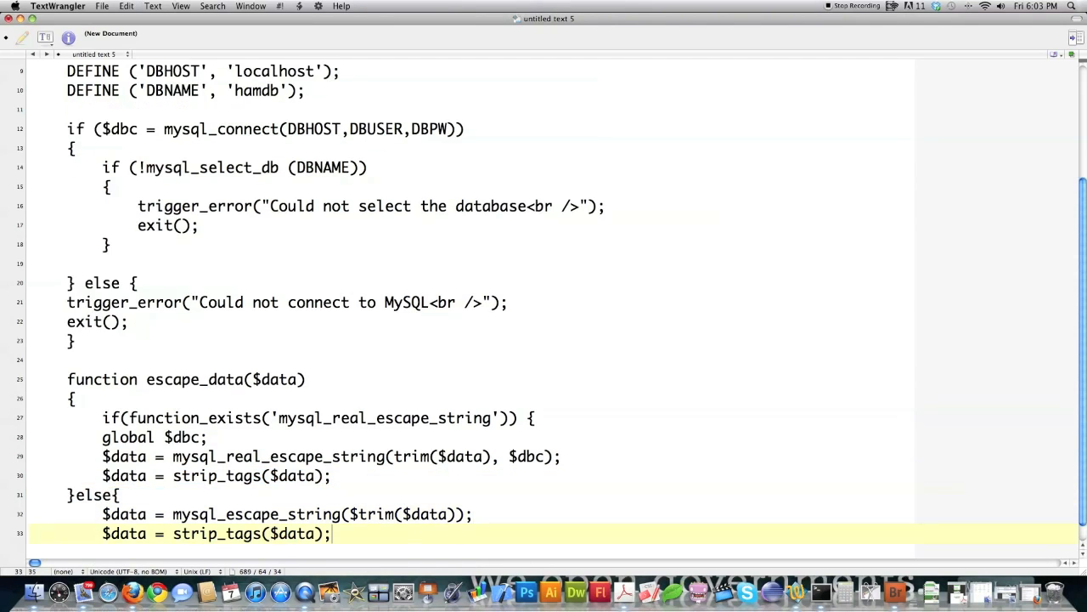
Select the database code and overwrite it with the start of an 'if (' statement.
{"action": "scroll", "scroll_direction": "down", "scroll_amount": 3}
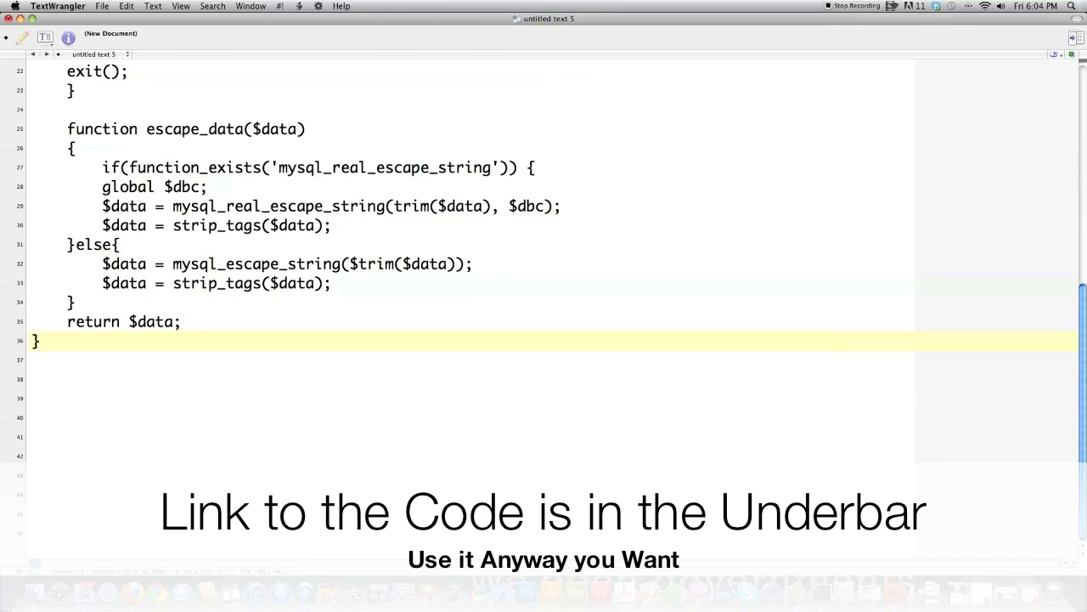
{"action": "key", "text": "cmd+a"}
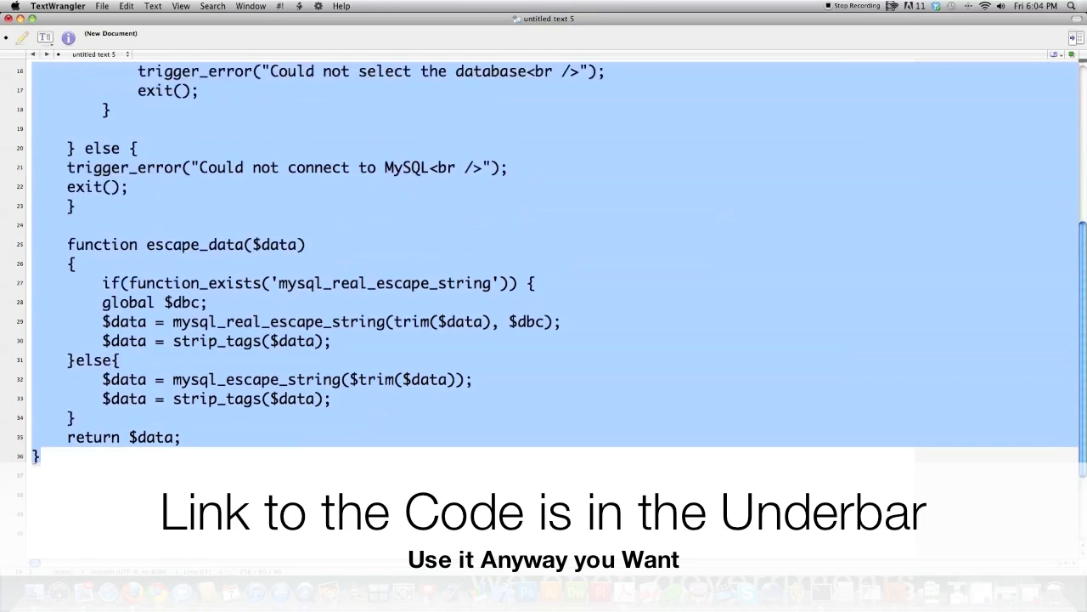
{"action": "scroll", "scroll_direction": "up", "scroll_amount": 3}
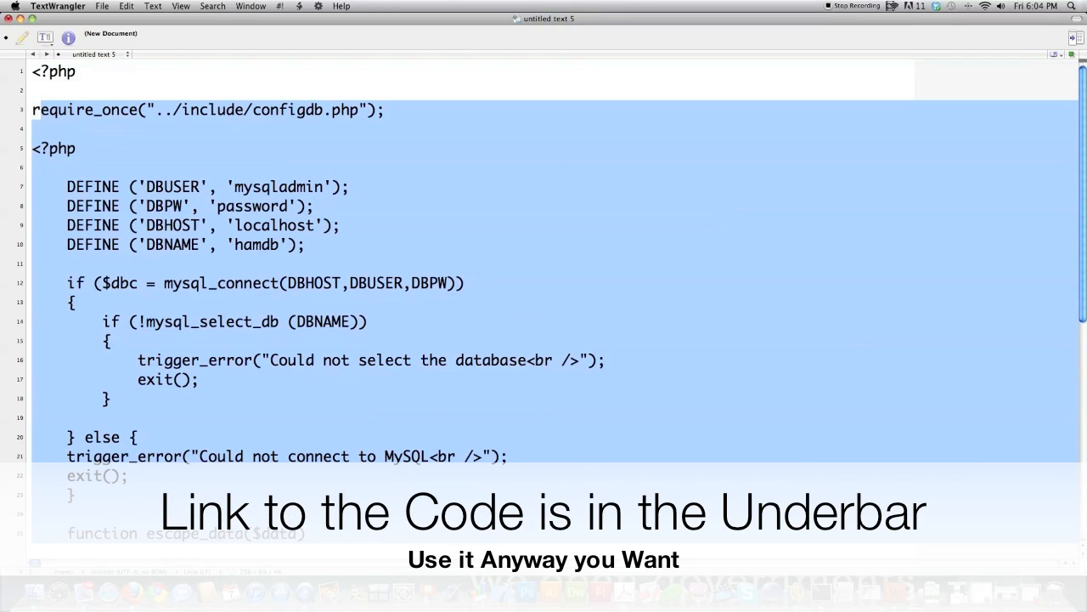
{"action": "type", "text": "if ("}
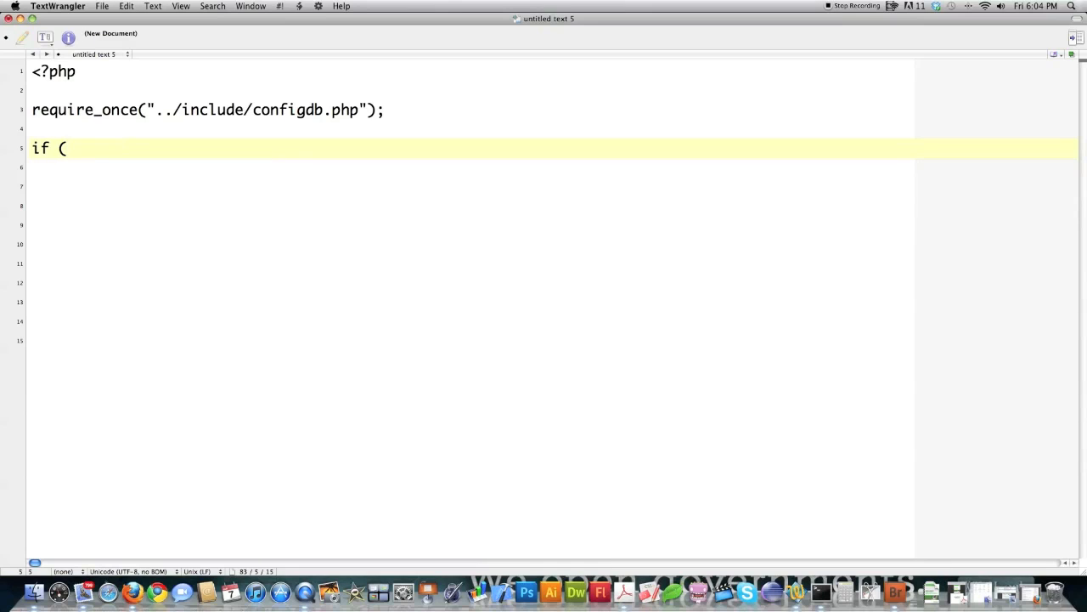
Write the if condition isset($_POST['submitted']).
{"action": "type", "text": "isset"}
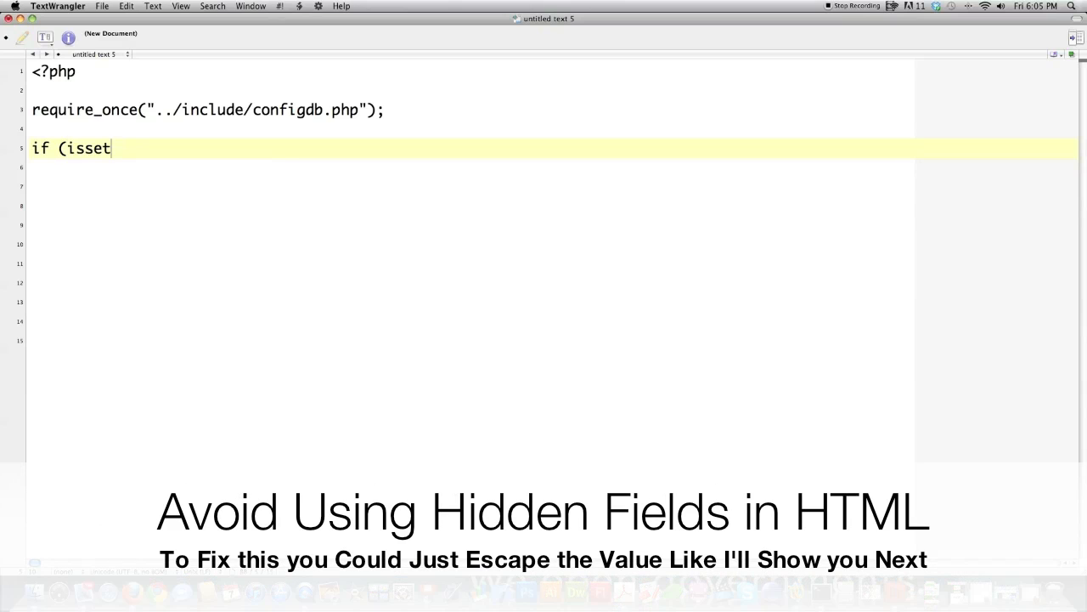
{"action": "type", "text": "($_"}
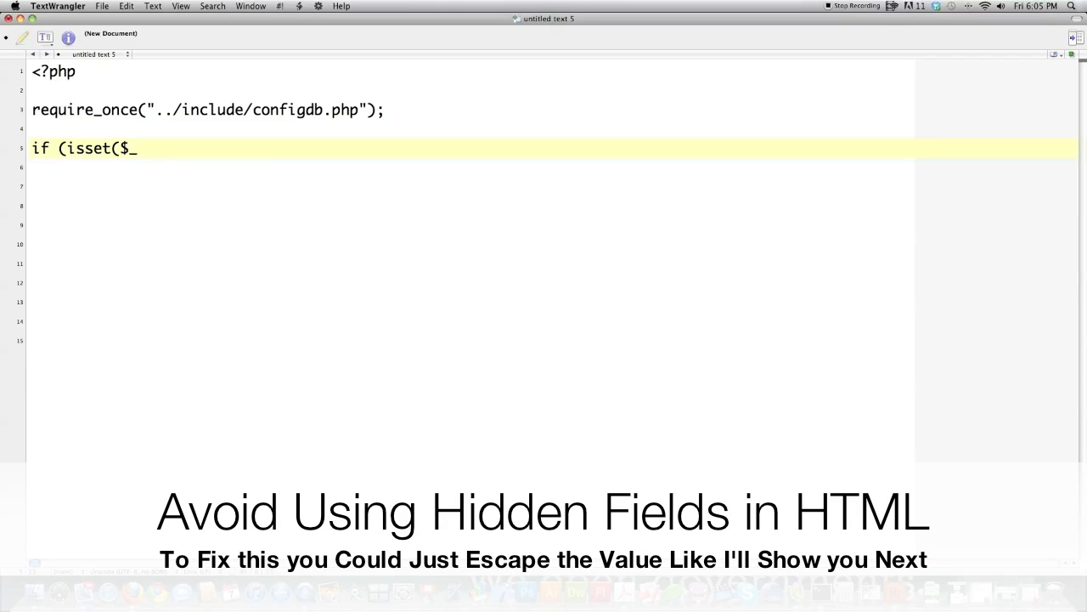
{"action": "type", "text": "P"}
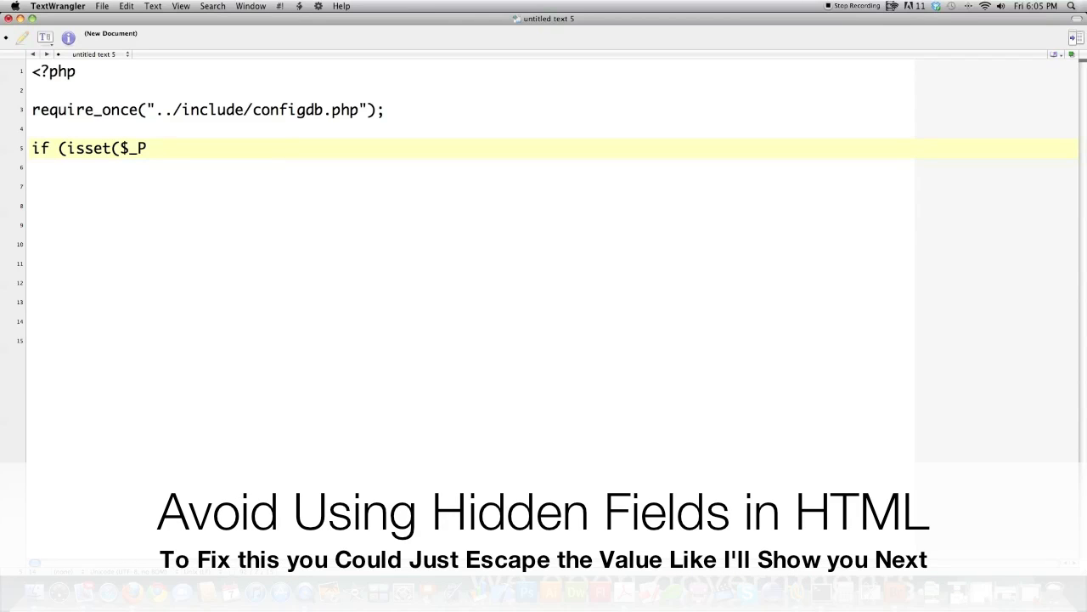
{"action": "type", "text": "OST['"}
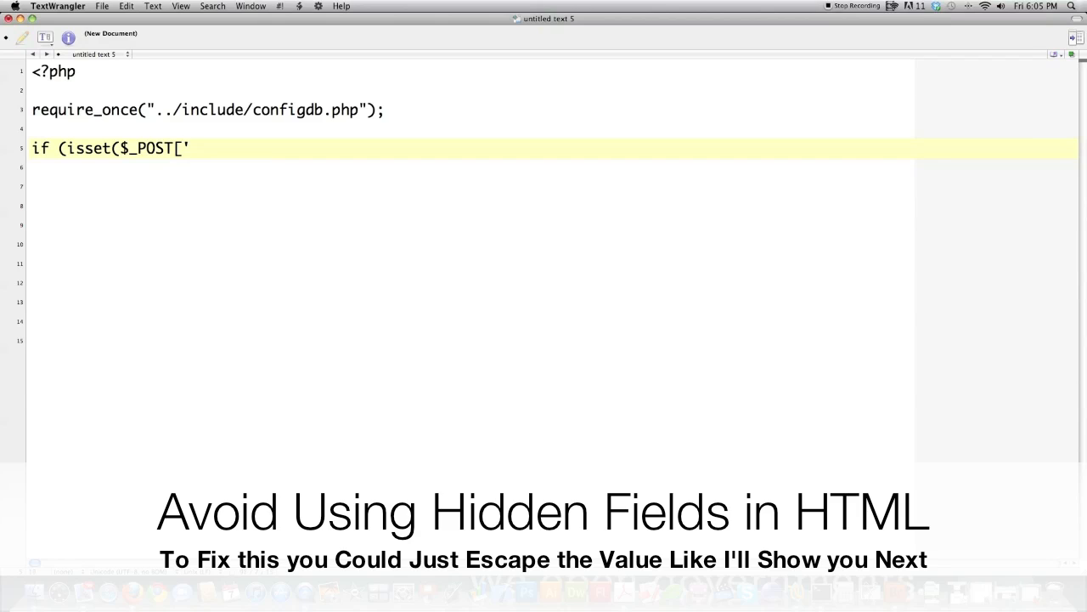
{"action": "type", "text": "submitted"}
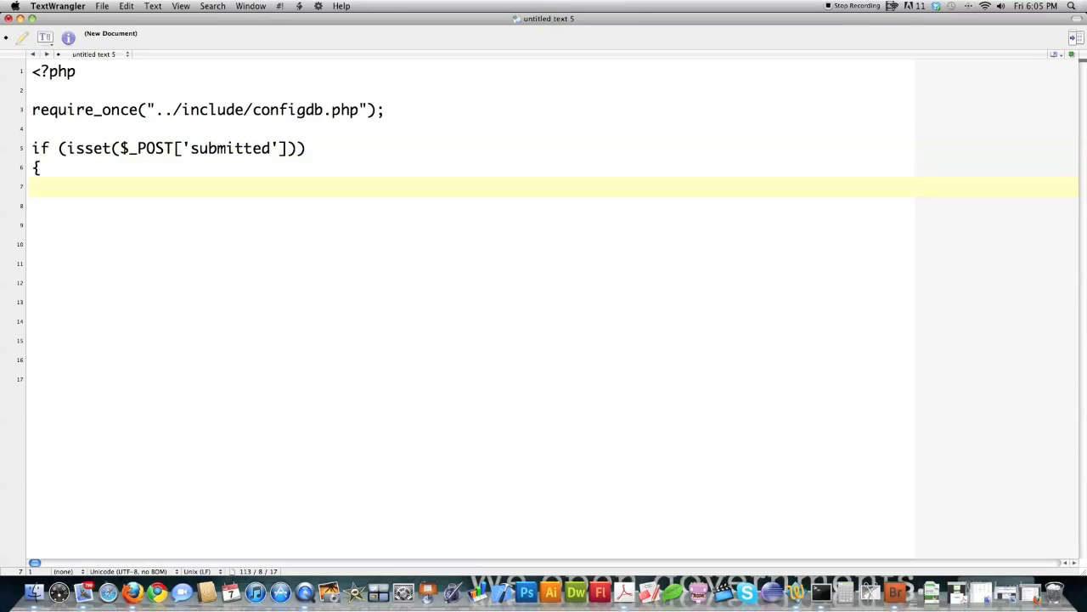
Begin a preg_match check with the pattern '%^[A-Za-z\.\-]{2,15}$%'.
{"action": "type", "text": "if(preg_match"}
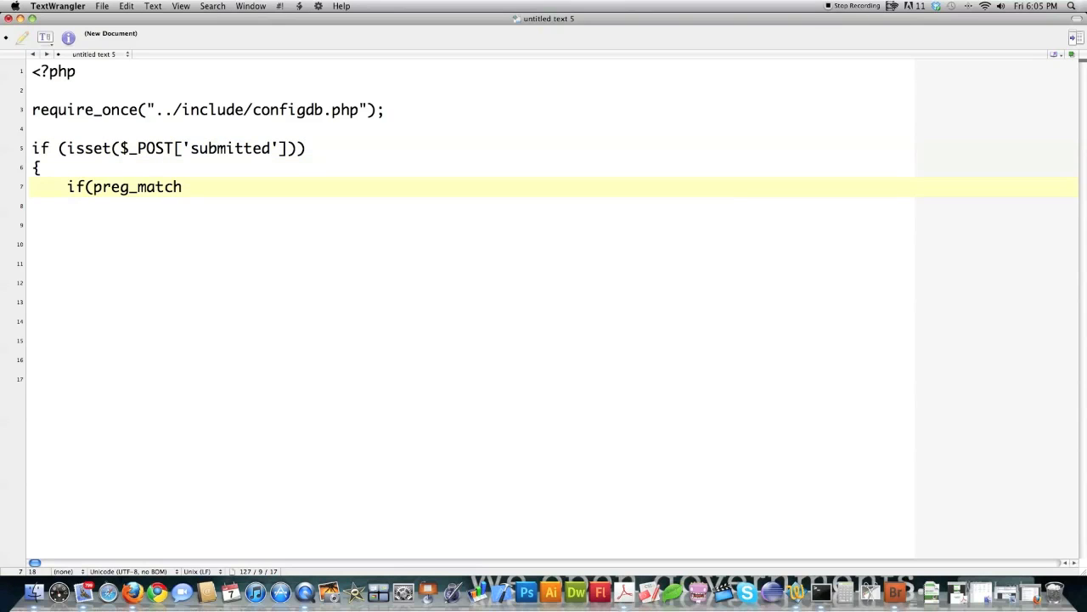
{"action": "type", "text": "("}
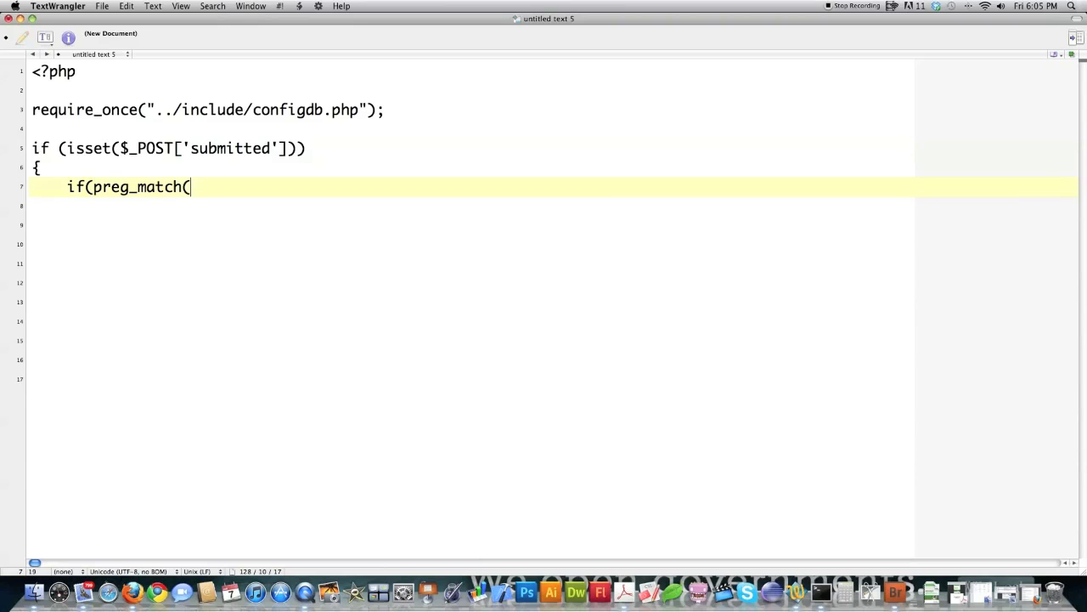
{"action": "type", "text": "'"}
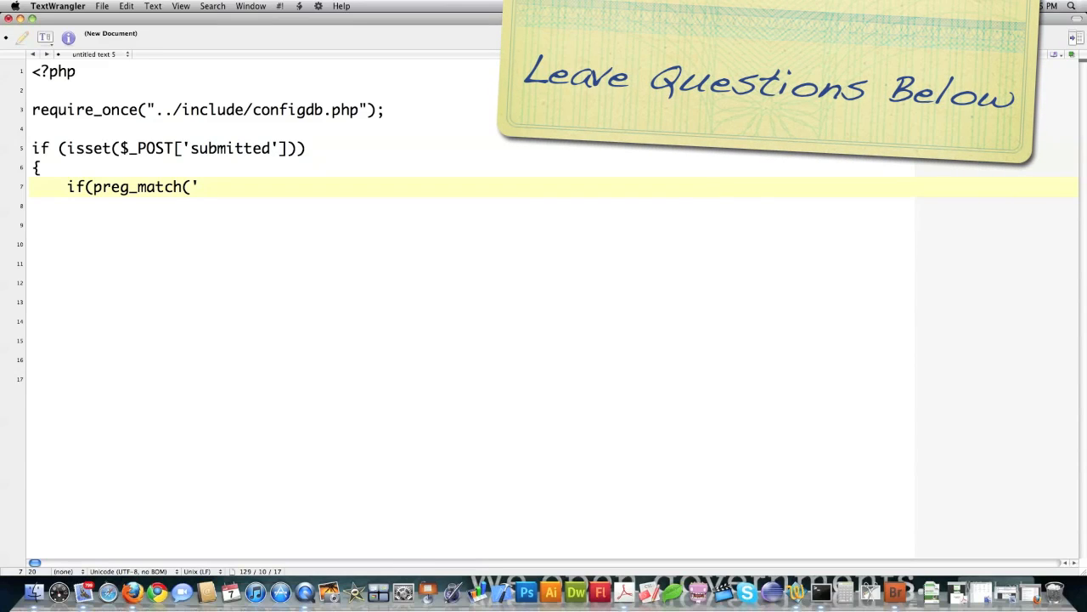
{"action": "type", "text": "%"}
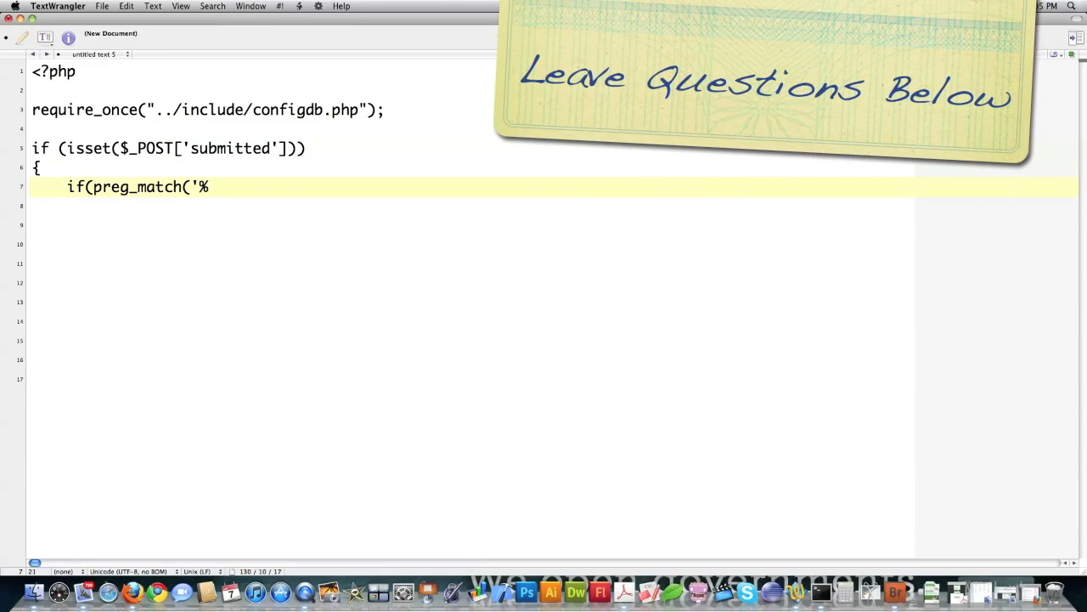
{"action": "type", "text": "^"}
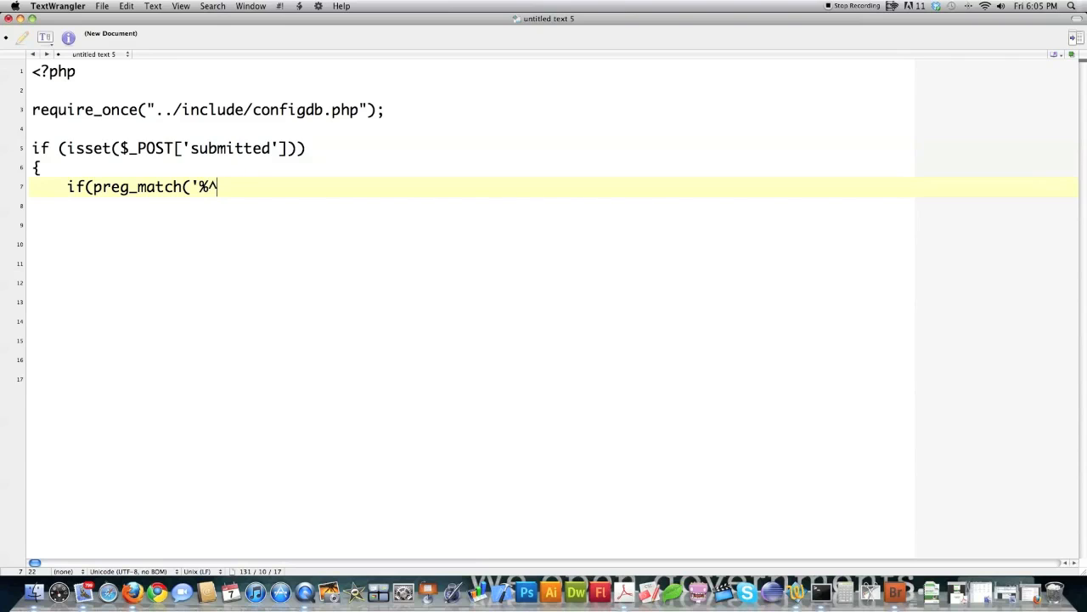
{"action": "type", "text": "[A-"}
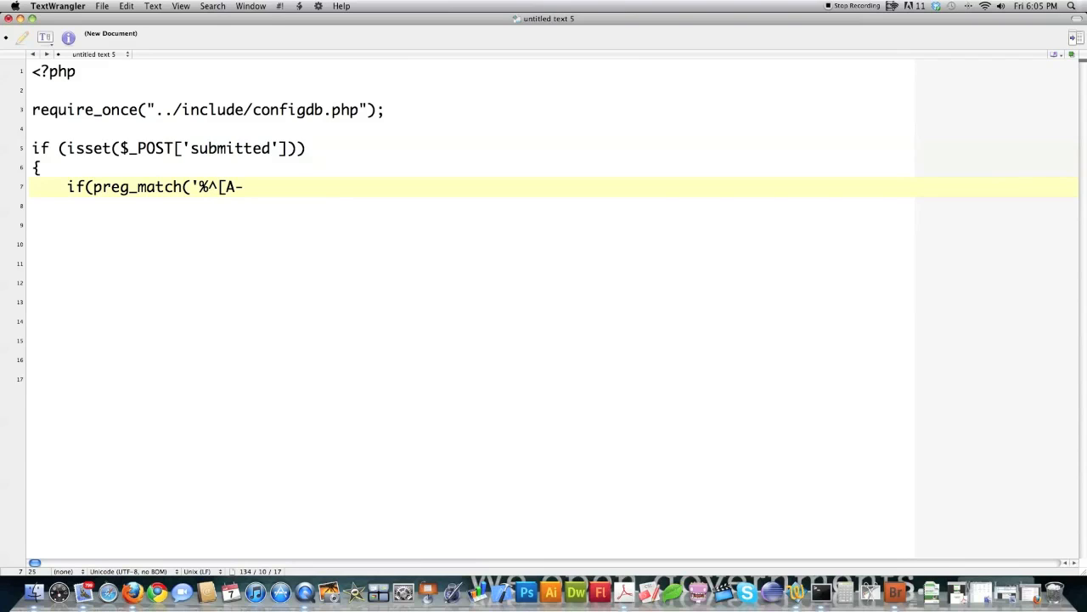
{"action": "type", "text": "Z"}
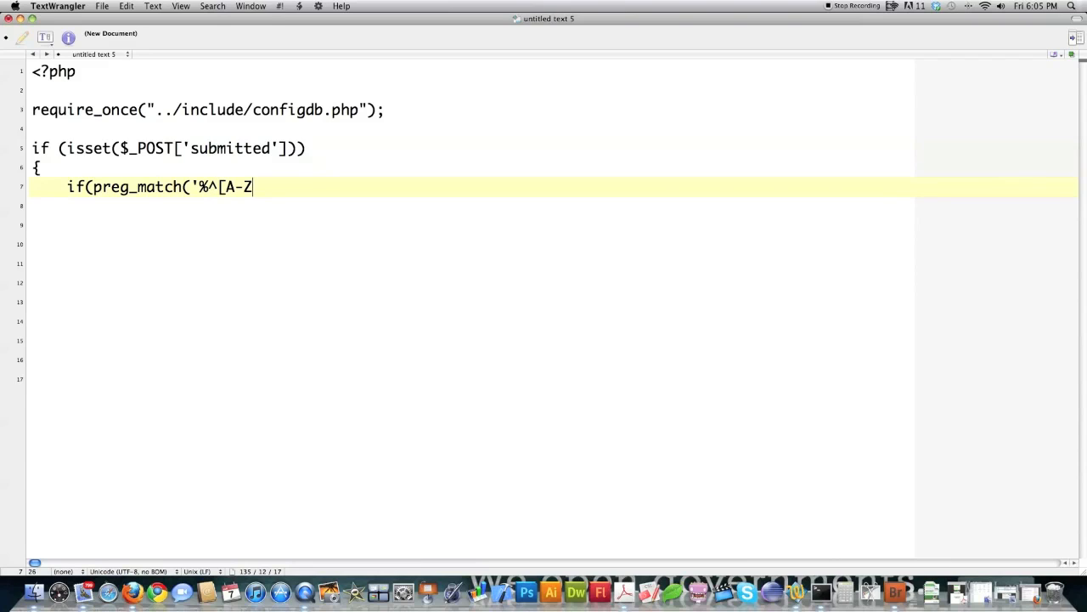
{"action": "type", "text": "a"}
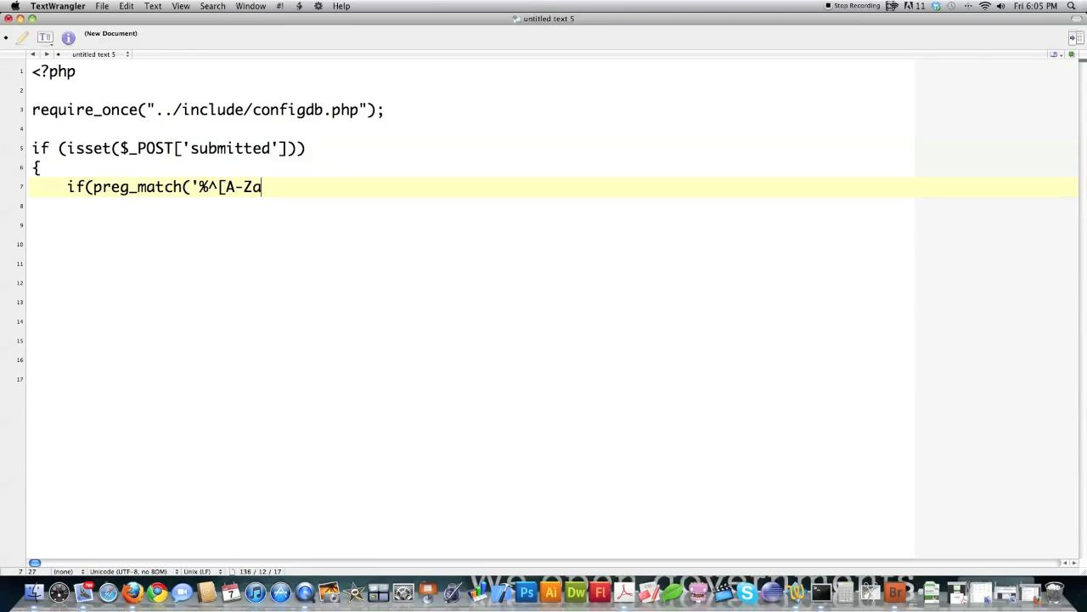
{"action": "type", "text": "-"}
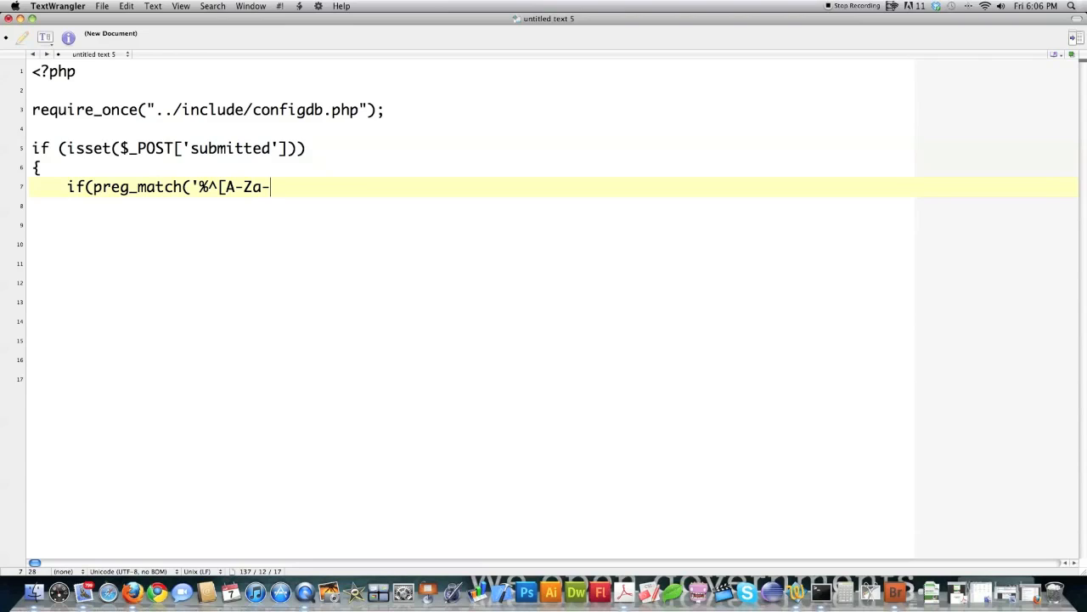
{"action": "type", "text": "z"}
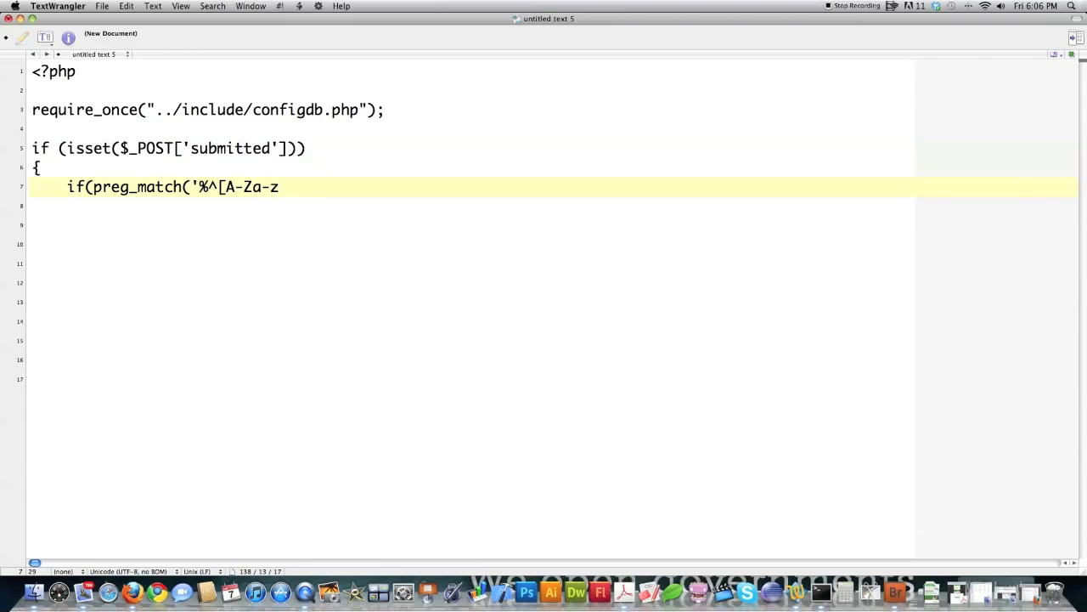
{"action": "type", "text": "\\.\\'"}
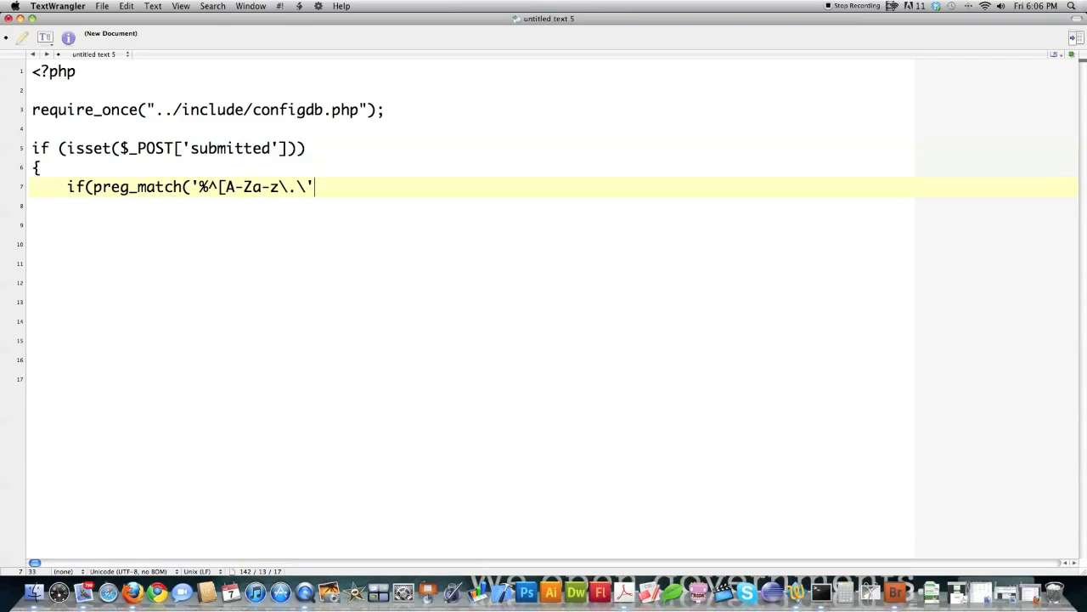
{"action": "type", "text": "\\-"}
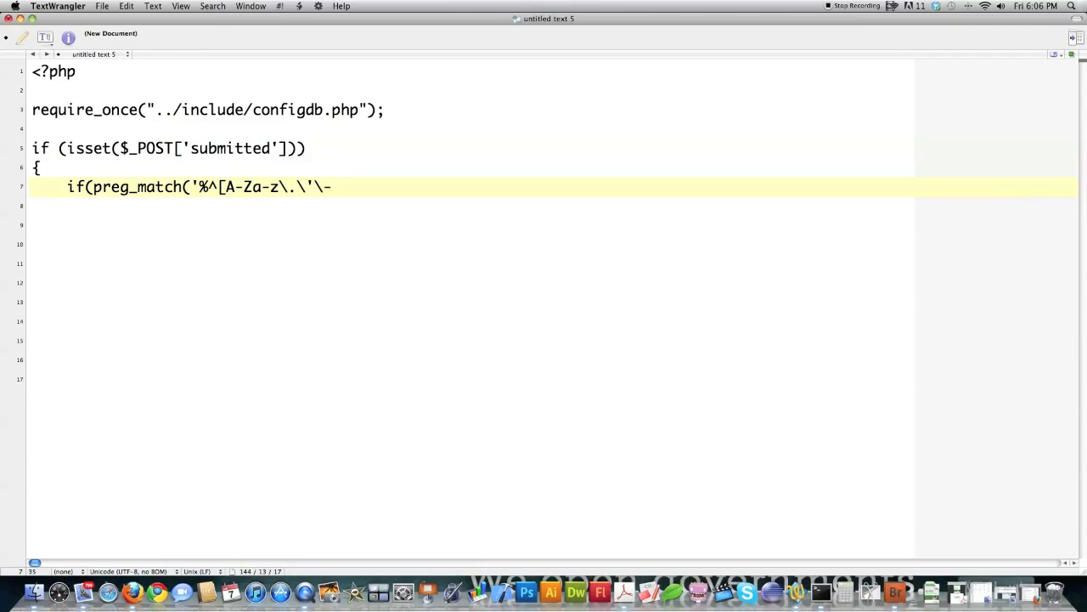
{"action": "type", "text": "]{"}
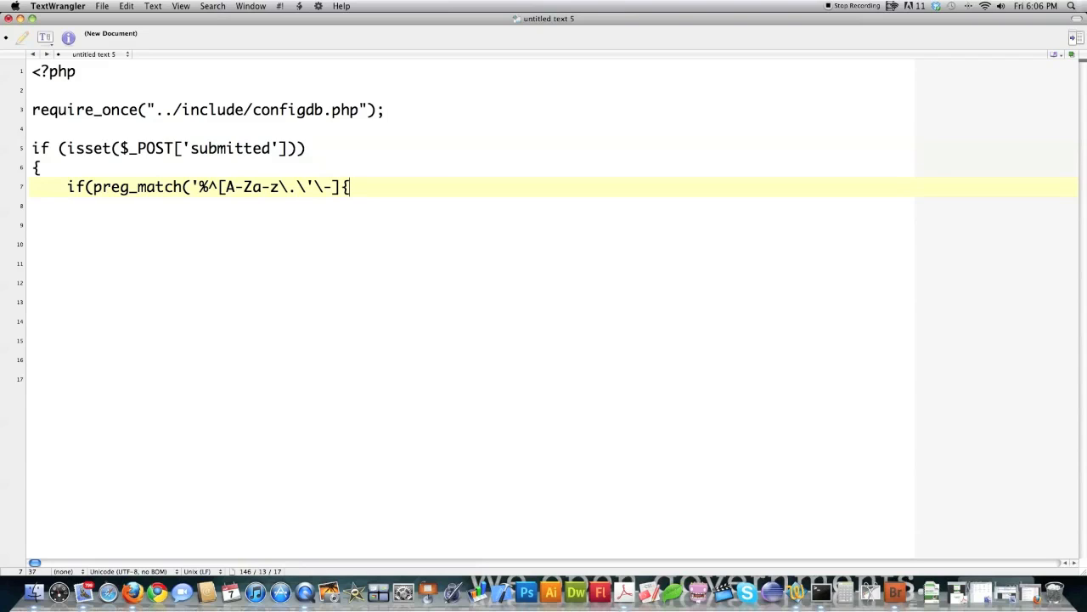
{"action": "type", "text": "2,15"}
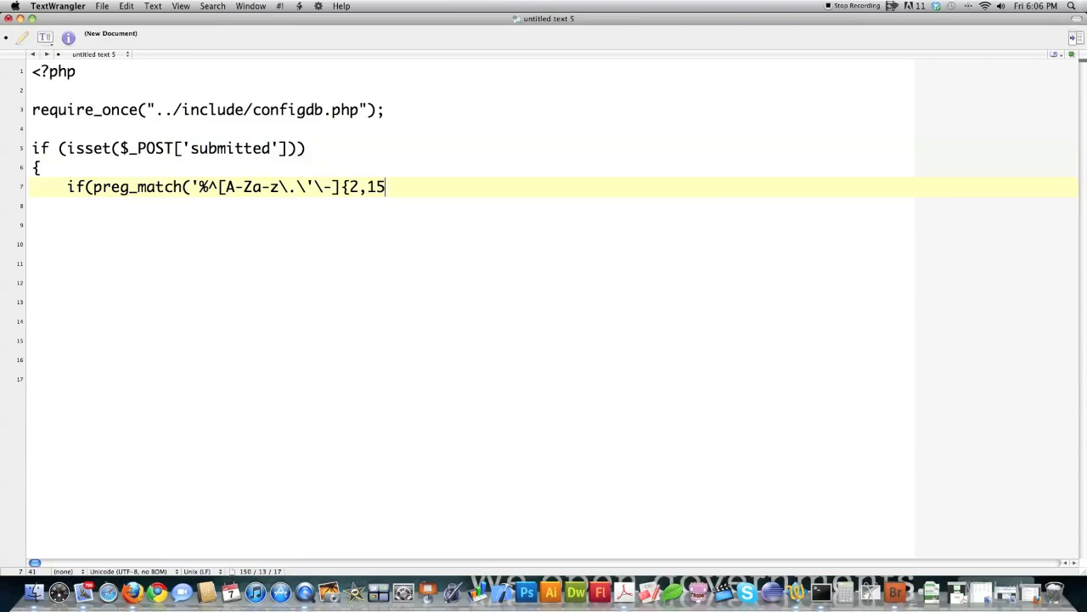
{"action": "type", "text": "}"}
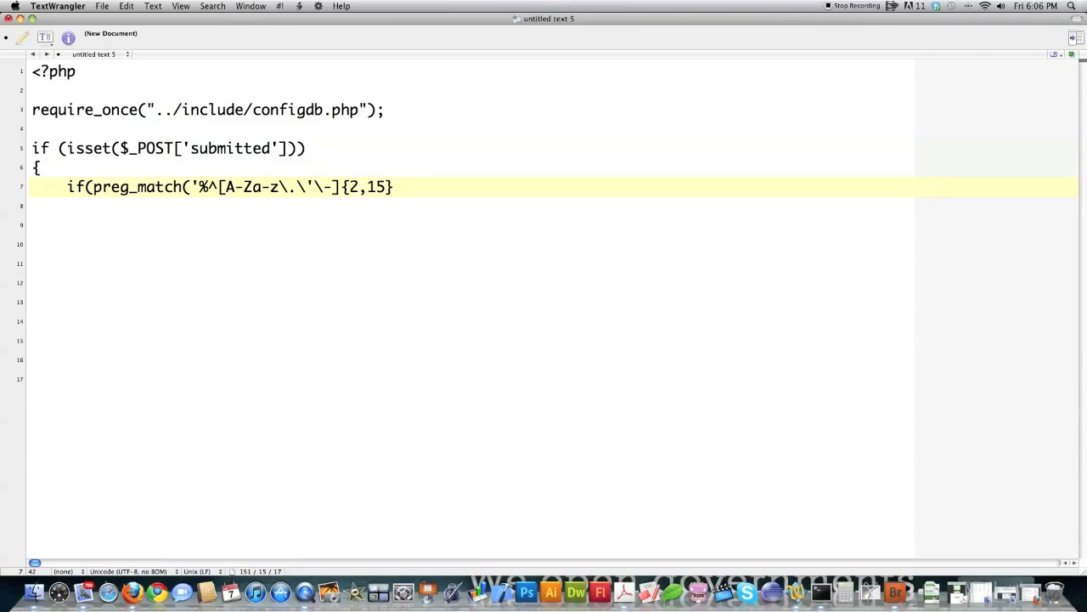
{"action": "type", "text": "$%'"}
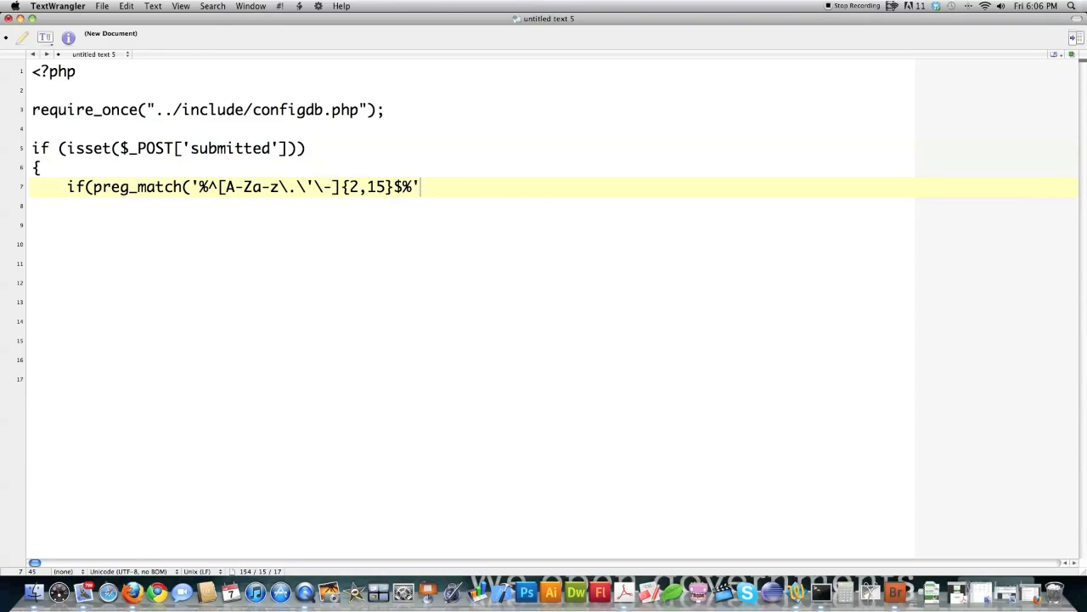
Match it against stripslashes(trim($_POST['first_name'])).
{"action": "type", "text": ", stripslashes("}
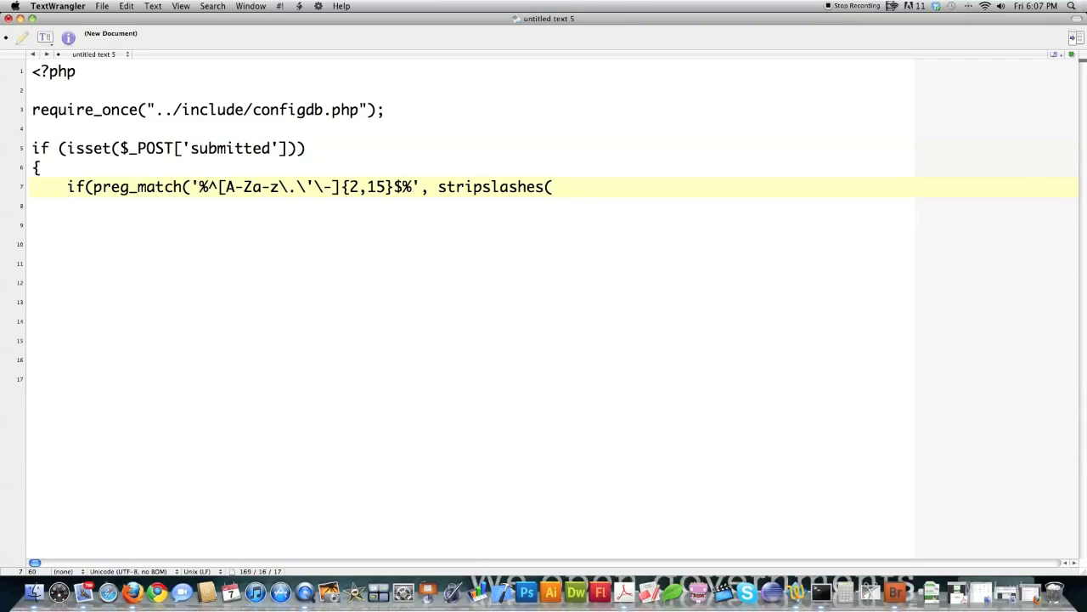
{"action": "type", "text": "trim"}
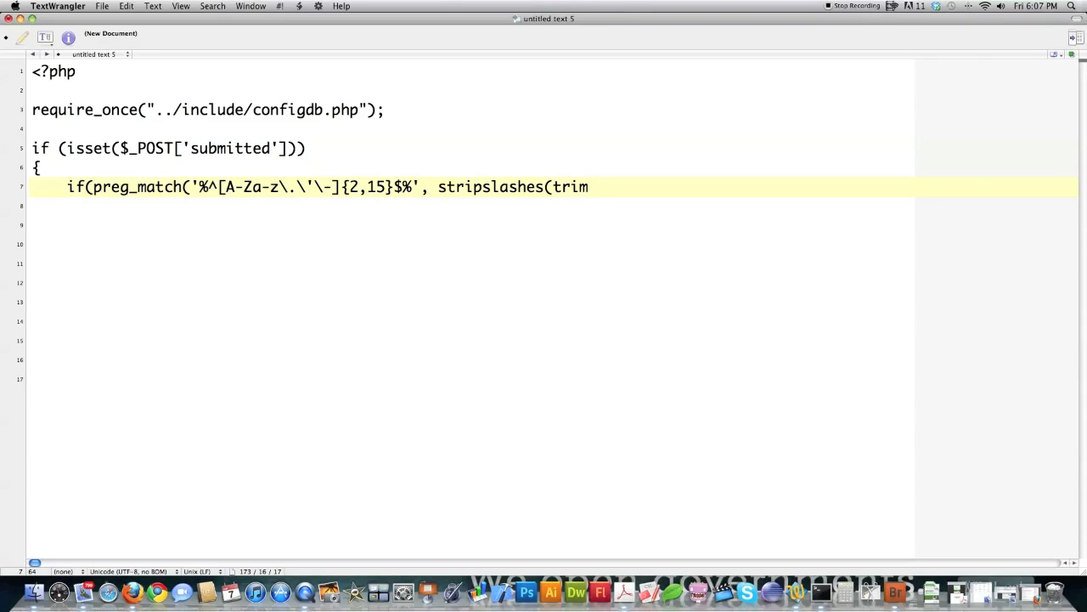
{"action": "type", "text": "($_POST"}
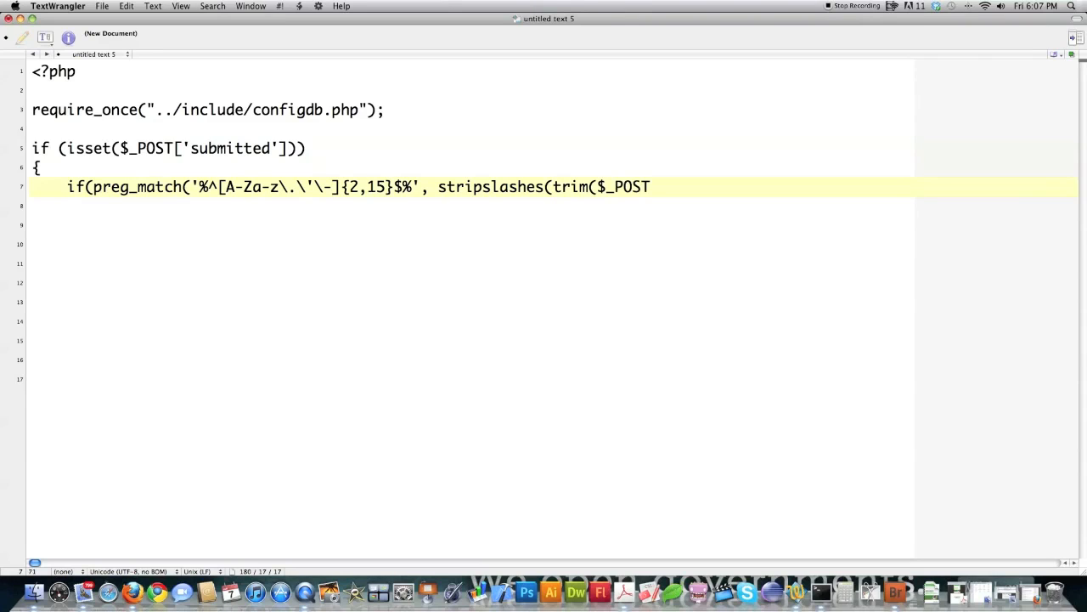
{"action": "type", "text": "['"}
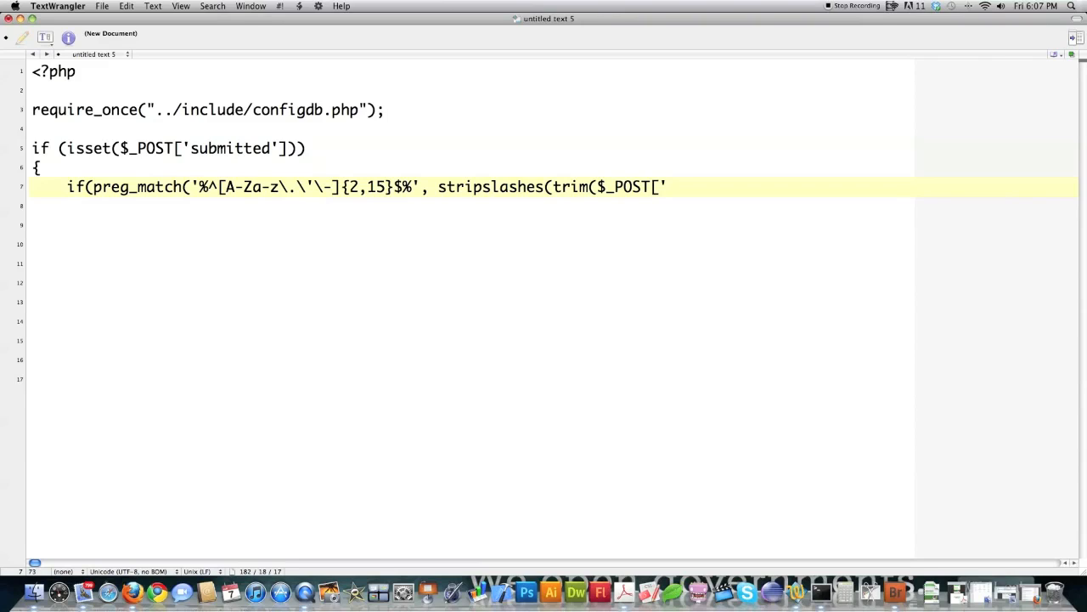
{"action": "type", "text": "first"}
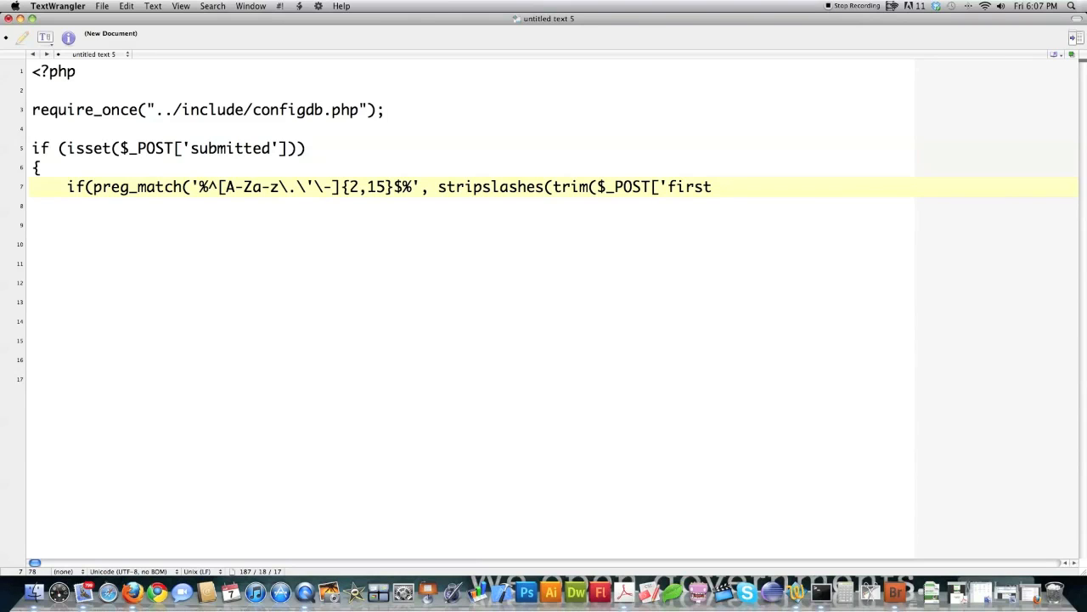
{"action": "type", "text": "_name']"}
{"action": "left_click", "coordinate": [552, 206]}
{"action": "type", "text": "{"}
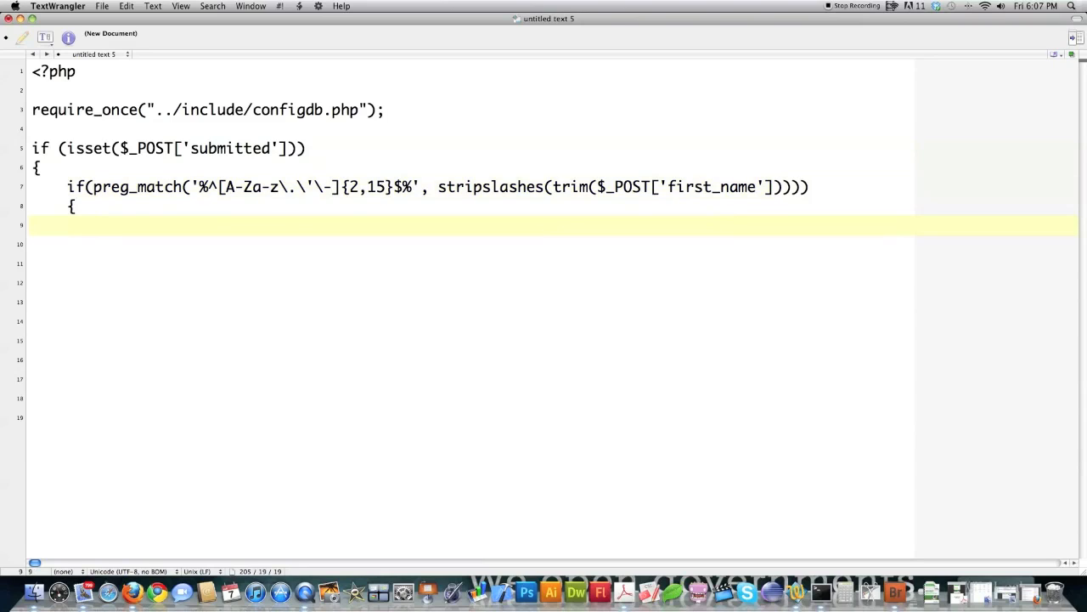
Set $fn via escape_data, else FALSE with a red 'Please enter a valid first name' echo.
{"action": "left_click", "coordinate": [102, 225]}
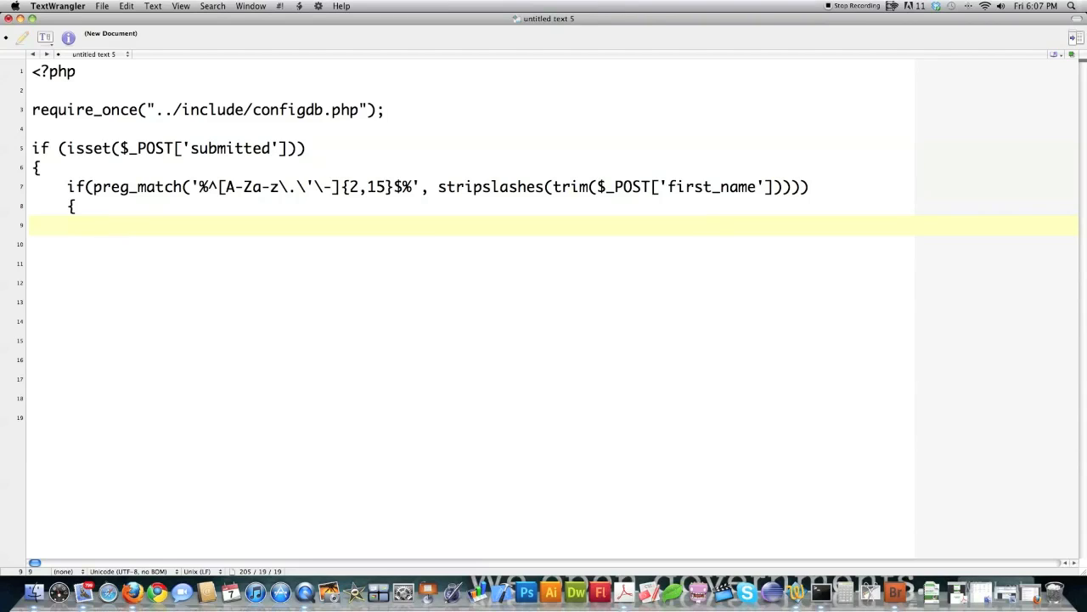
{"action": "type", "text": "$fn = escape_"}
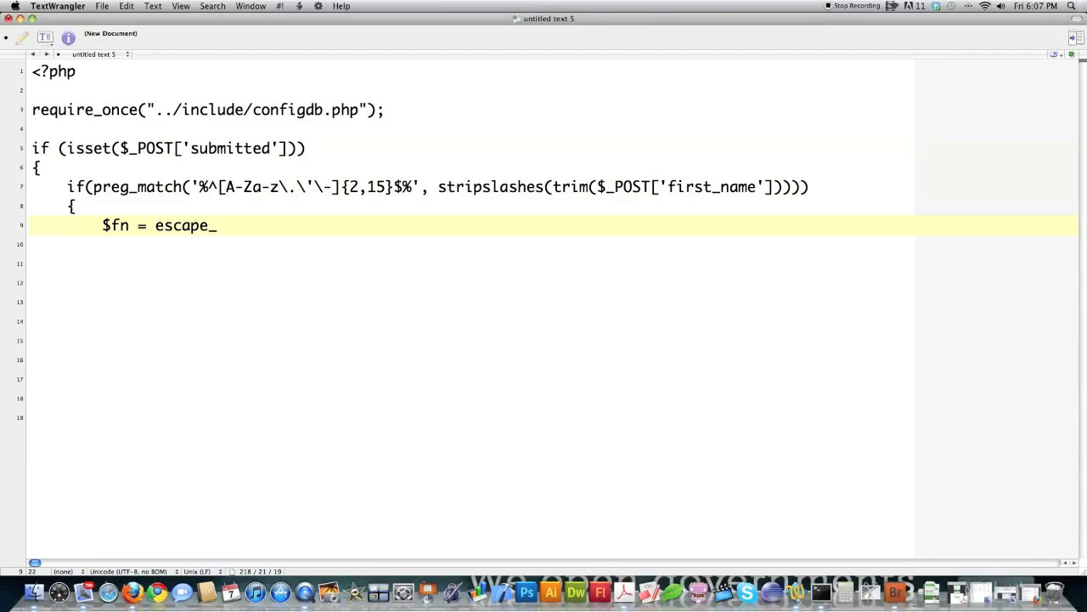
{"action": "type", "text": "data($_POST['first_name']);"}
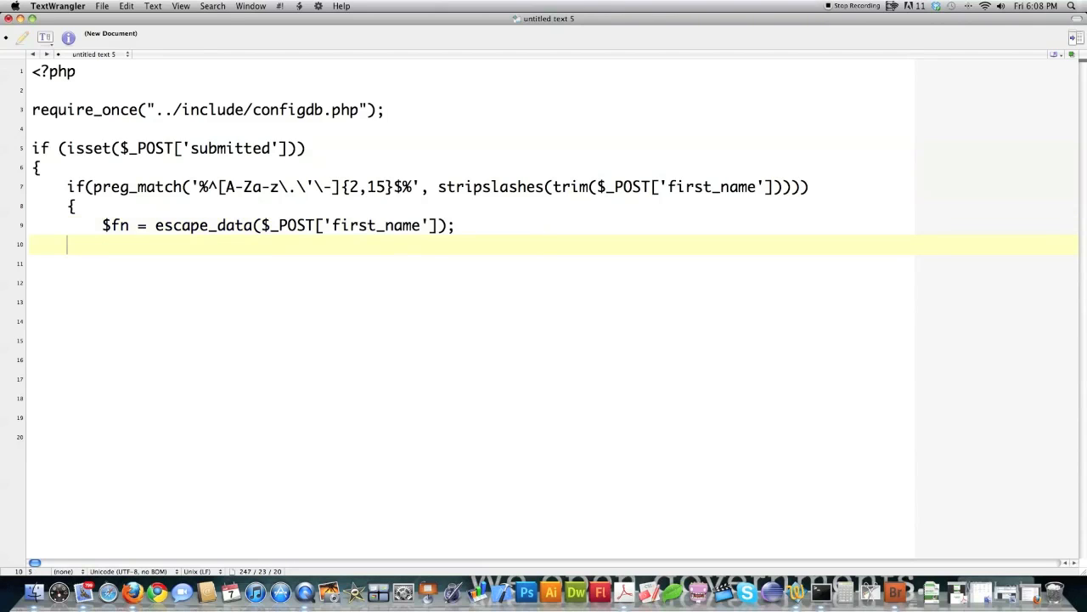
{"action": "type", "text": "} else {"}
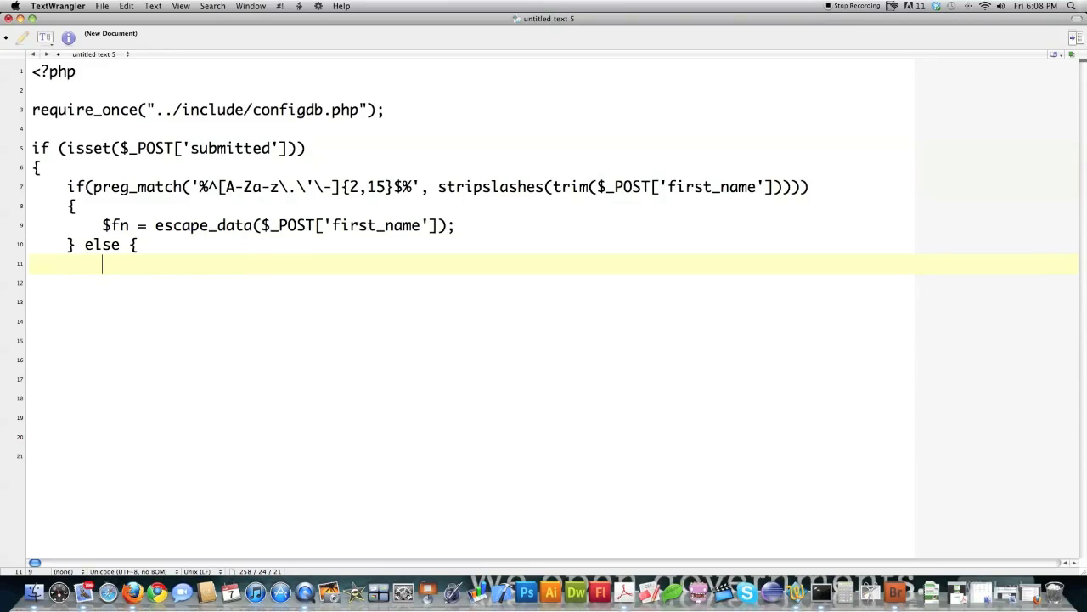
{"action": "type", "text": "$fn = F"}
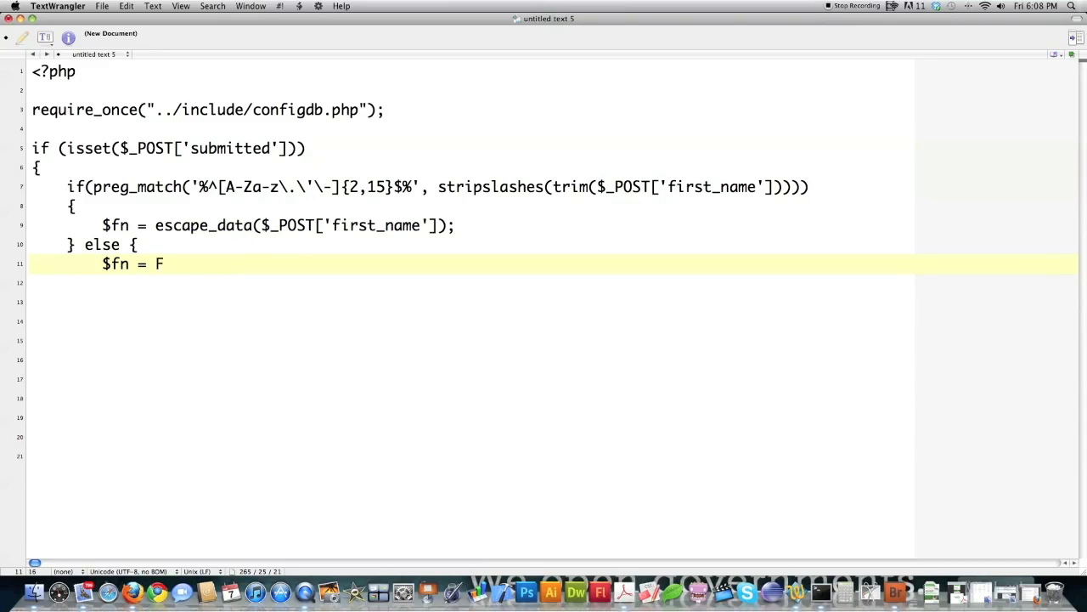
{"action": "type", "text": "ALSE;"}
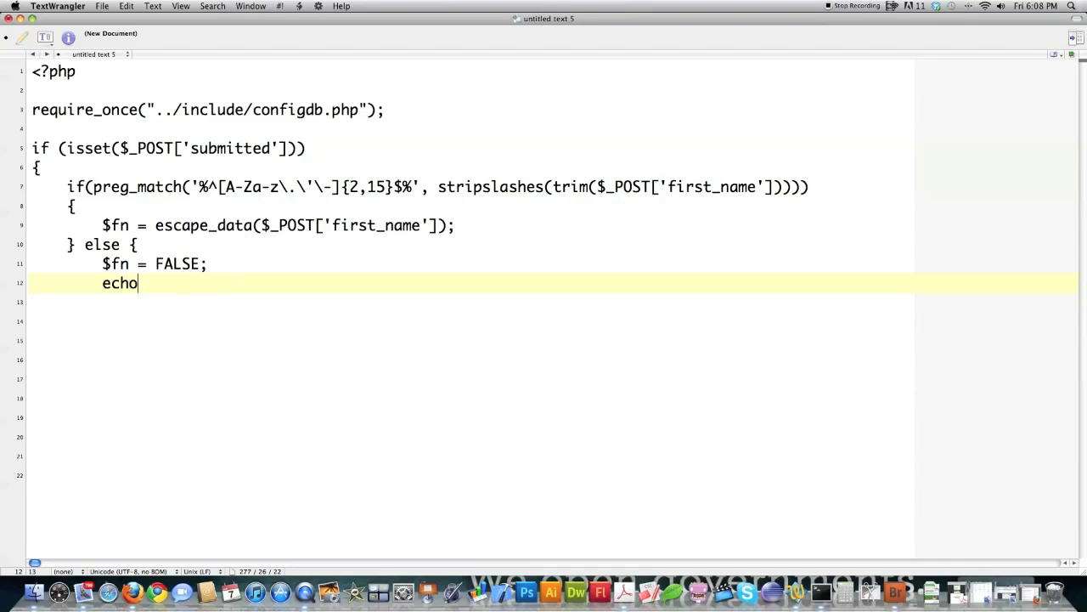
{"action": "type", "text": "'<"}
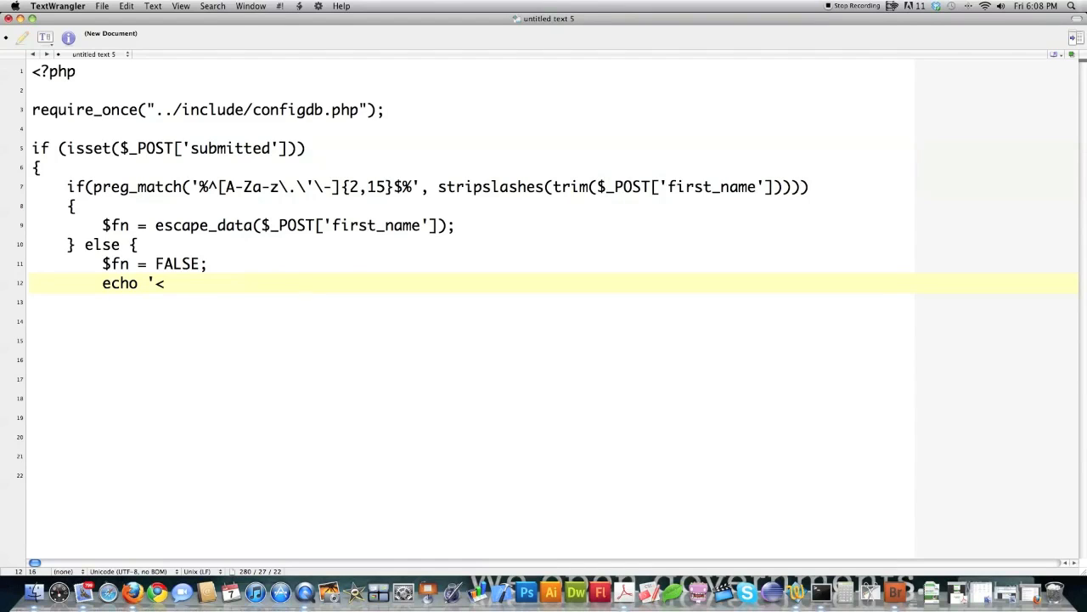
{"action": "type", "text": "p><font color"}
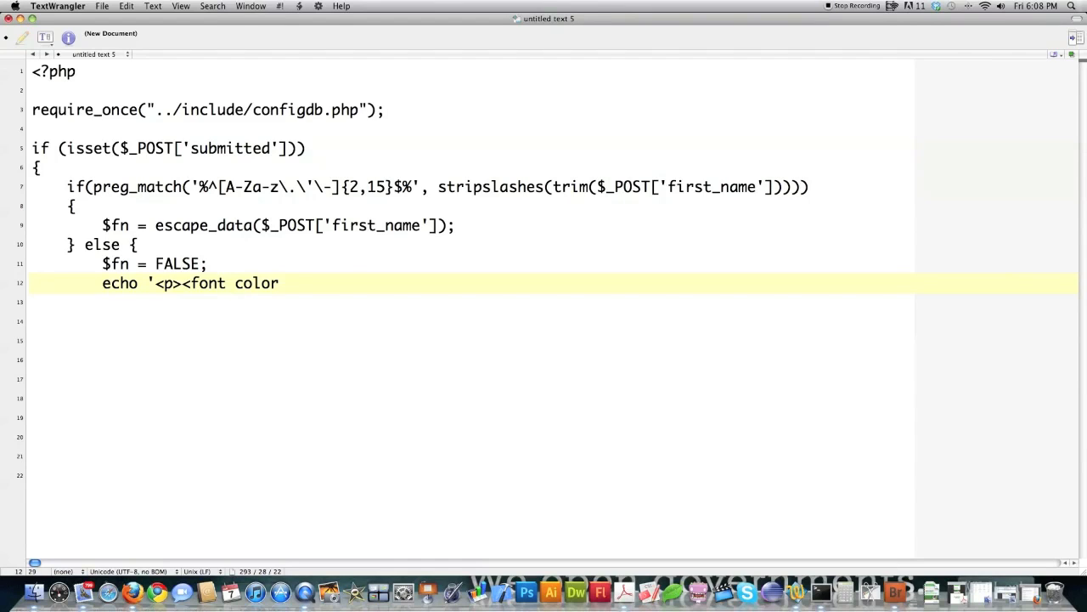
{"action": "type", "text": "=\"red\">Please enter a"}
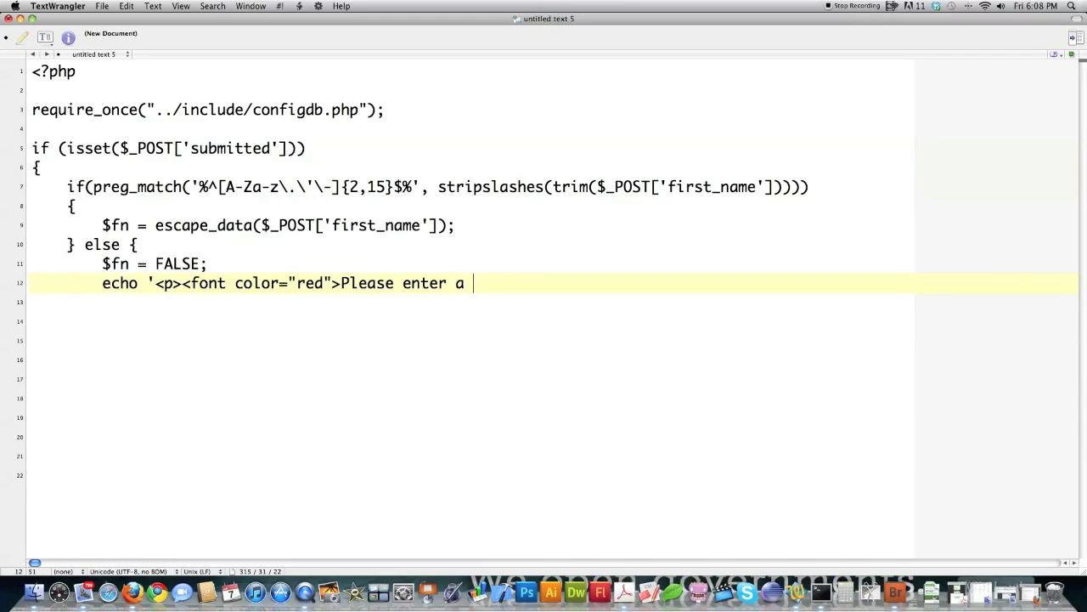
{"action": "type", "text": "valid first name</font></p>';"}
{"action": "left_click", "coordinate": [552, 302]}
{"action": "type", "text": "}"}
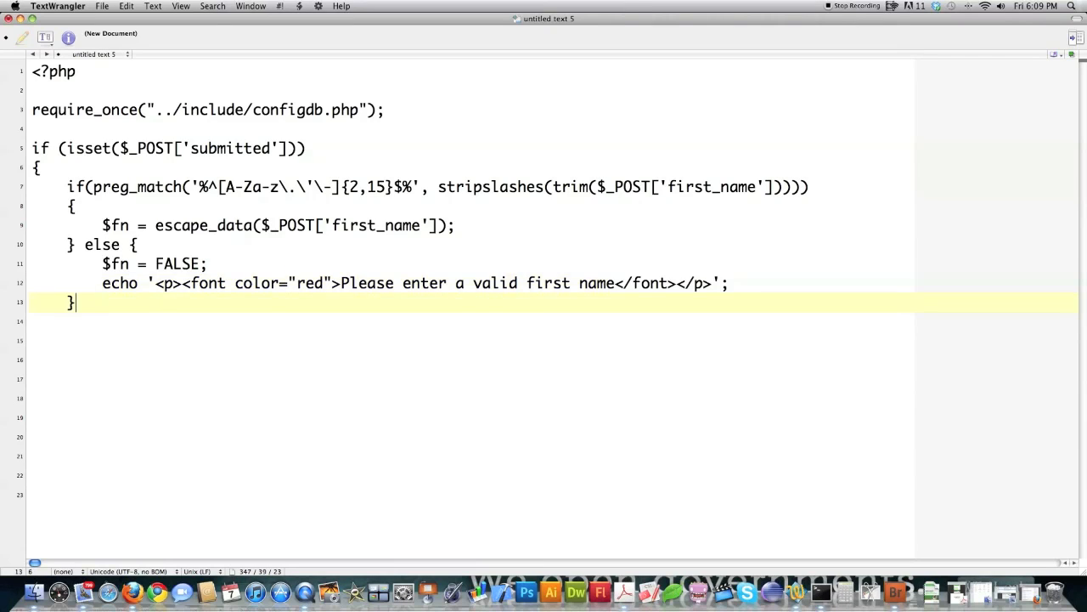
{"action": "key", "text": "return"}
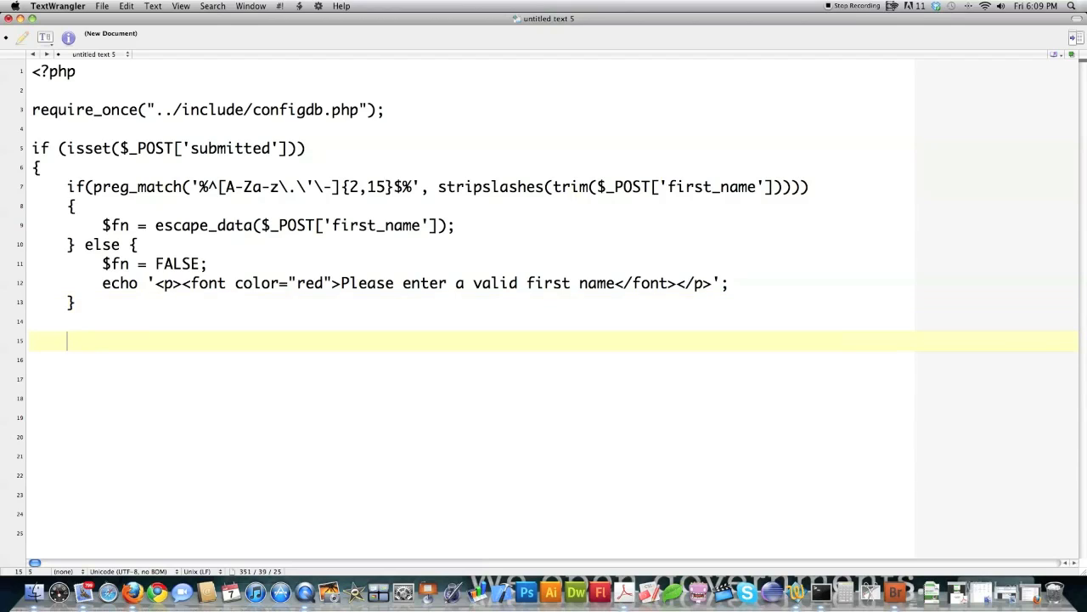
Type the 'email :' label and the local-part pattern '%^[A-Za-z0-9._-%+]+@'.
{"action": "type", "text": "ema"}
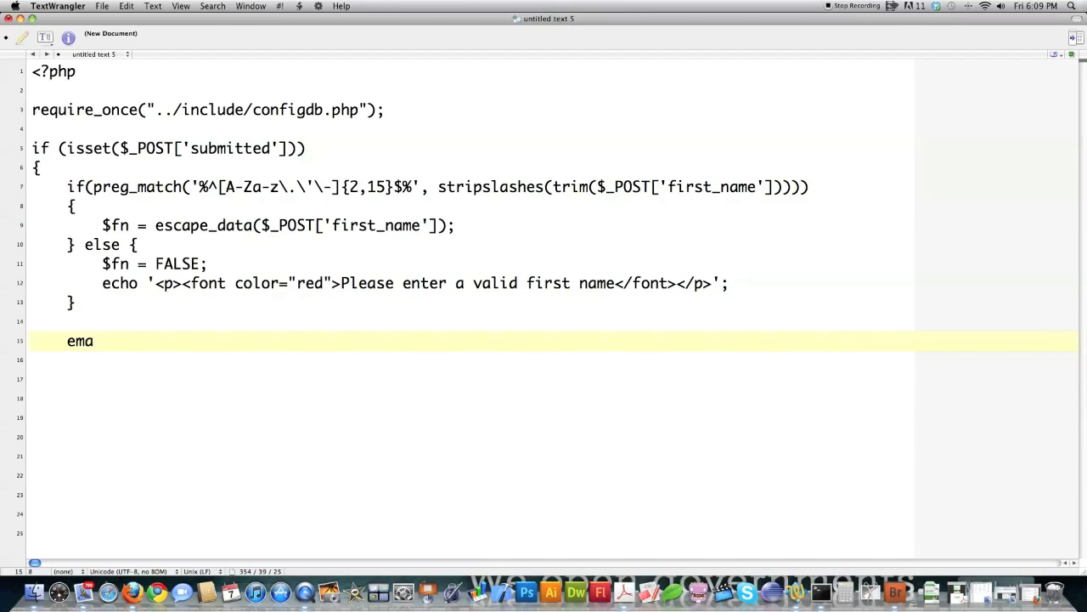
{"action": "type", "text": "il :"}
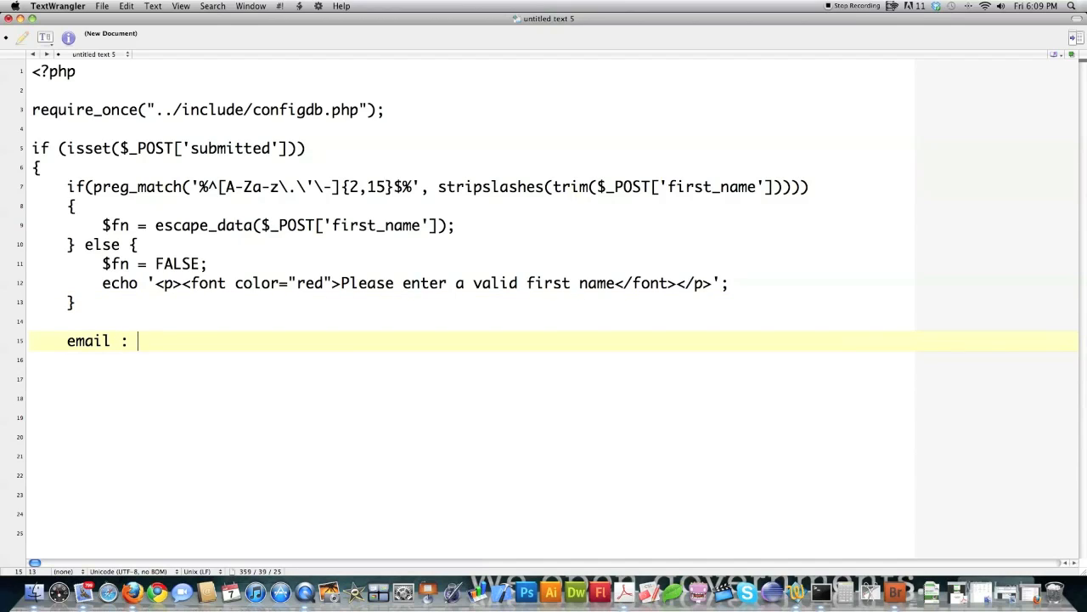
{"action": "type", "text": "'"}
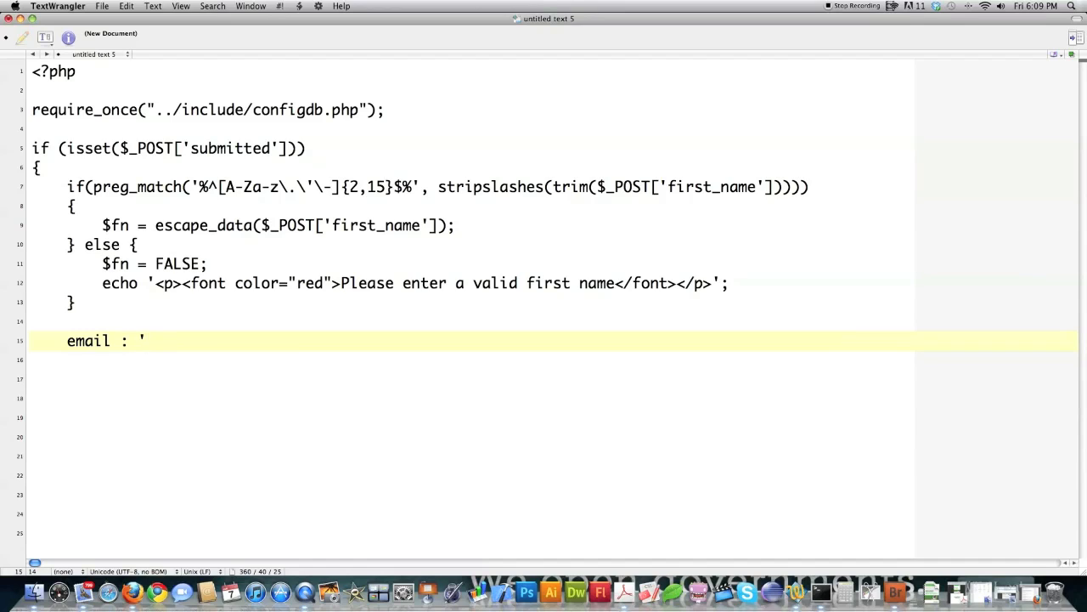
{"action": "type", "text": "%"}
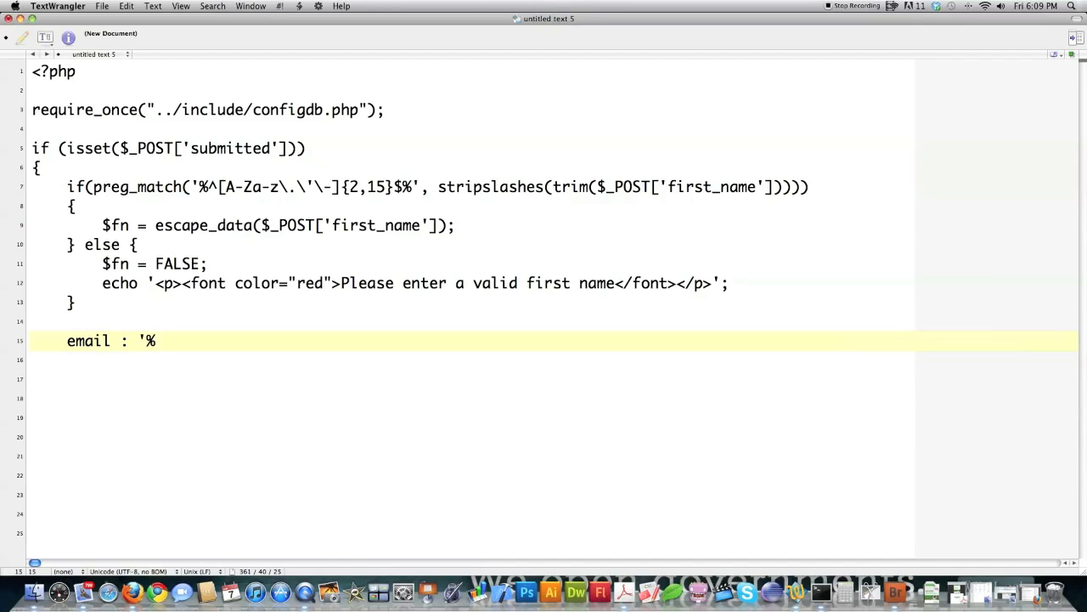
{"action": "type", "text": "^"}
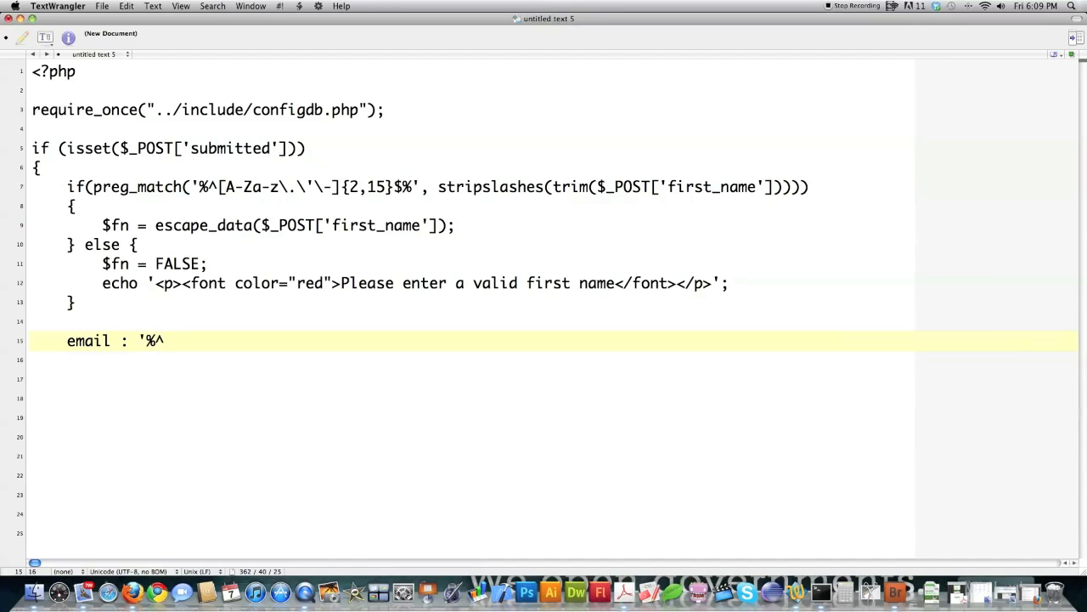
{"action": "type", "text": "["}
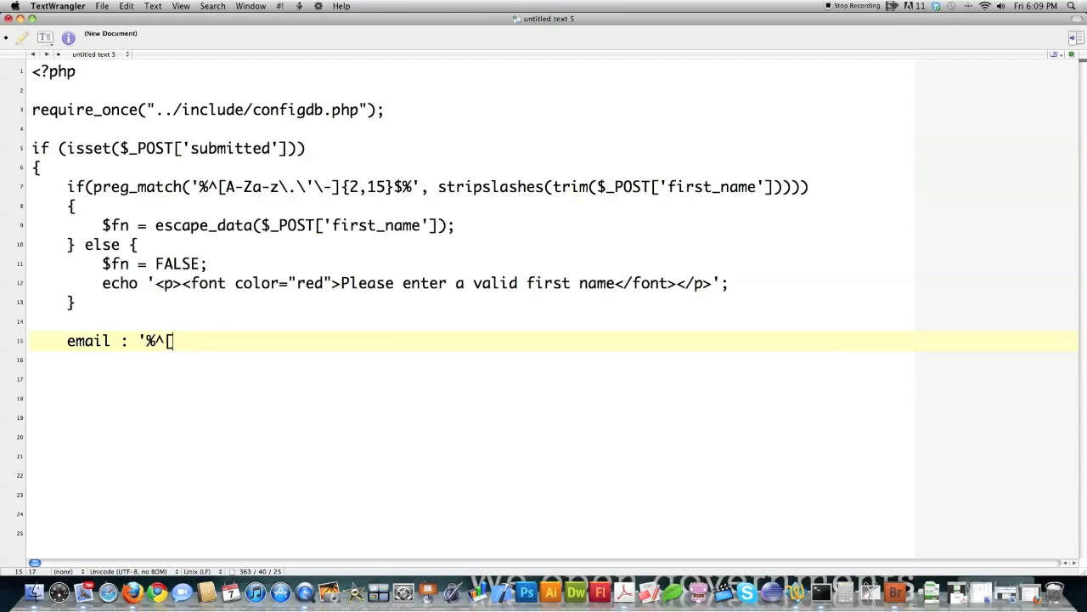
{"action": "type", "text": "A-A"}
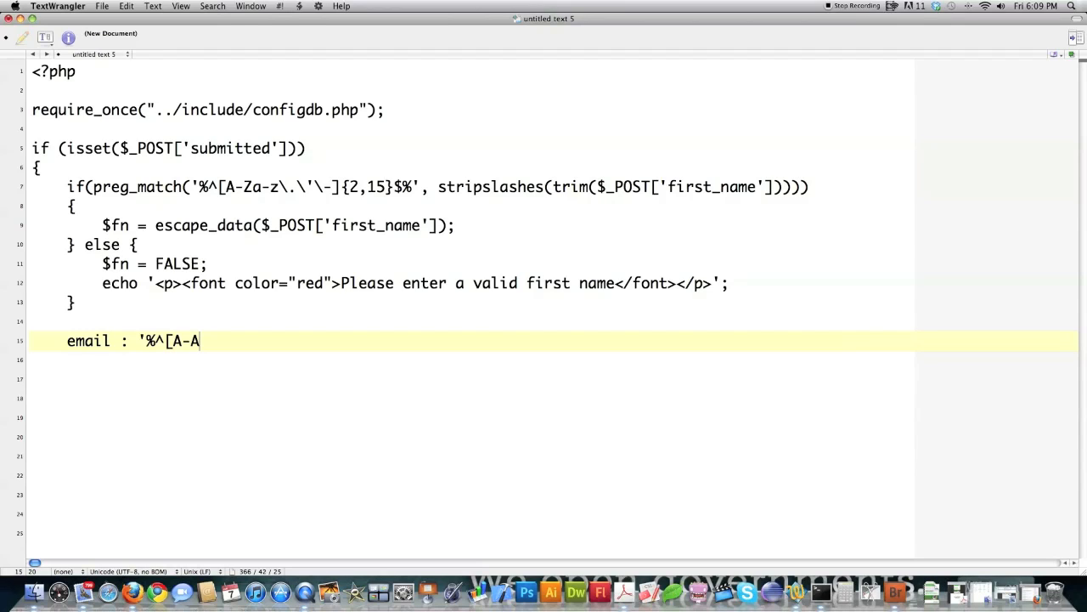
{"action": "type", "text": "a-z"}
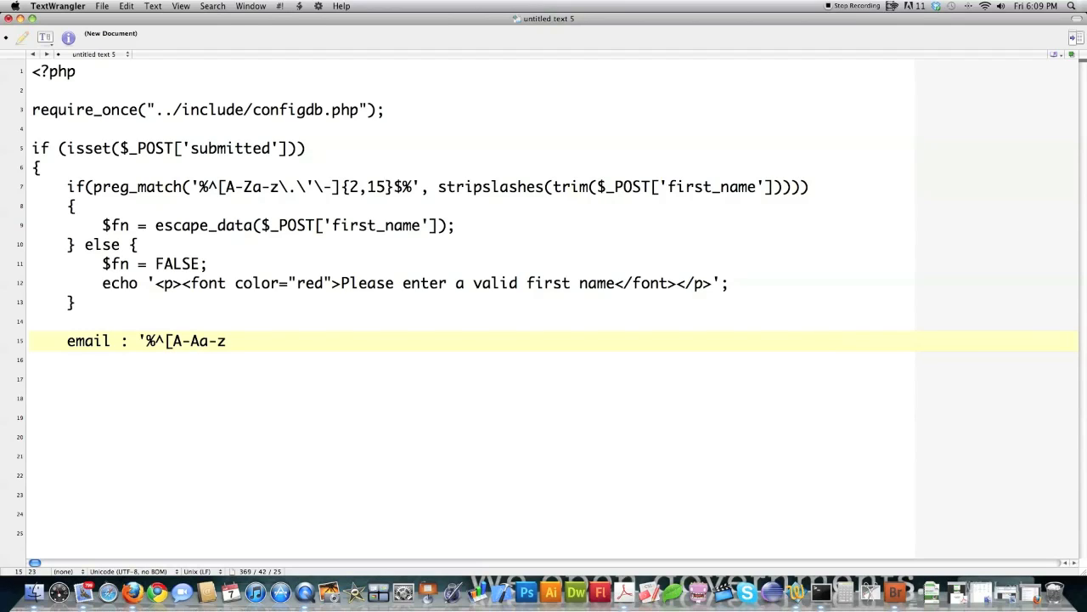
{"action": "type", "text": "0-9"}
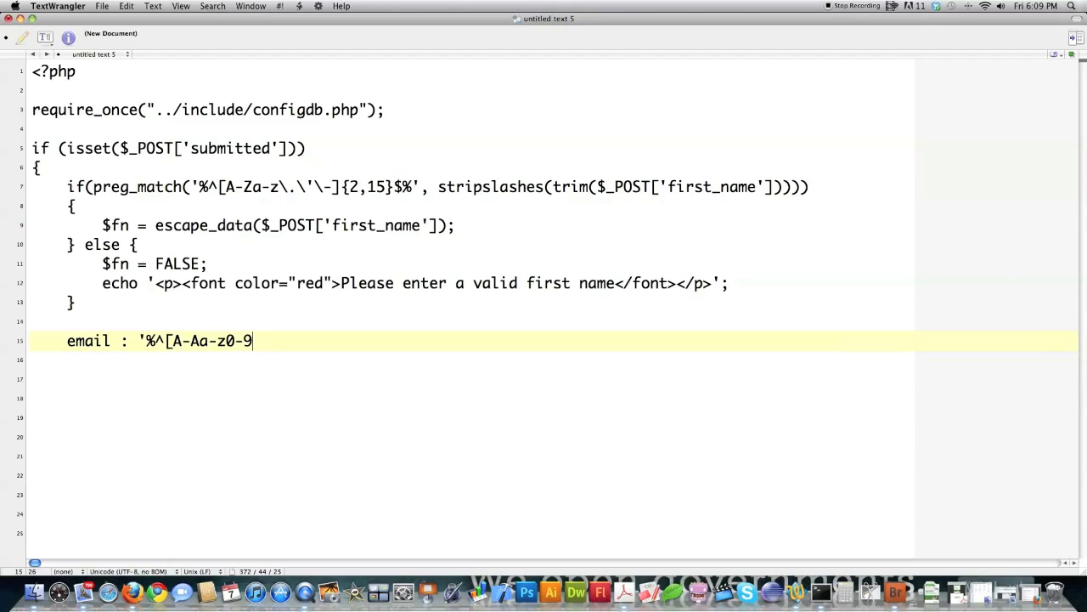
{"action": "type", "text": "."}
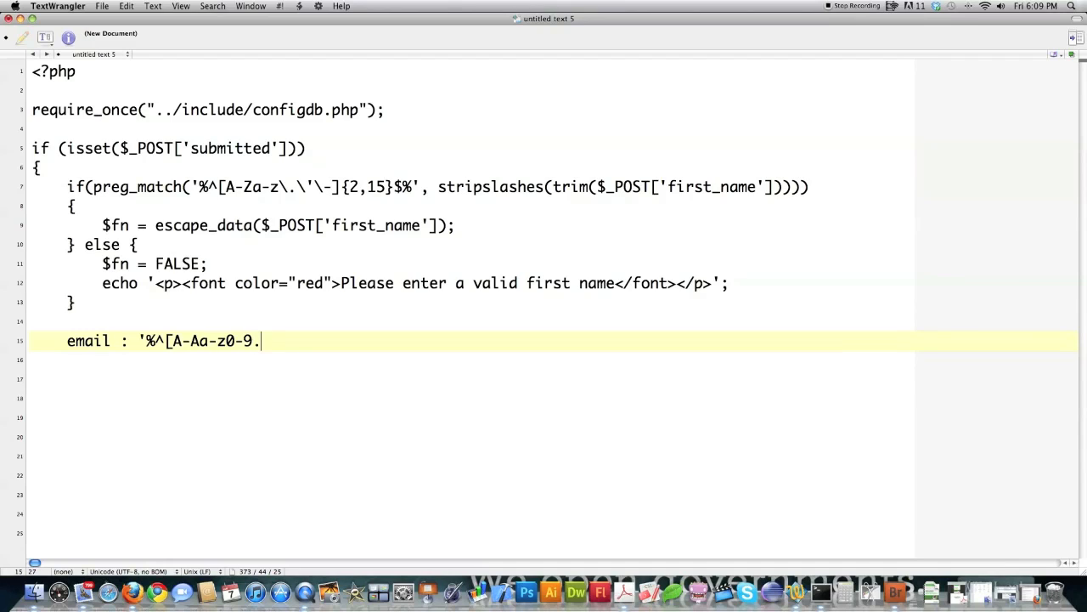
{"action": "type", "text": "_-"}
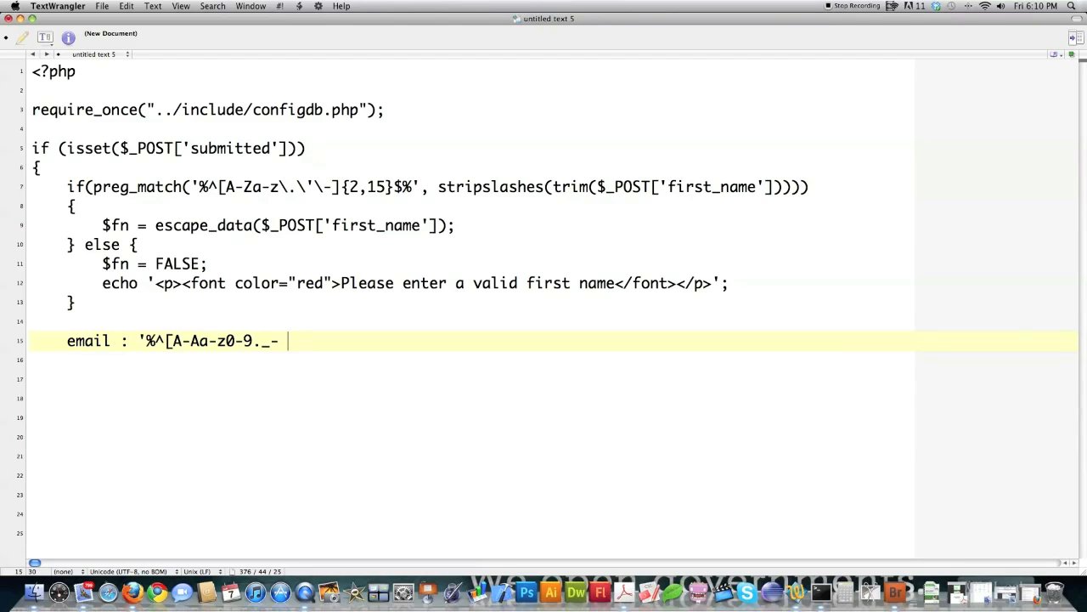
{"action": "type", "text": "%"}
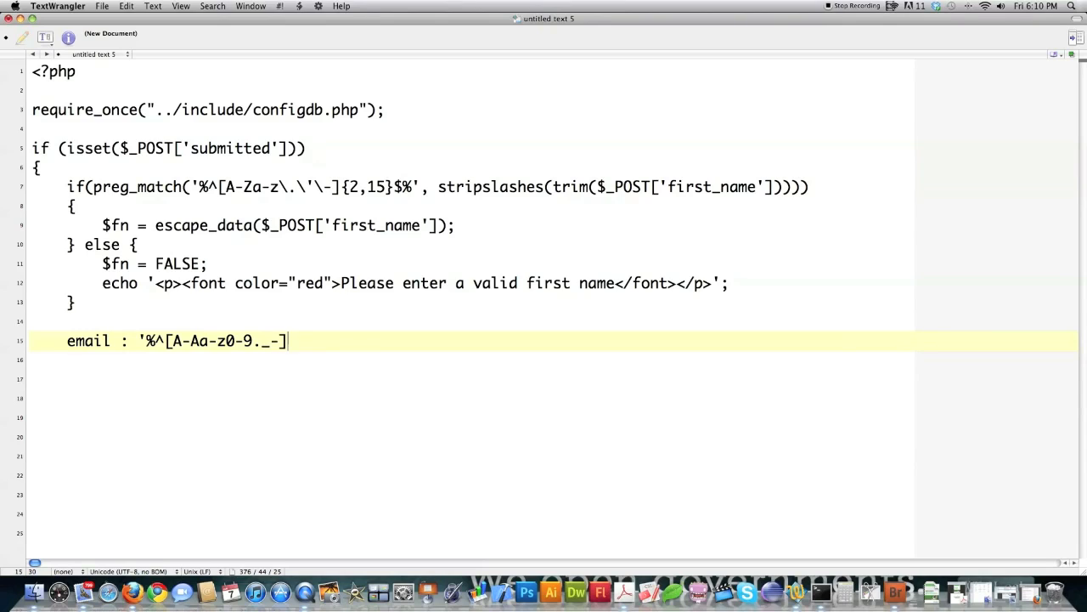
{"action": "type", "text": "+"}
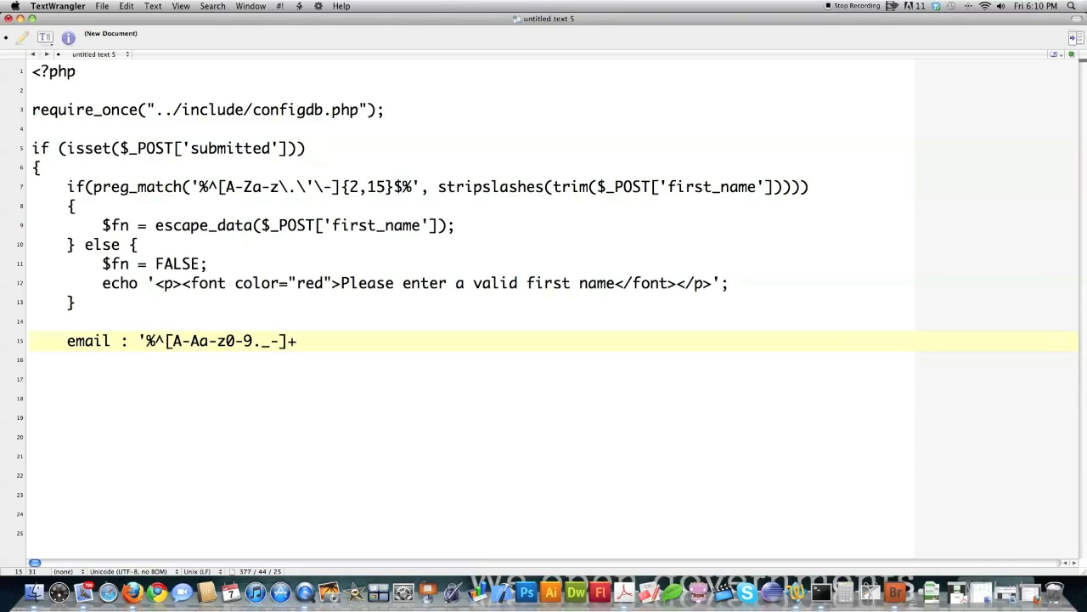
{"action": "type", "text": "@"}
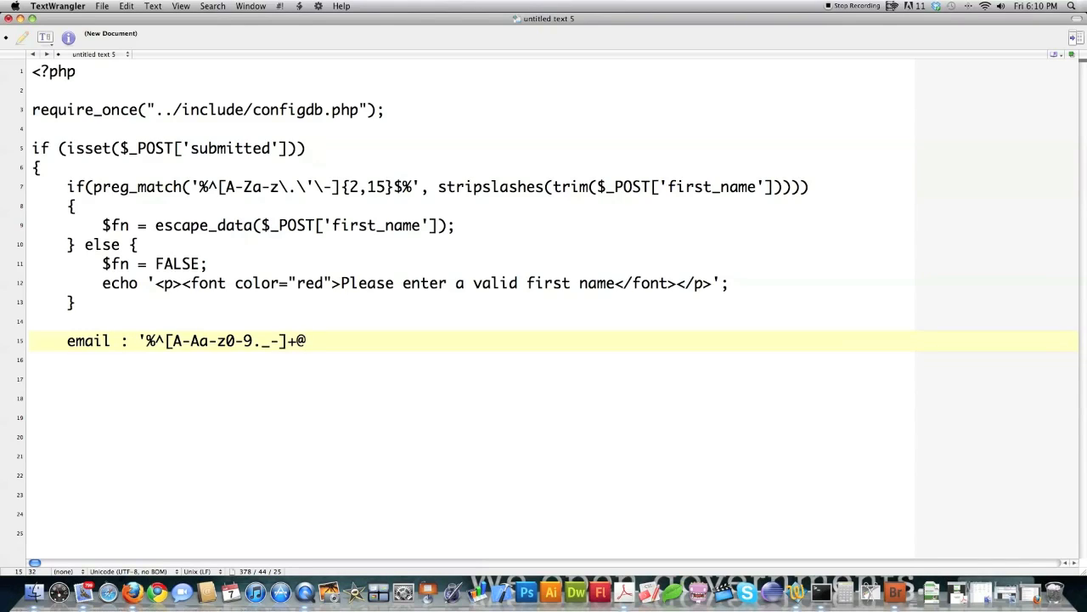
Finish the email domain pattern [A-Za-z0-9-]+\.[A-Za-z]{2,4}$%' and add a new line.
{"action": "type", "text": "[A-Z"}
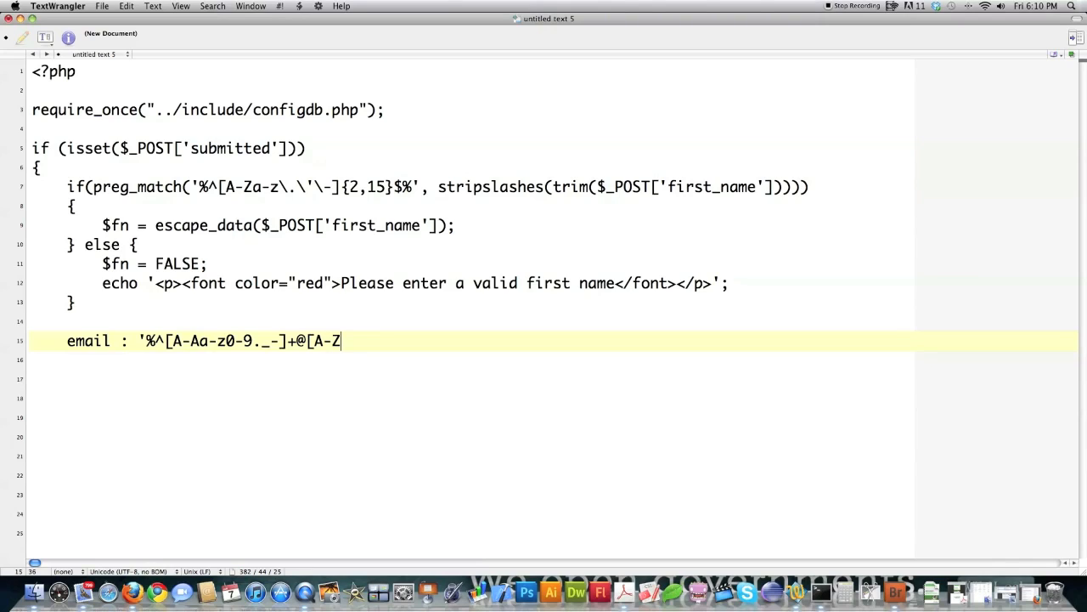
{"action": "type", "text": "a-z0-9"}
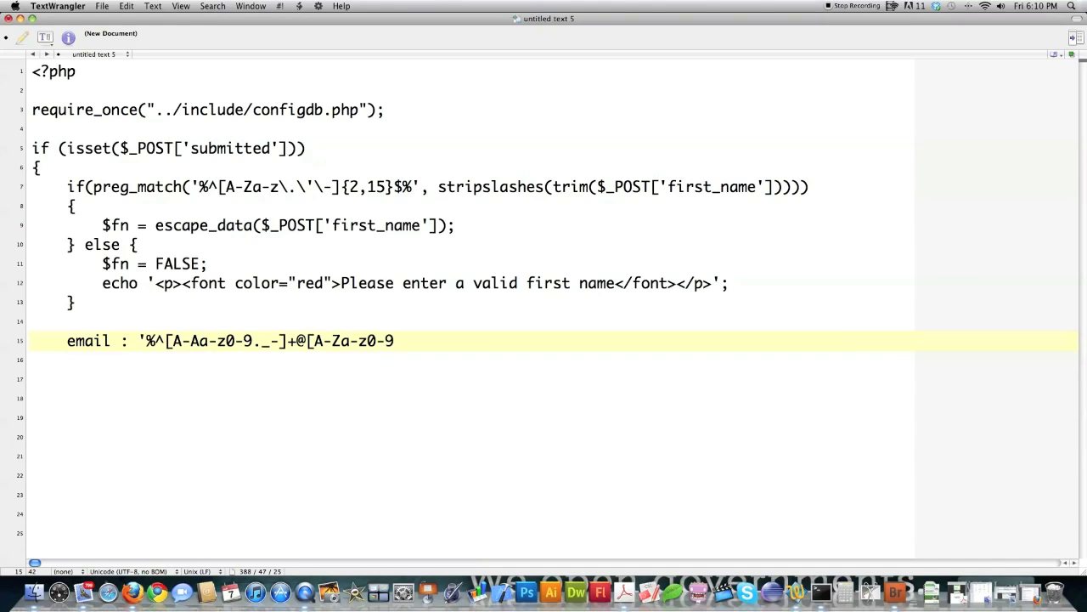
{"action": "type", "text": "-"}
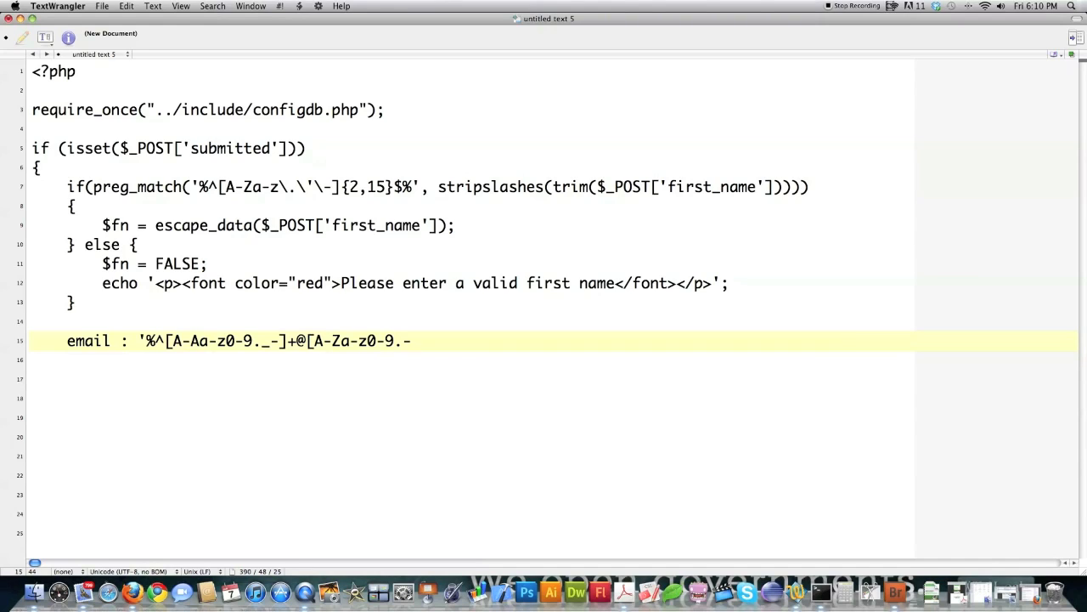
{"action": "type", "text": "+\\."}
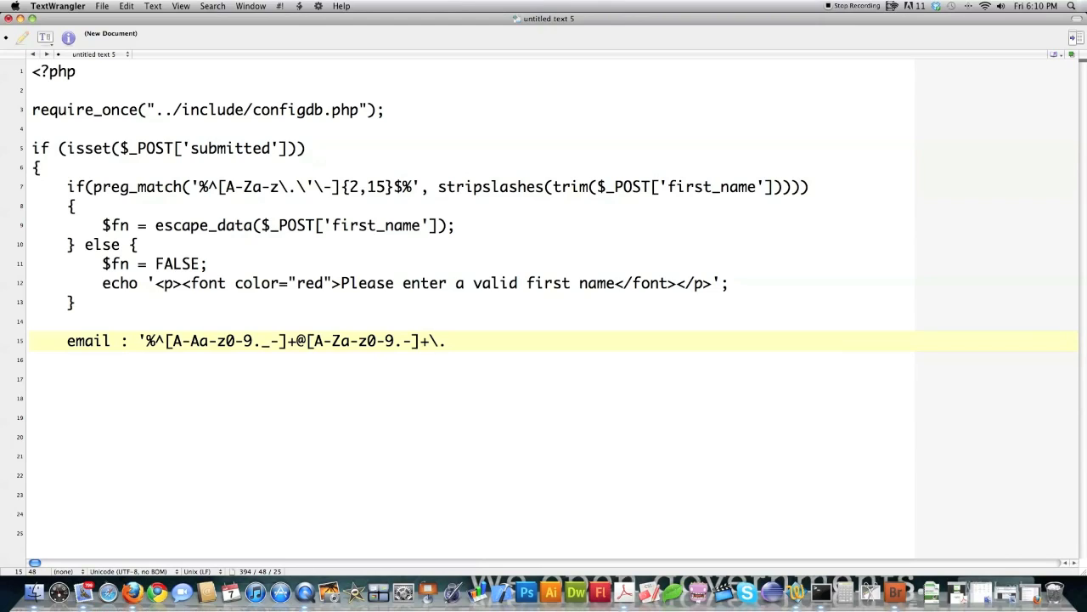
{"action": "type", "text": "["}
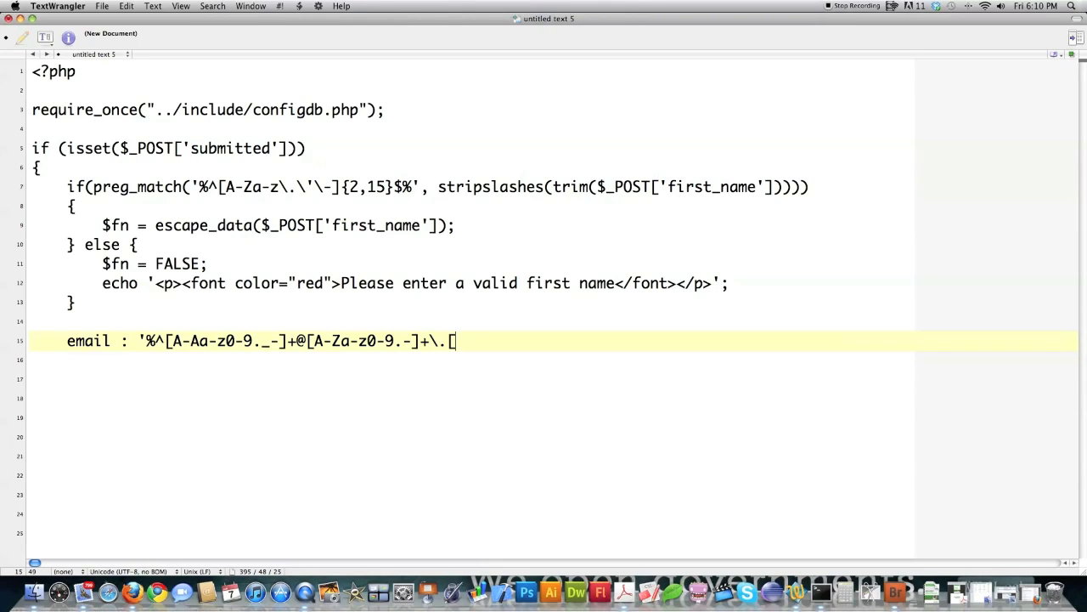
{"action": "type", "text": "A-Z"}
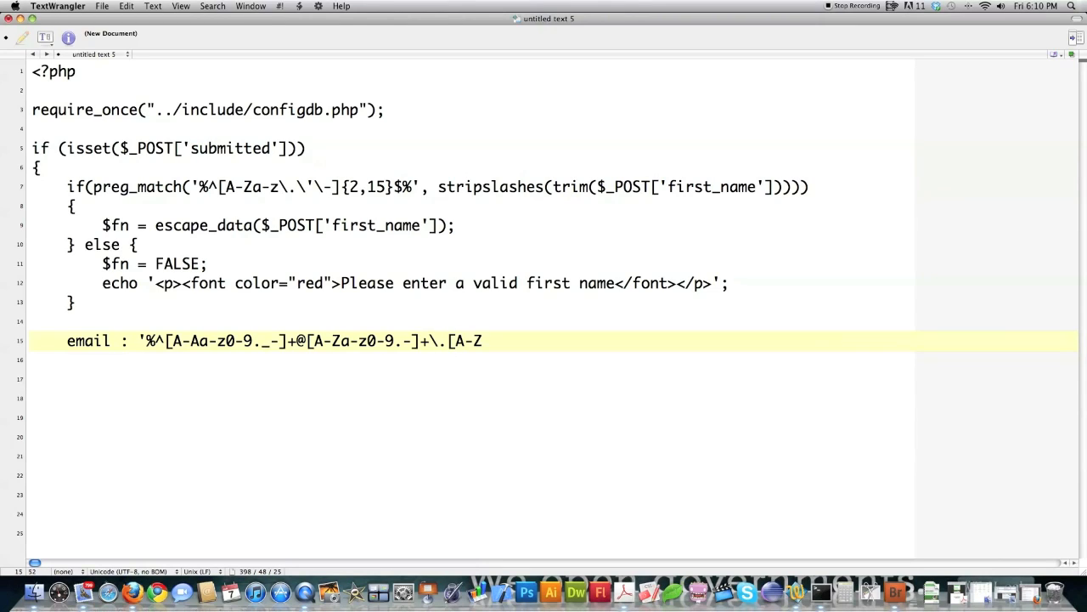
{"action": "type", "text": "a-z]{"}
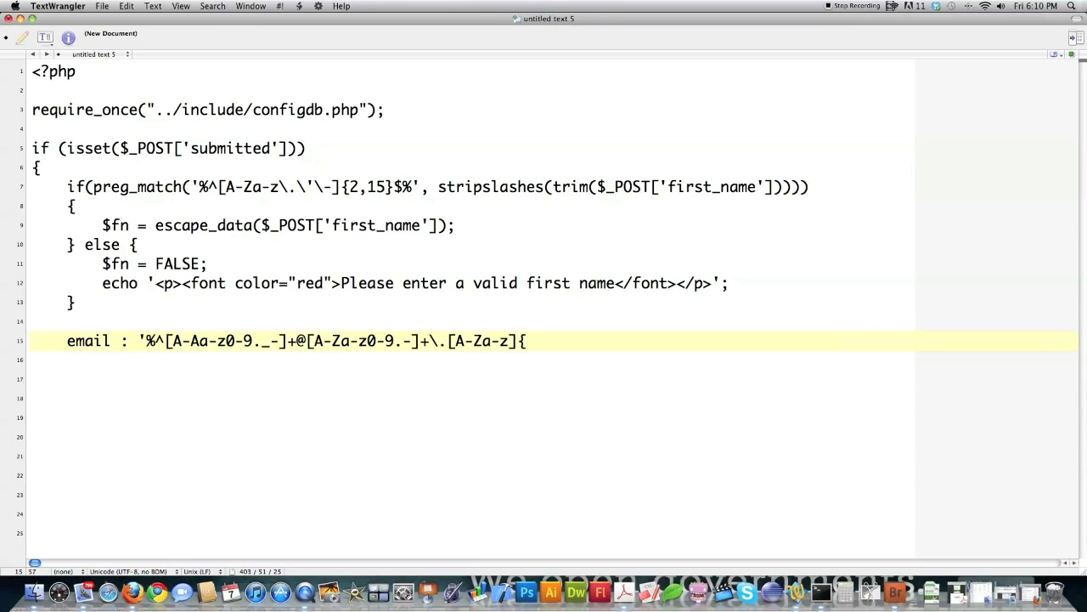
{"action": "type", "text": "2,4]"}
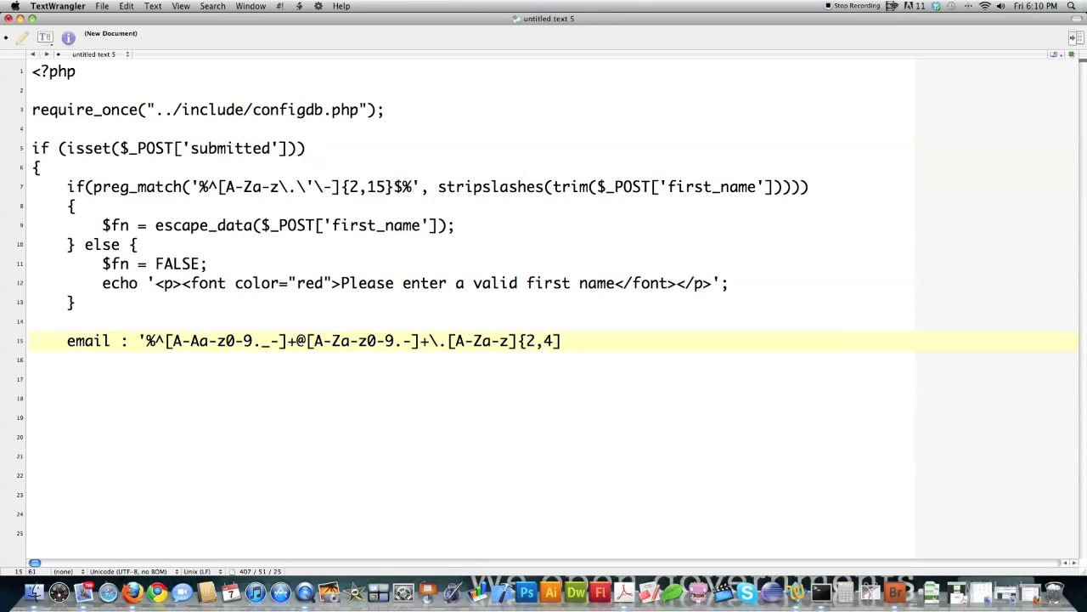
{"action": "type", "text": "}"}
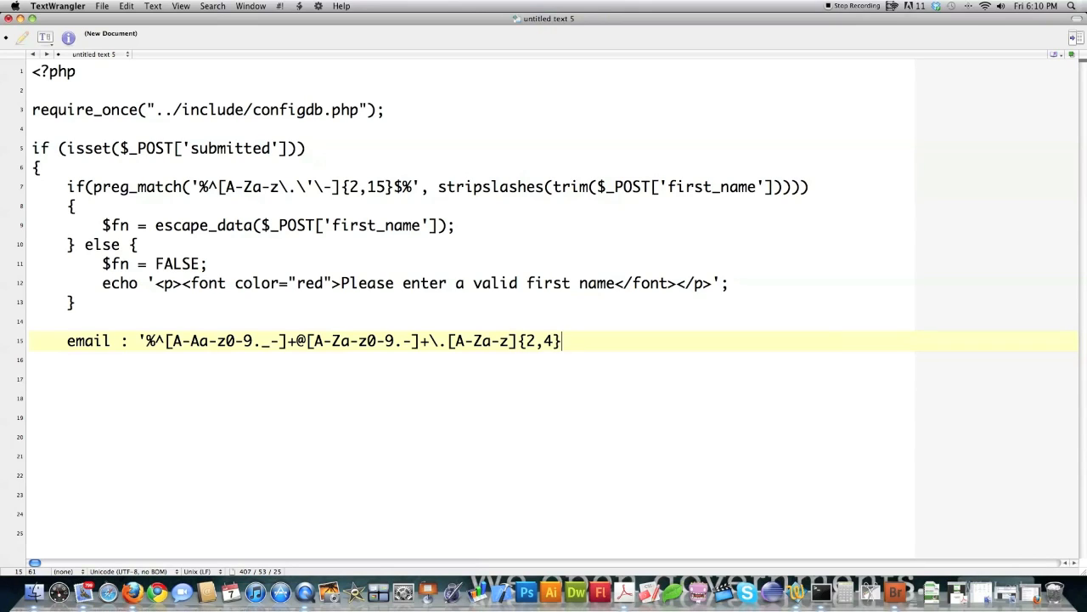
{"action": "type", "text": "$%'"}
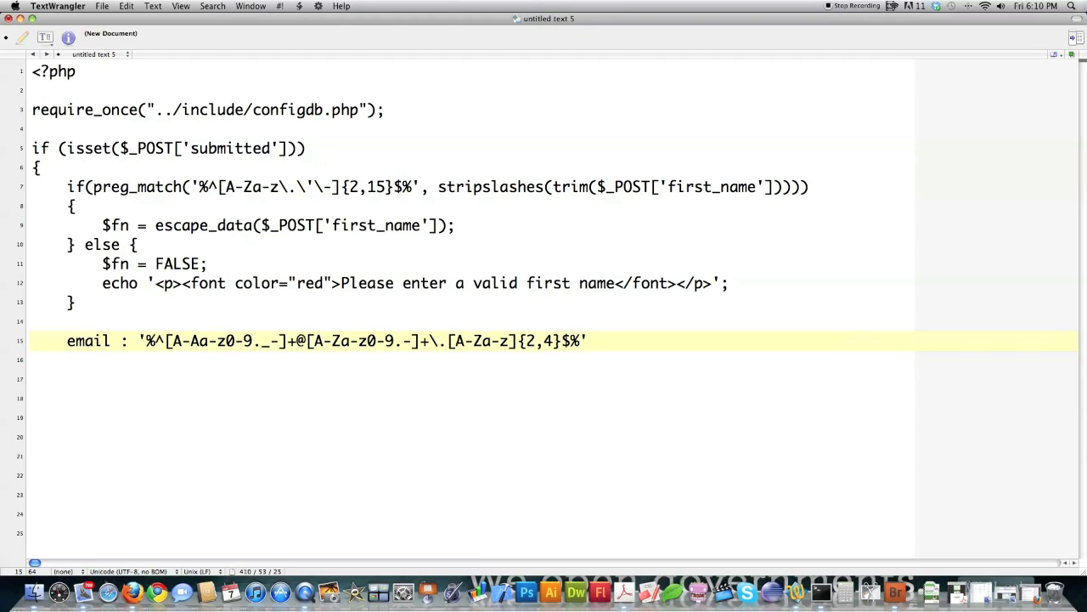
{"action": "left_click", "coordinate": [586, 340]}
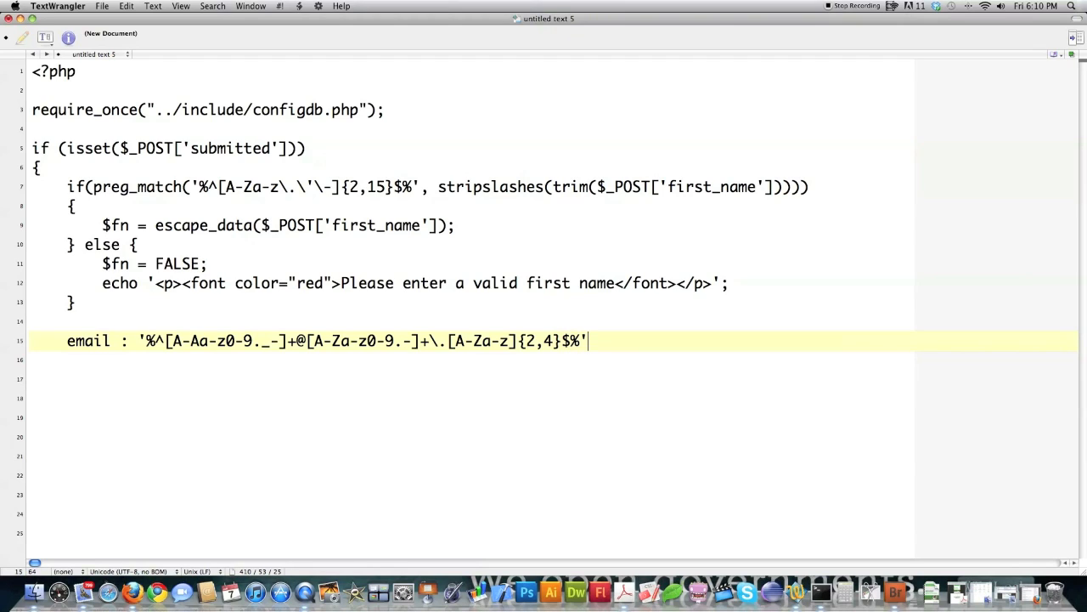
{"action": "key", "text": "Return"}
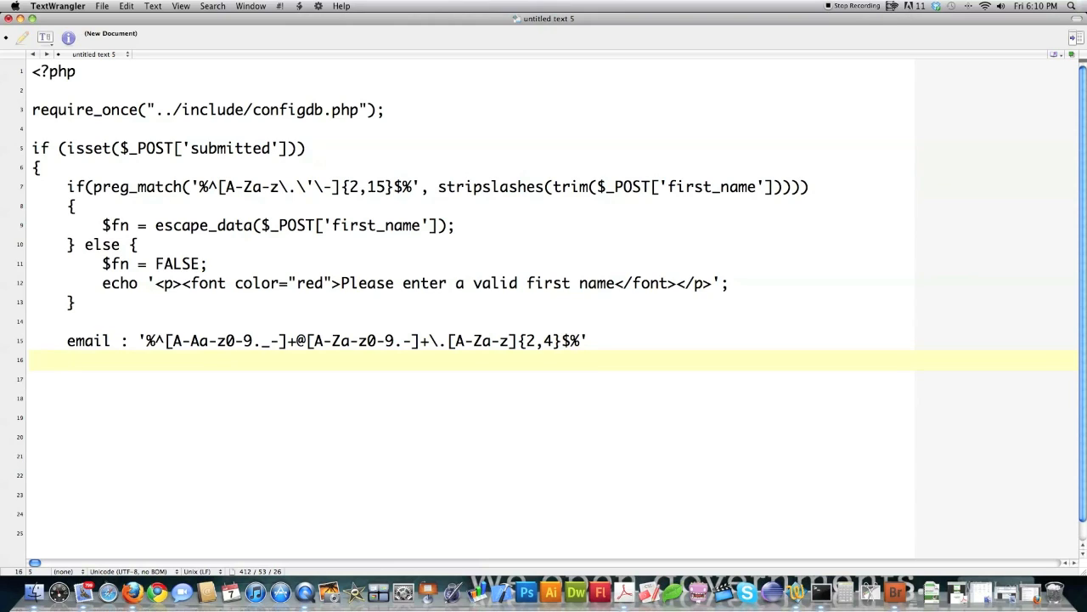
Add the Street pattern '%^[A-Za-z0-9\.\'\-]{5,30}$' allowing 5–30 characters.
{"action": "type", "text": "Street: '%^"}
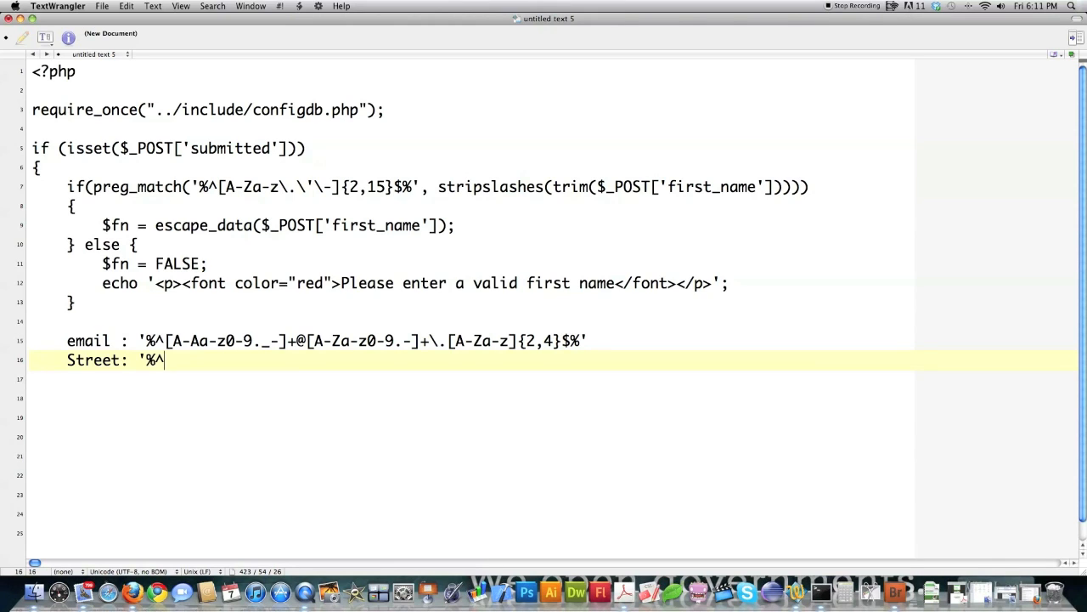
{"action": "type", "text": "[A-"}
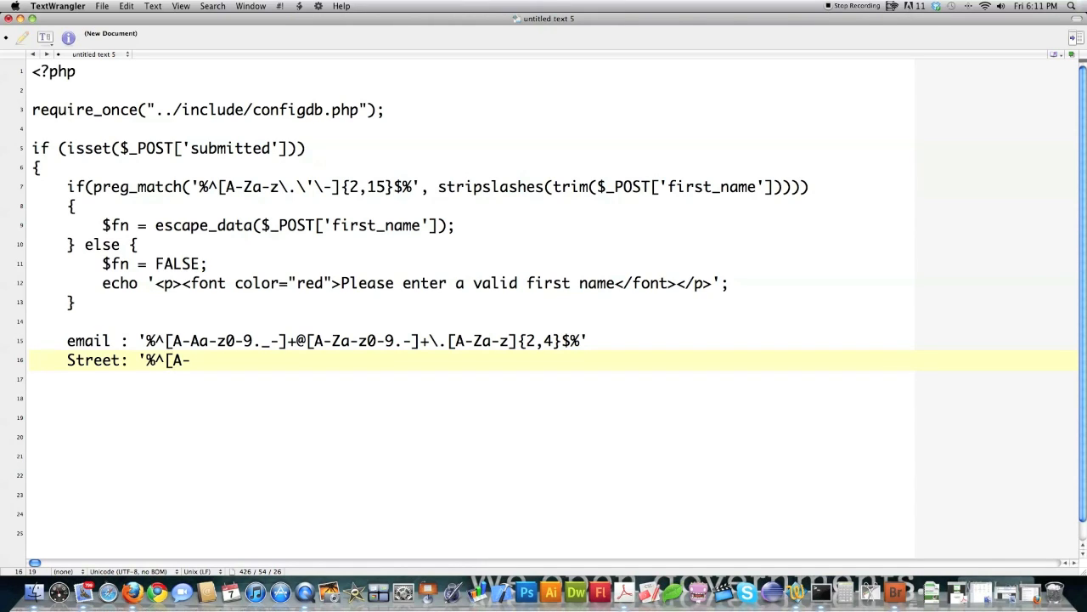
{"action": "type", "text": "Za-z0-9\\"}
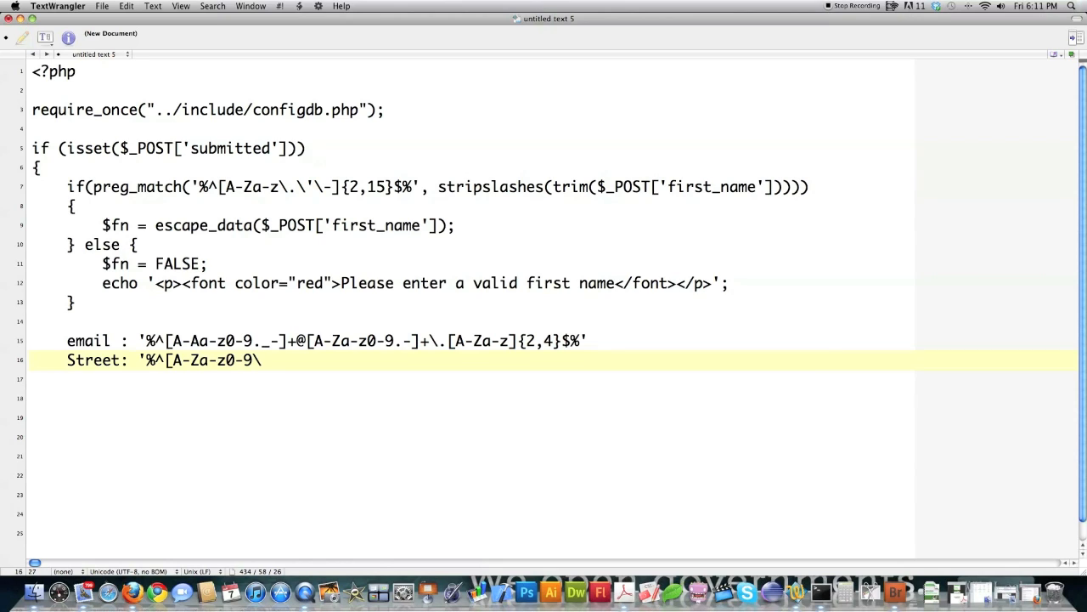
{"action": "type", "text": ".\\'"}
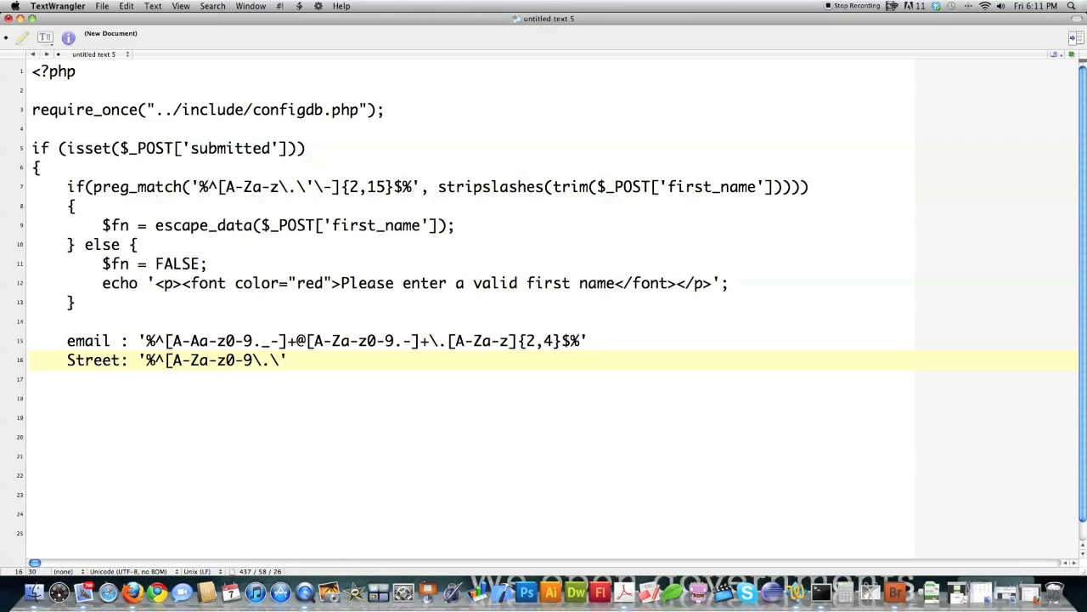
{"action": "type", "text": "\\-"}
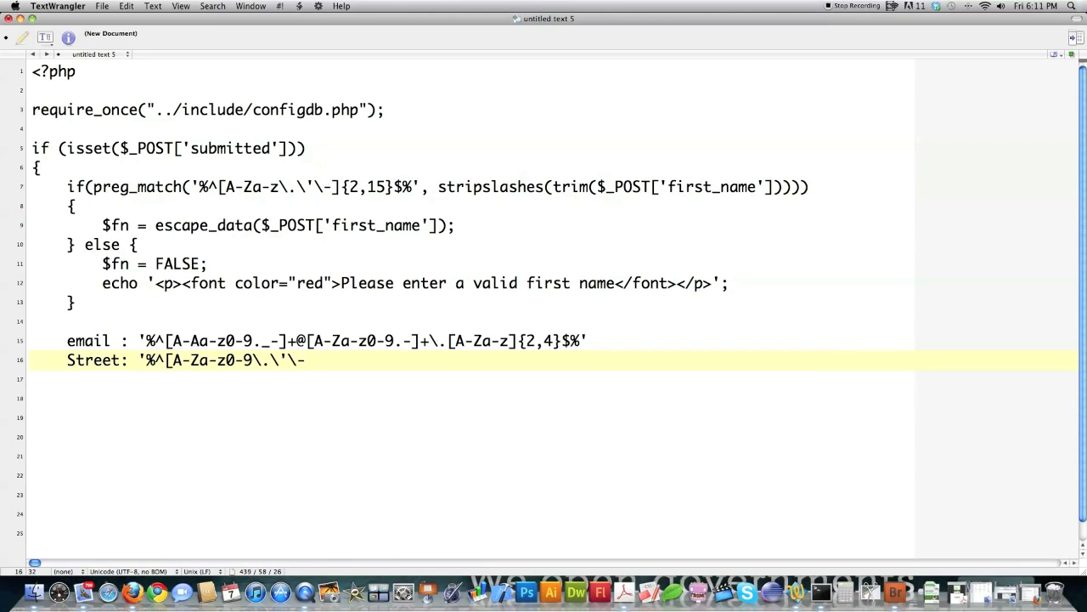
{"action": "type", "text": "]{"}
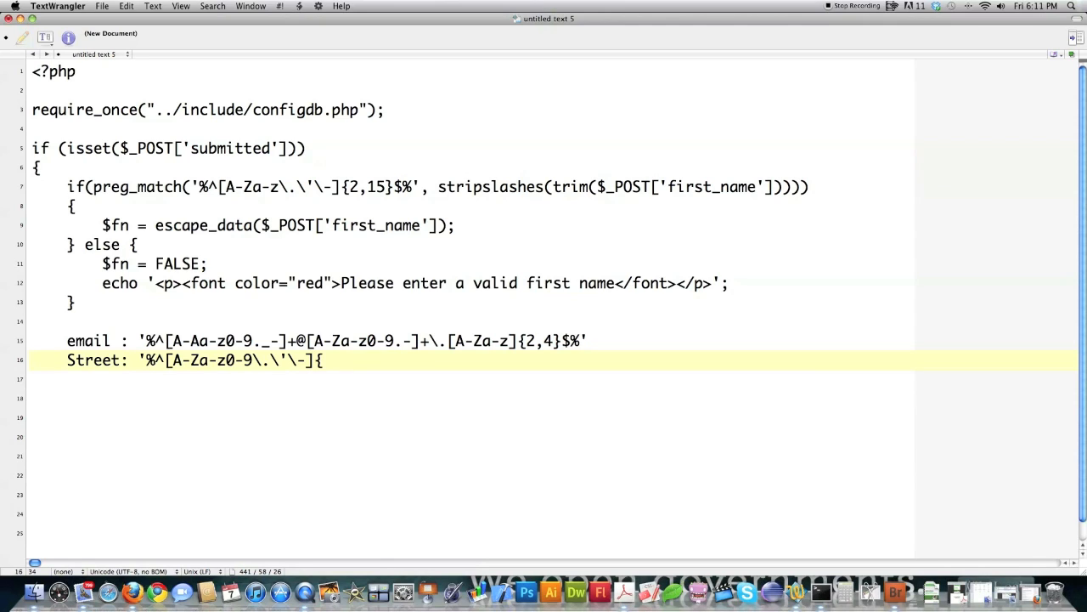
{"action": "type", "text": "5,30}"}
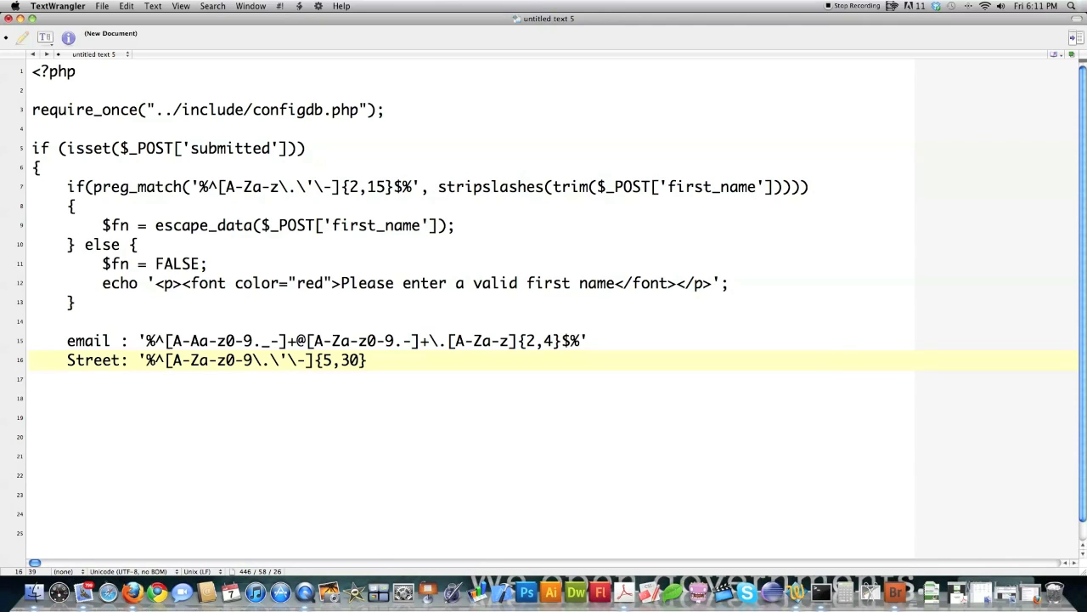
{"action": "type", "text": "$%'"}
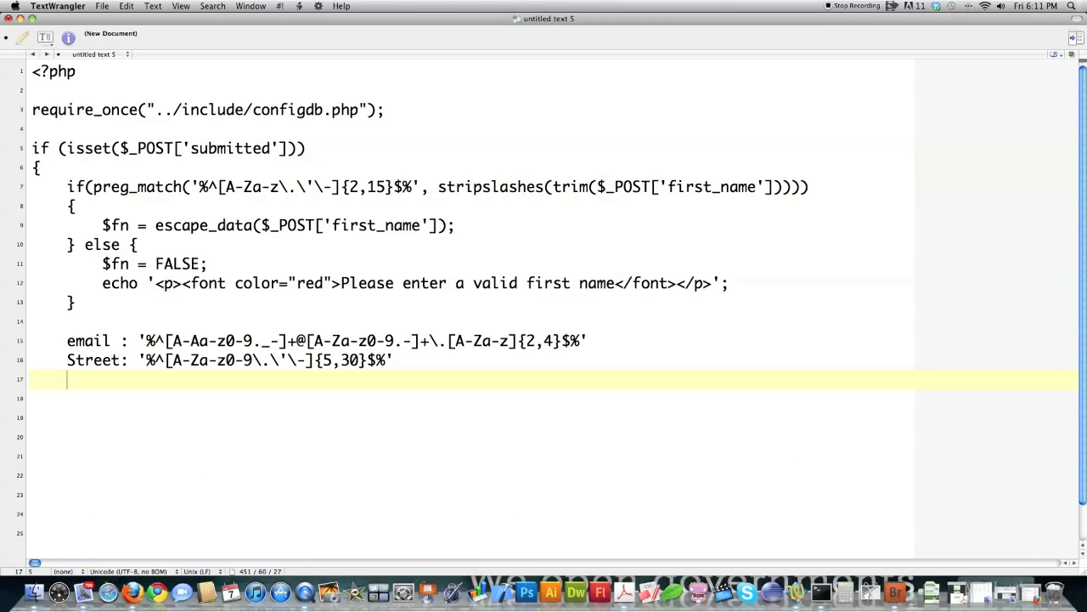
Begin the State pattern with the alternation %^(A[KLRZ]|C[AOT]|.
{"action": "type", "text": "State"}
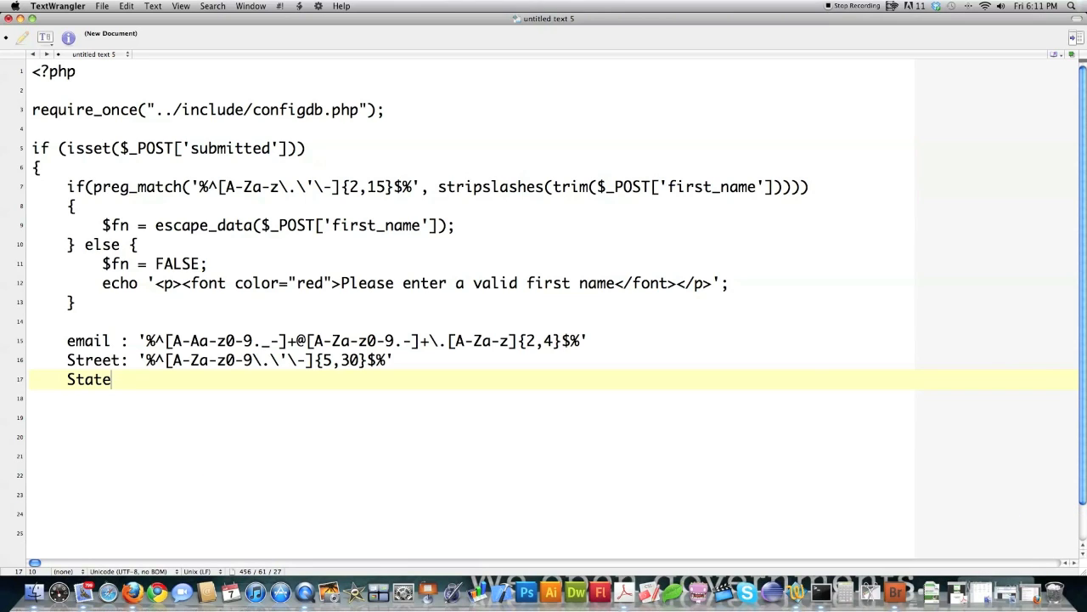
{"action": "type", "text": ": '"}
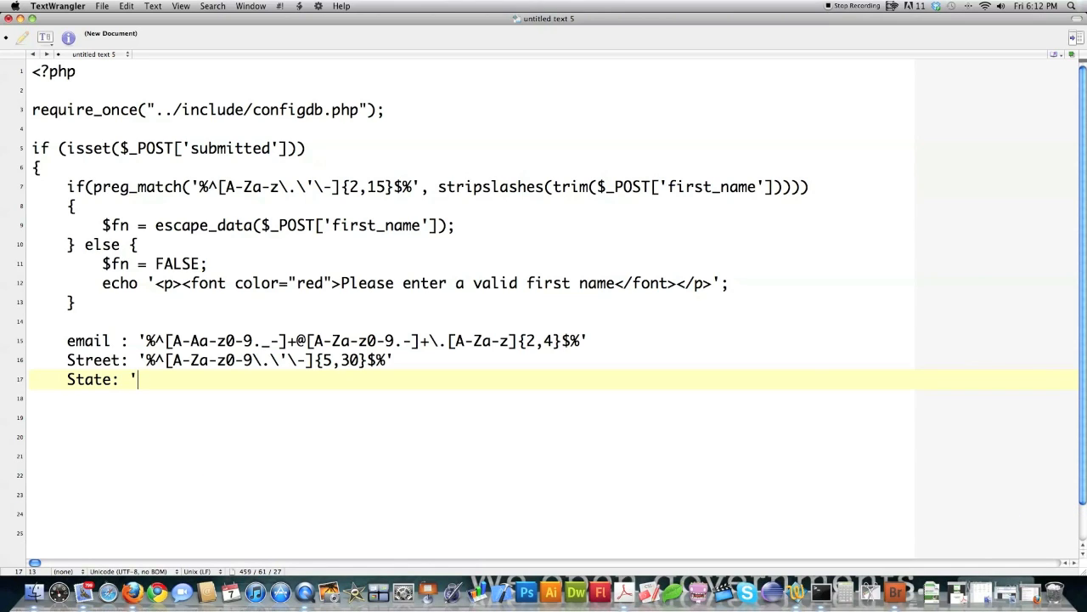
{"action": "type", "text": "%"}
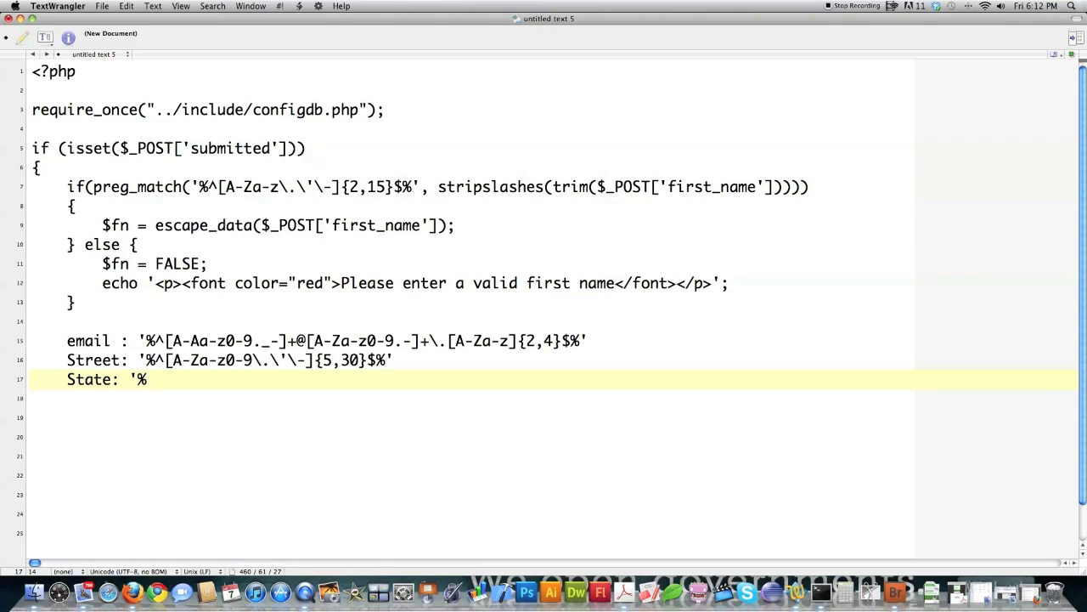
{"action": "type", "text": "^"}
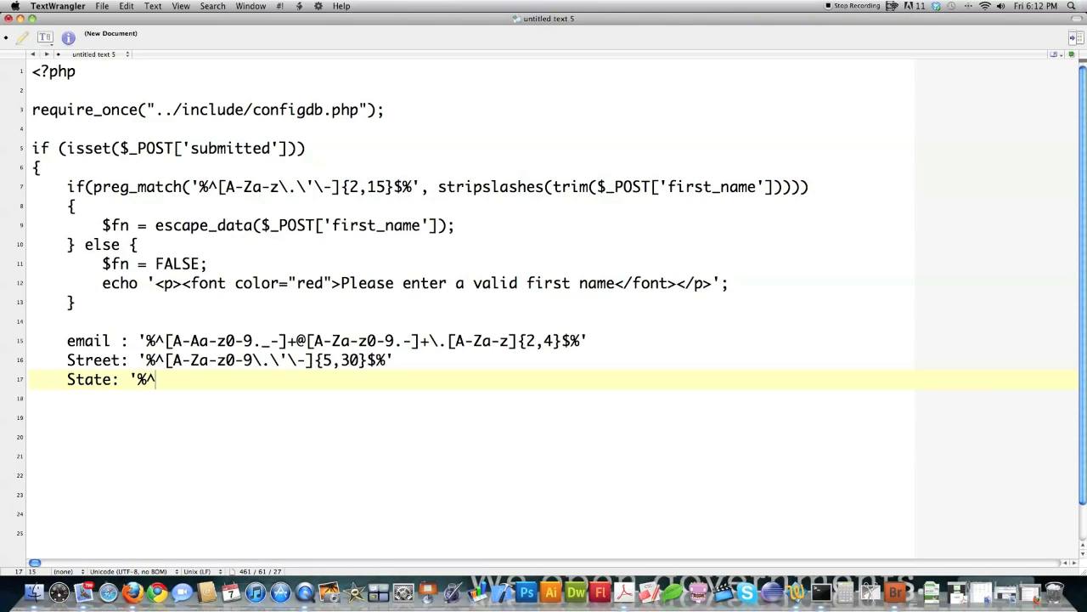
{"action": "type", "text": "(A"}
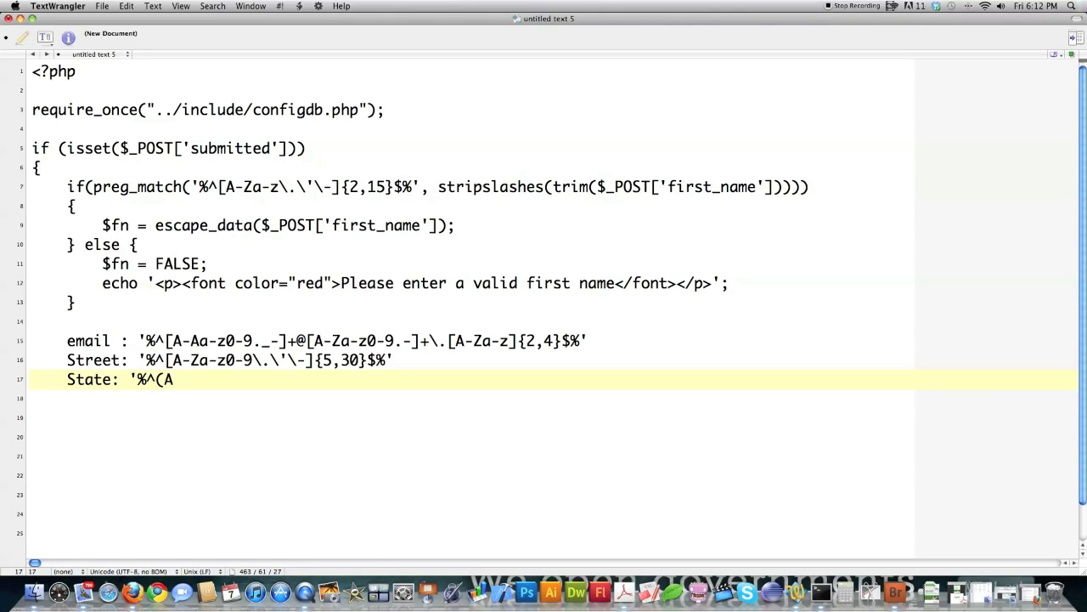
{"action": "type", "text": "["}
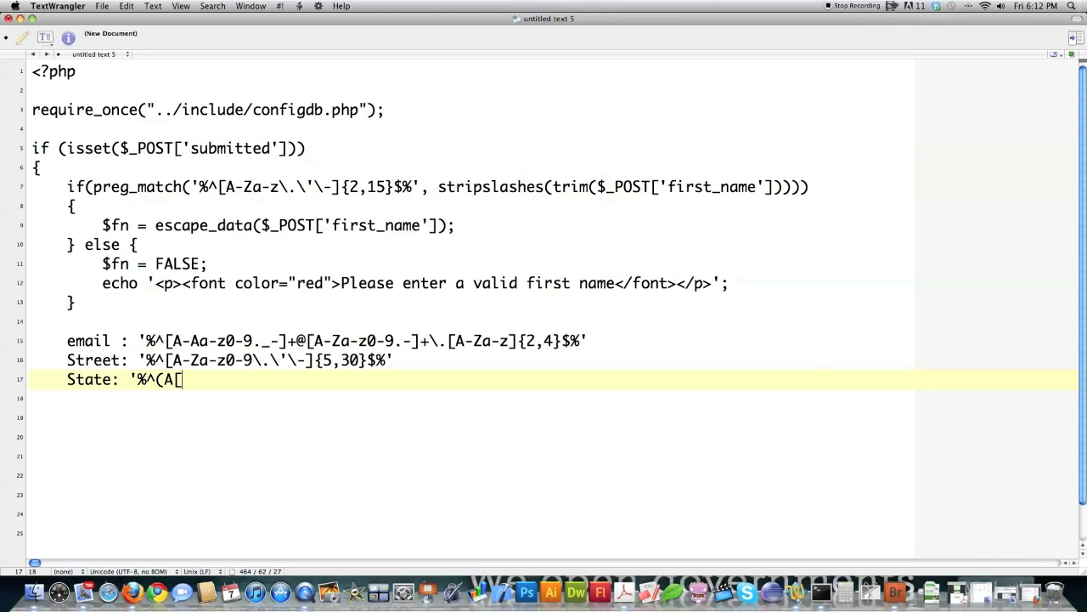
{"action": "type", "text": "K"}
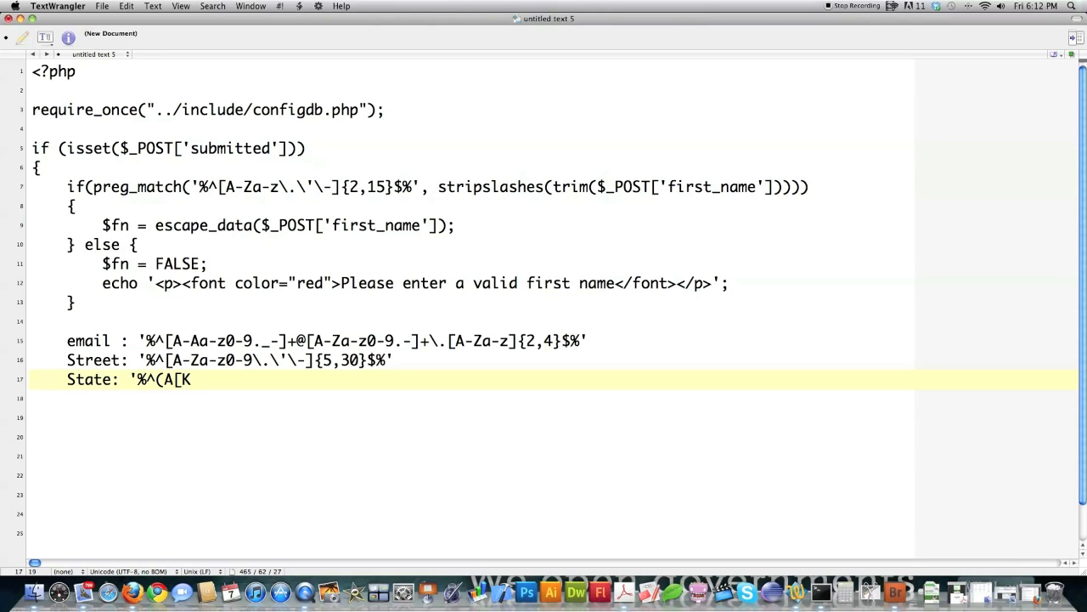
{"action": "type", "text": "LR"}
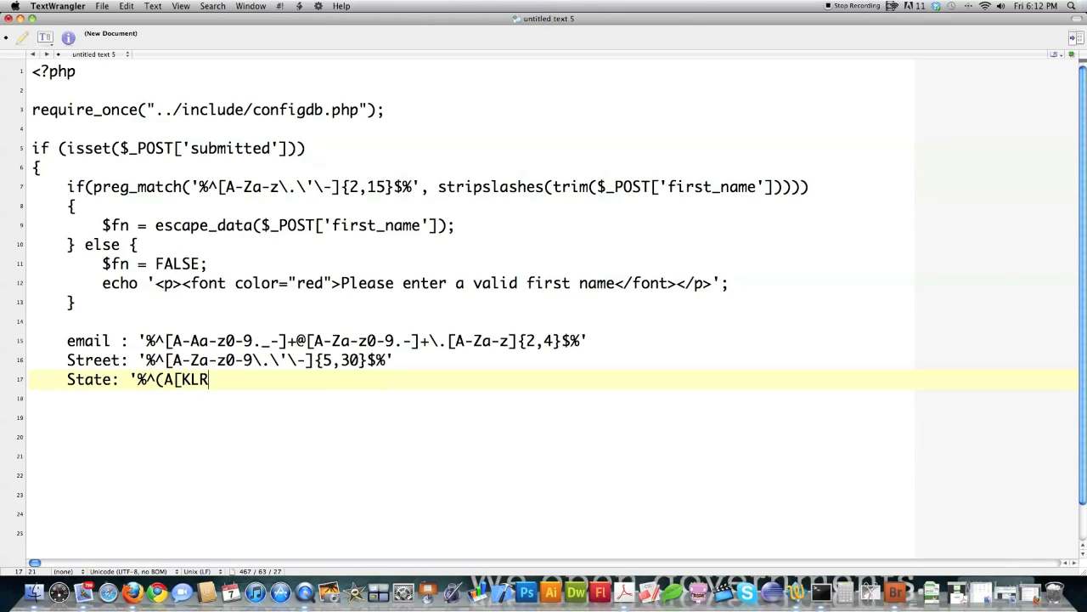
{"action": "type", "text": "Z]"}
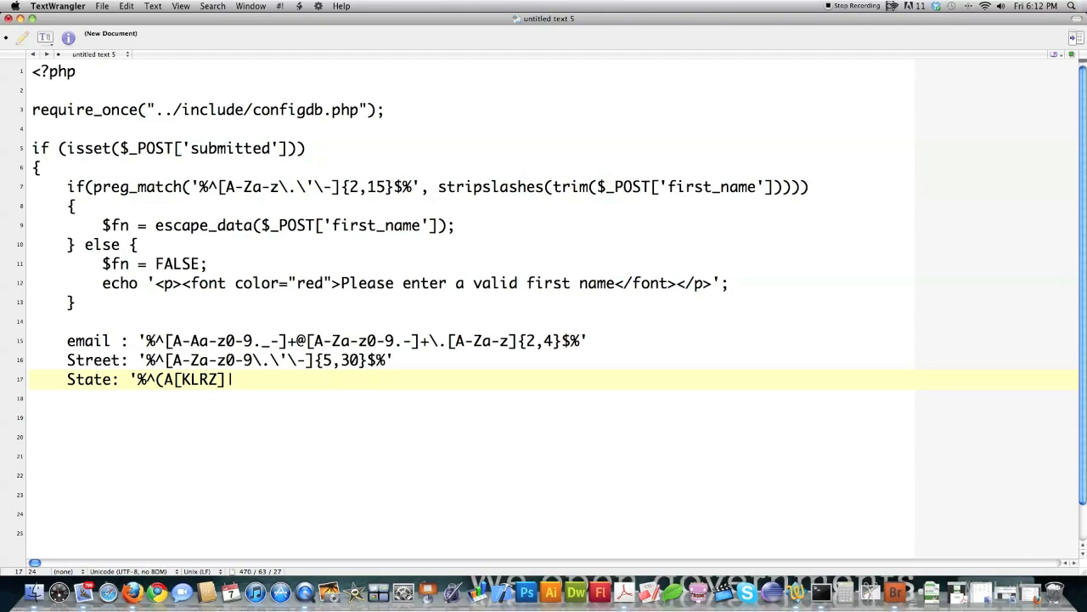
{"action": "type", "text": "|C[A"}
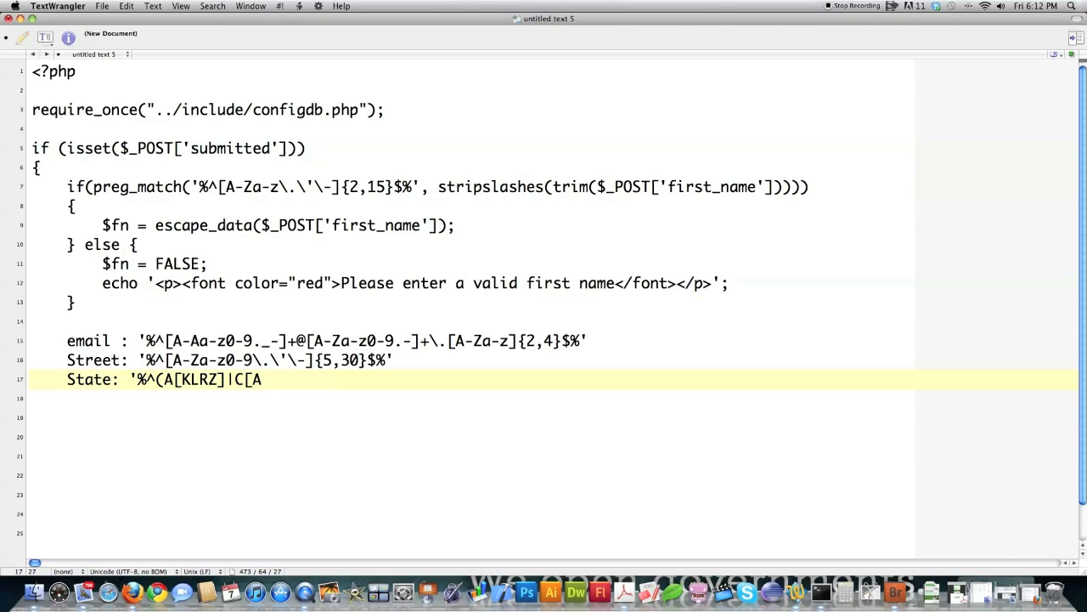
{"action": "type", "text": "OT"}
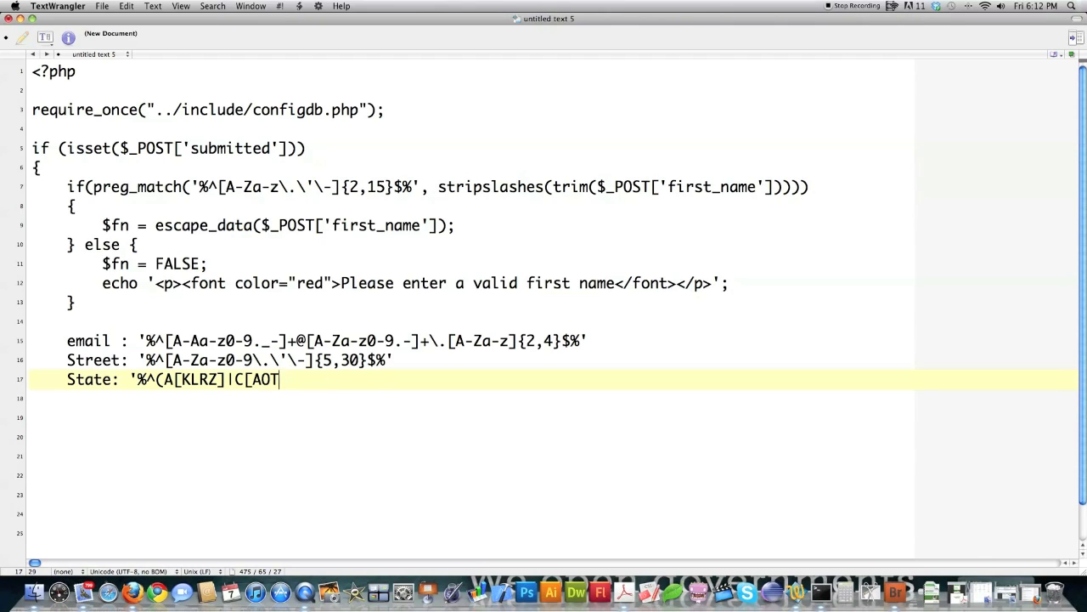
{"action": "type", "text": "]|"}
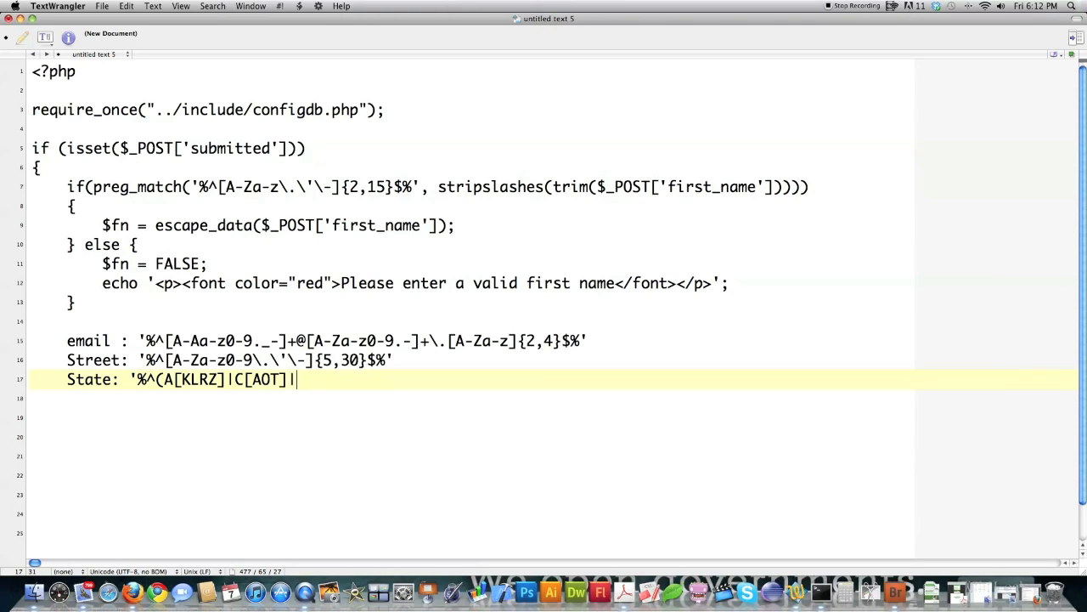
Add the five-digit zip pattern [0-9]{5} on its own new line.
{"action": "key", "text": "Return"}
{"action": "type", "text": "%^"}
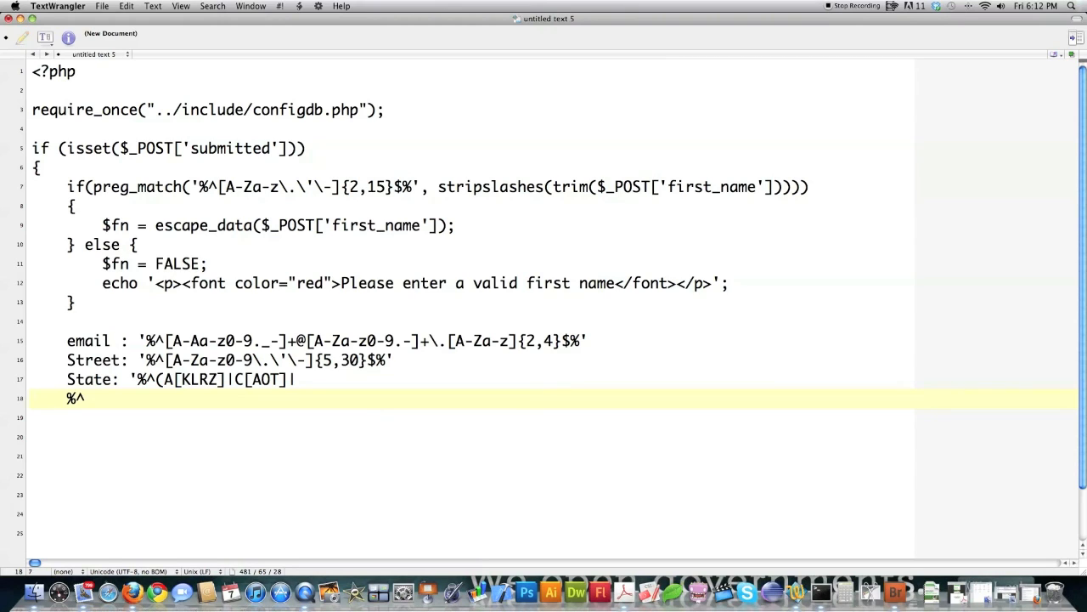
{"action": "type", "text": "[0-9]{5}$"}
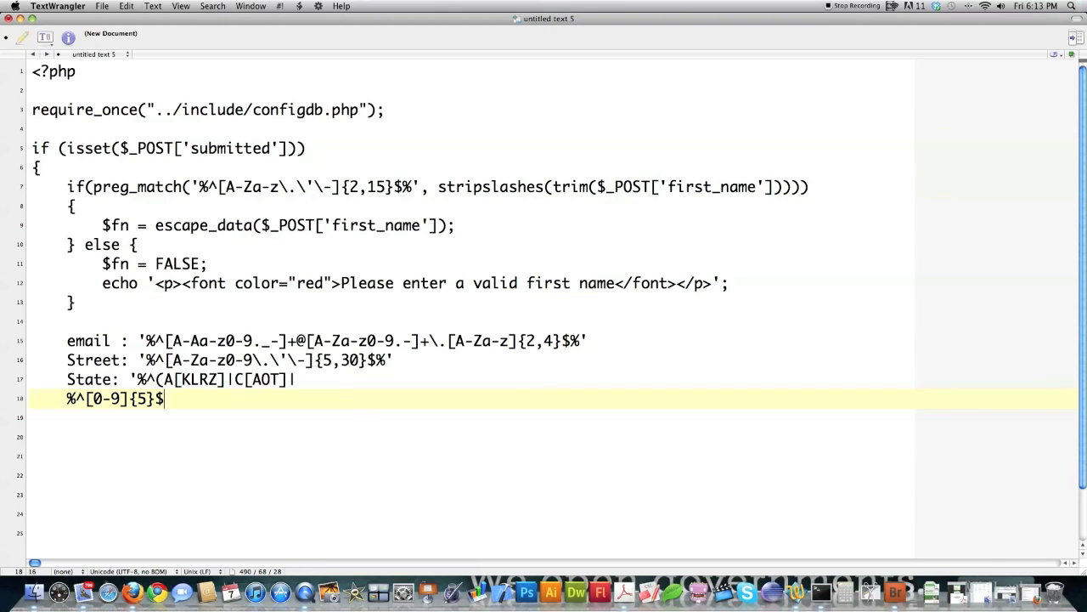
{"action": "key", "text": "Return"}
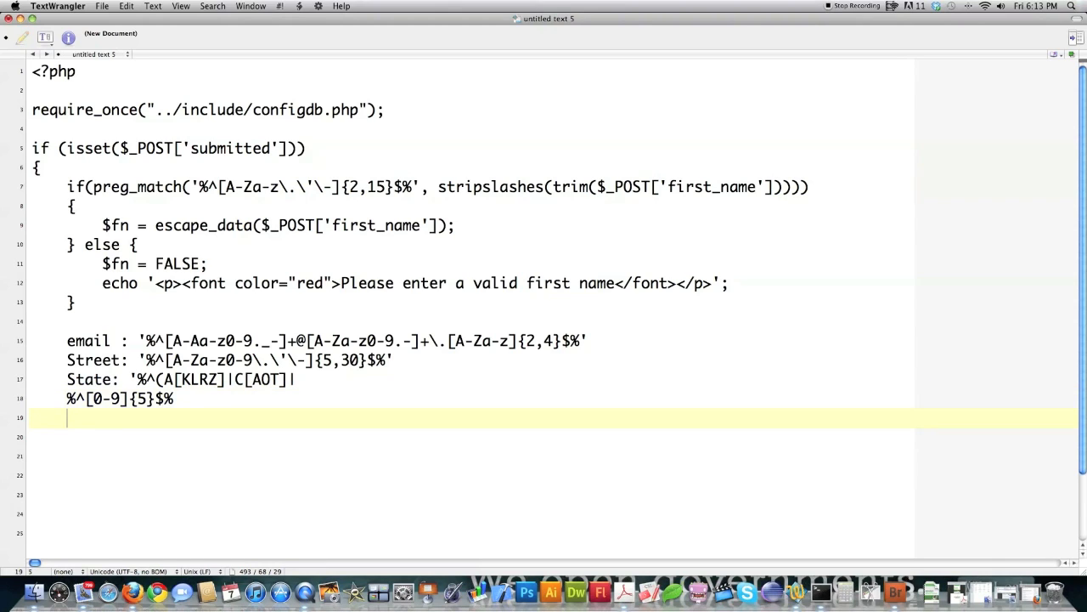
Type the phone pattern %\(?[0-9]{3}\)?-?[0-9]{3}[-. ]?[0-9]{4}% on line 19.
{"action": "type", "text": "%\\"}
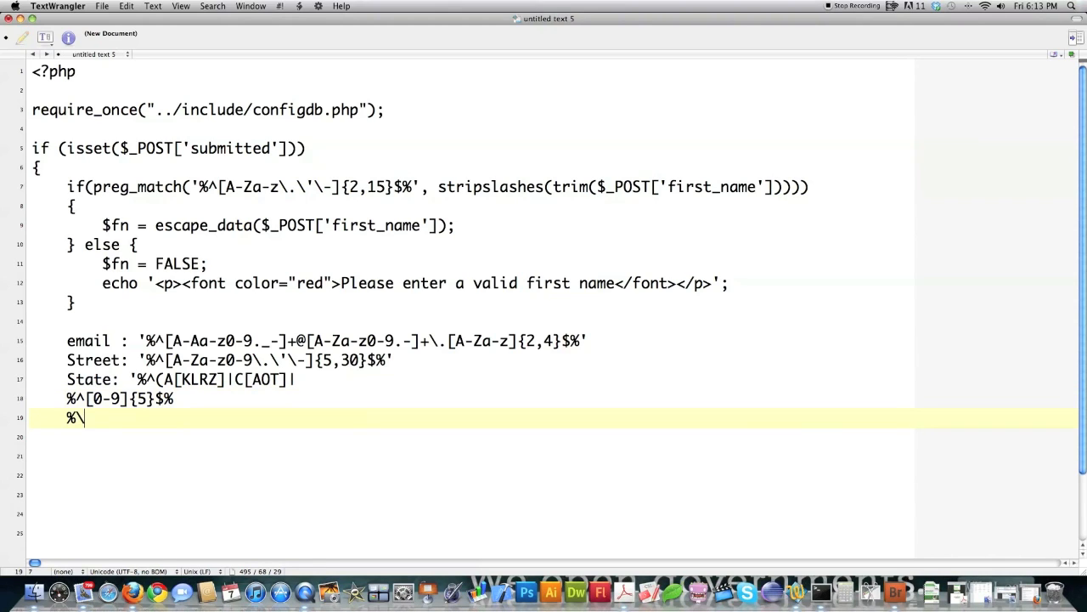
{"action": "type", "text": "("}
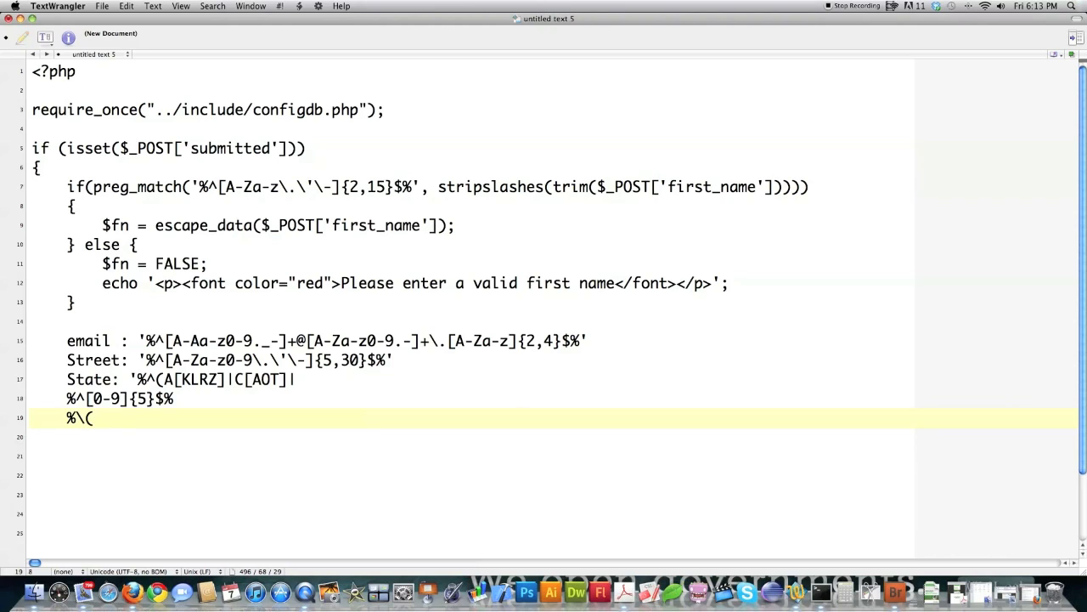
{"action": "type", "text": "?"}
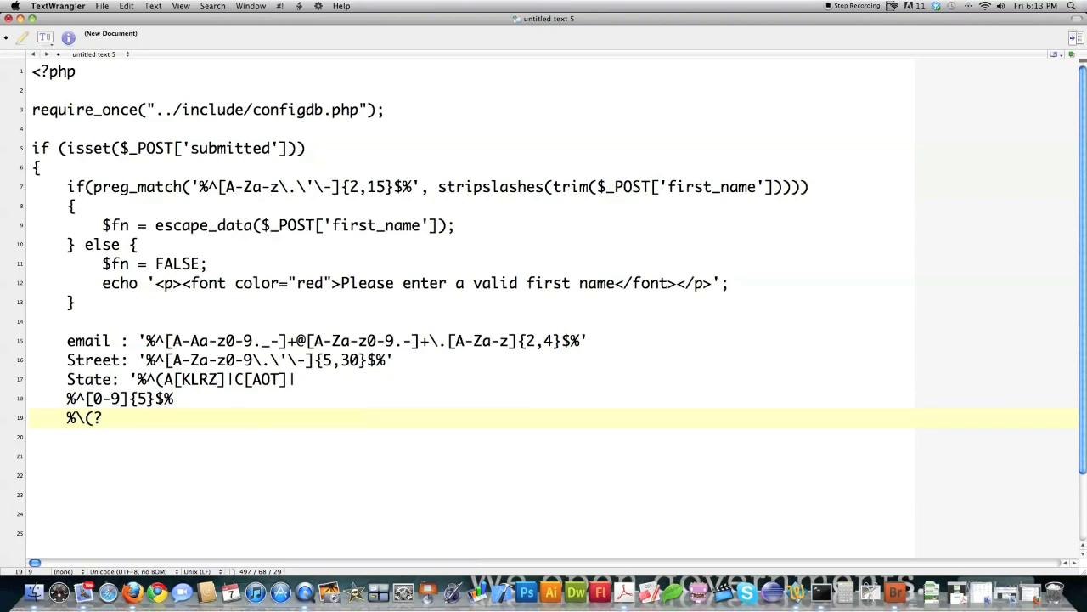
{"action": "type", "text": "[0"}
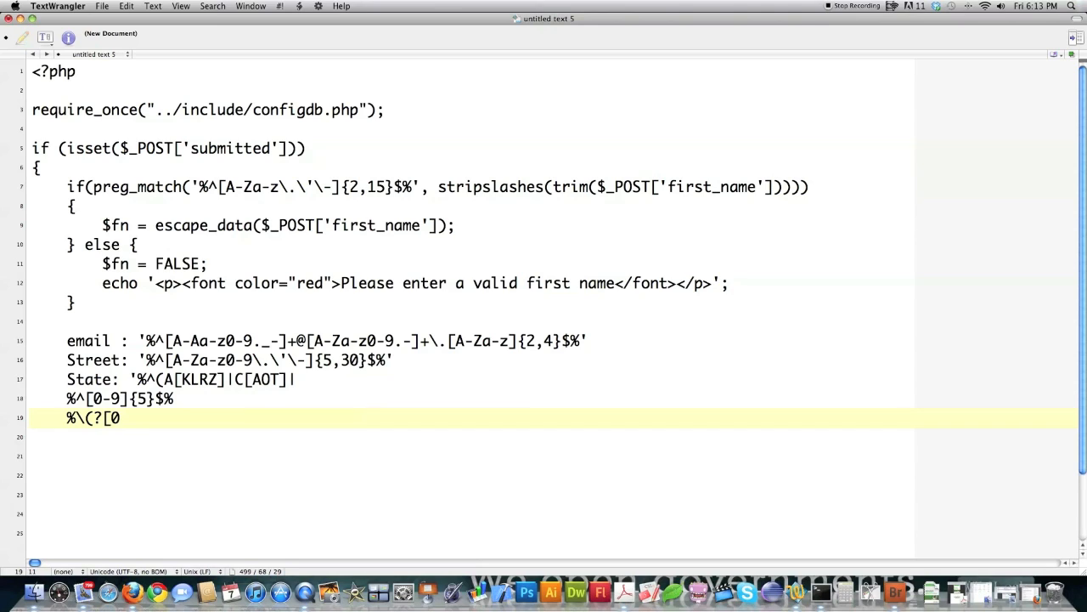
{"action": "type", "text": "-9]{"}
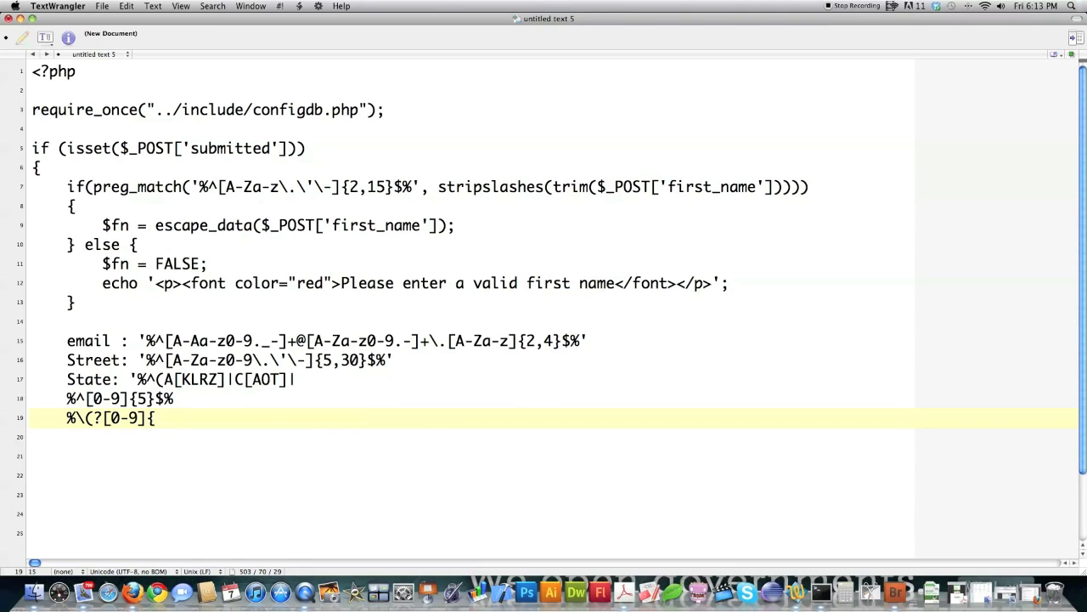
{"action": "type", "text": "3}"}
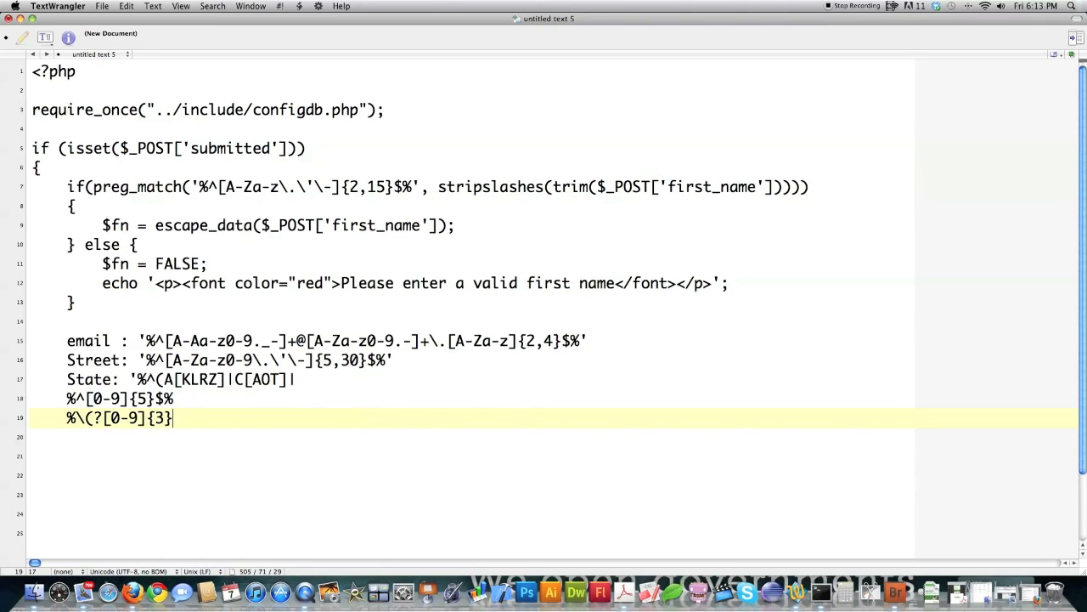
{"action": "type", "text": "\\)"}
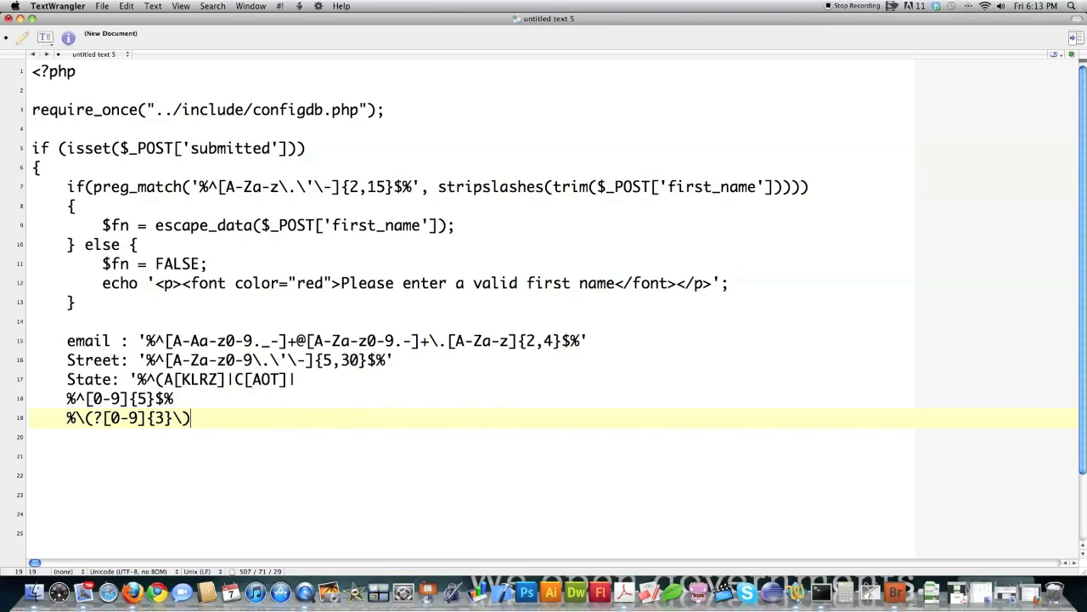
{"action": "type", "text": "?"}
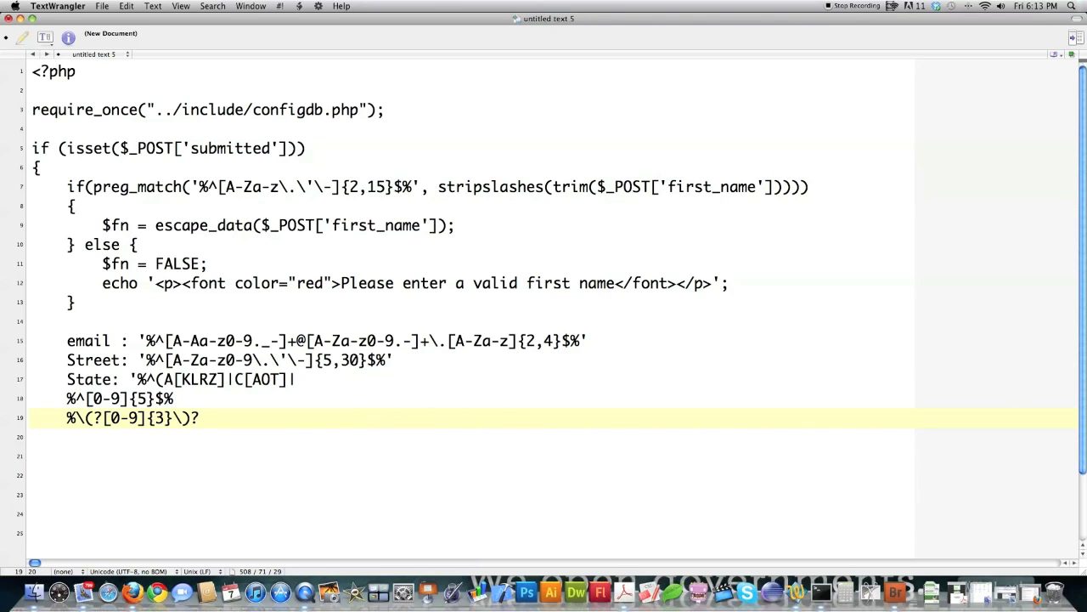
{"action": "type", "text": "-?[0-9"}
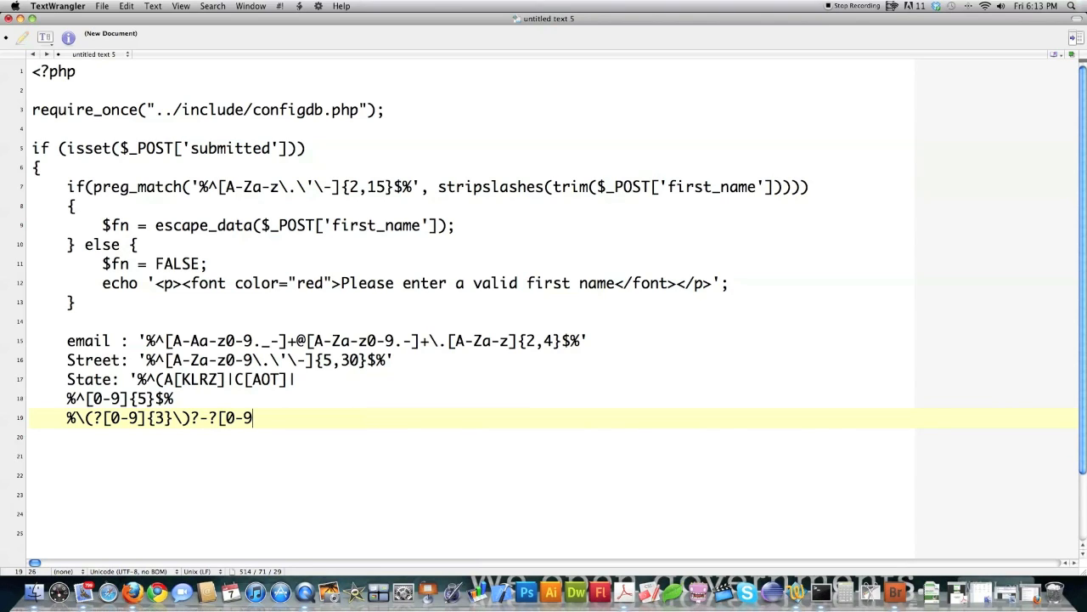
{"action": "type", "text": "{3}[-. ]?[0-9"}
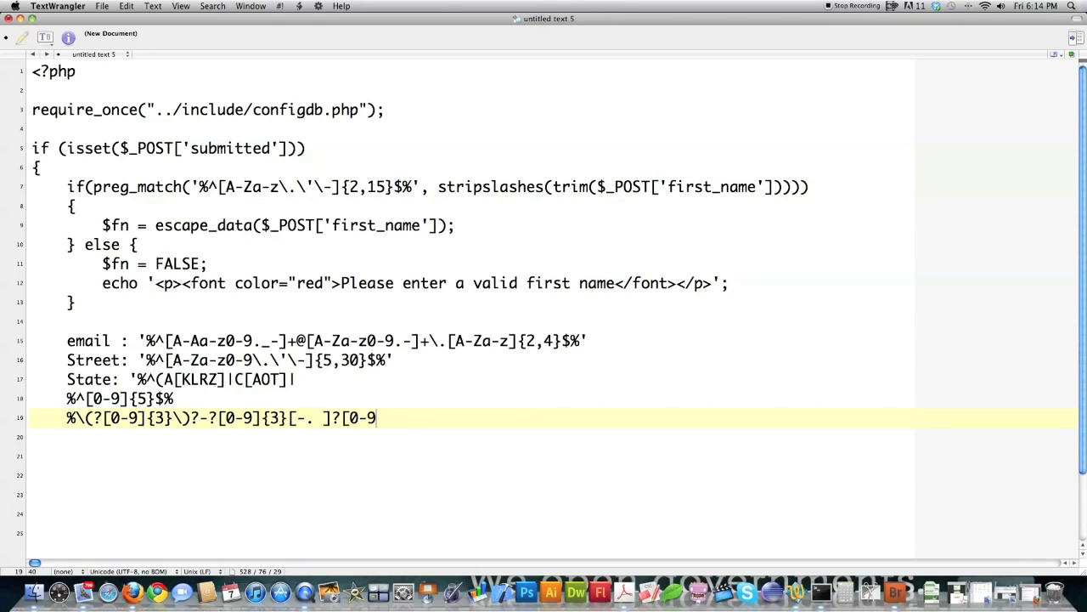
{"action": "type", "text": "{4}"}
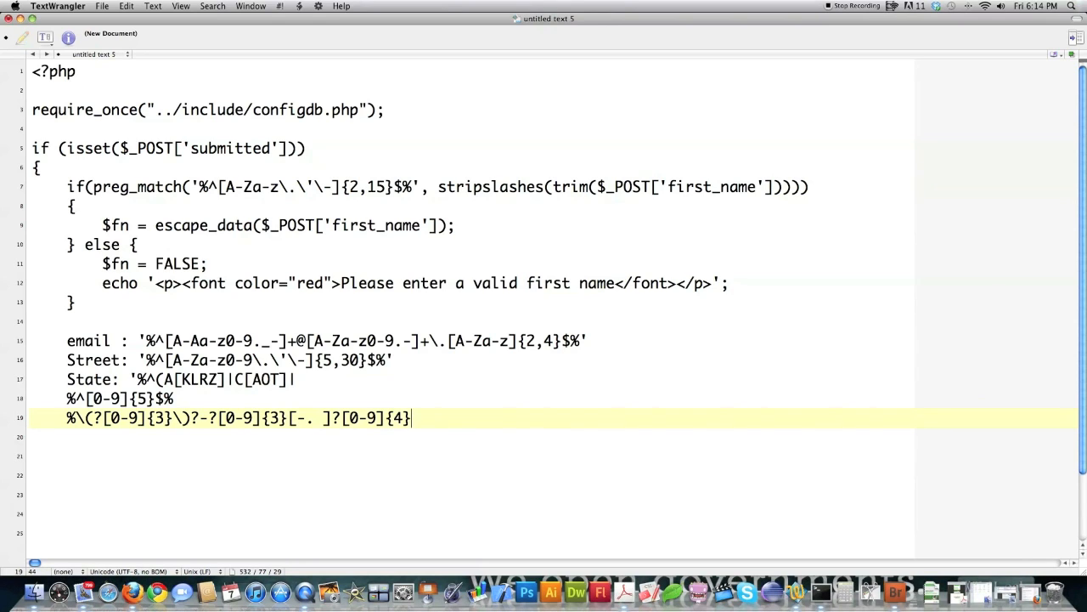
{"action": "type", "text": "%"}
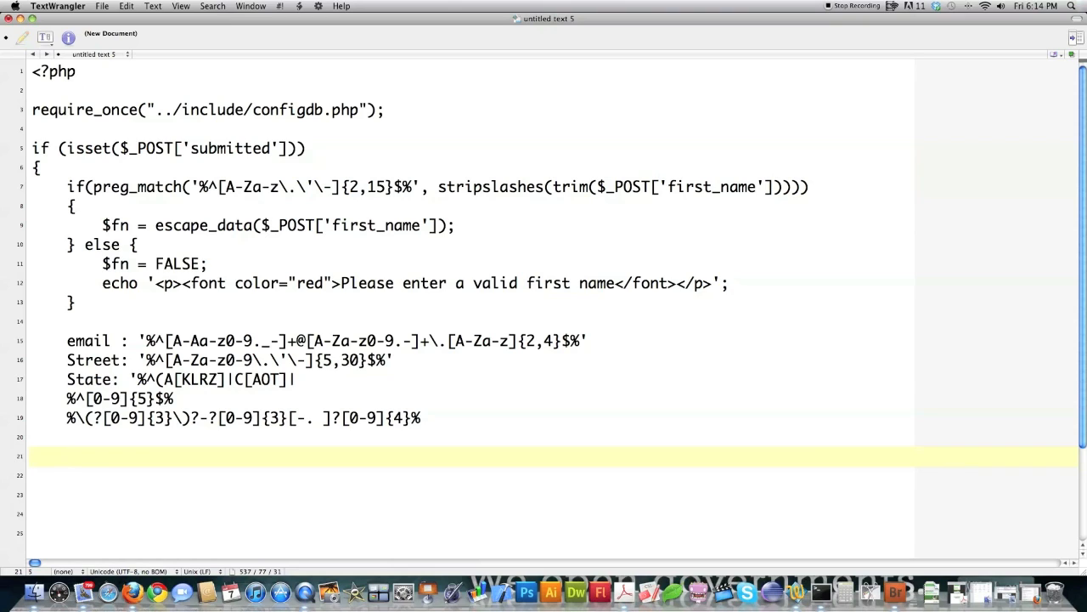
Start line 21's password pattern with the lookahead (?=[-_a-zA-Z0-9]*?[A-Z]).
{"action": "left_click", "coordinate": [67, 457]}
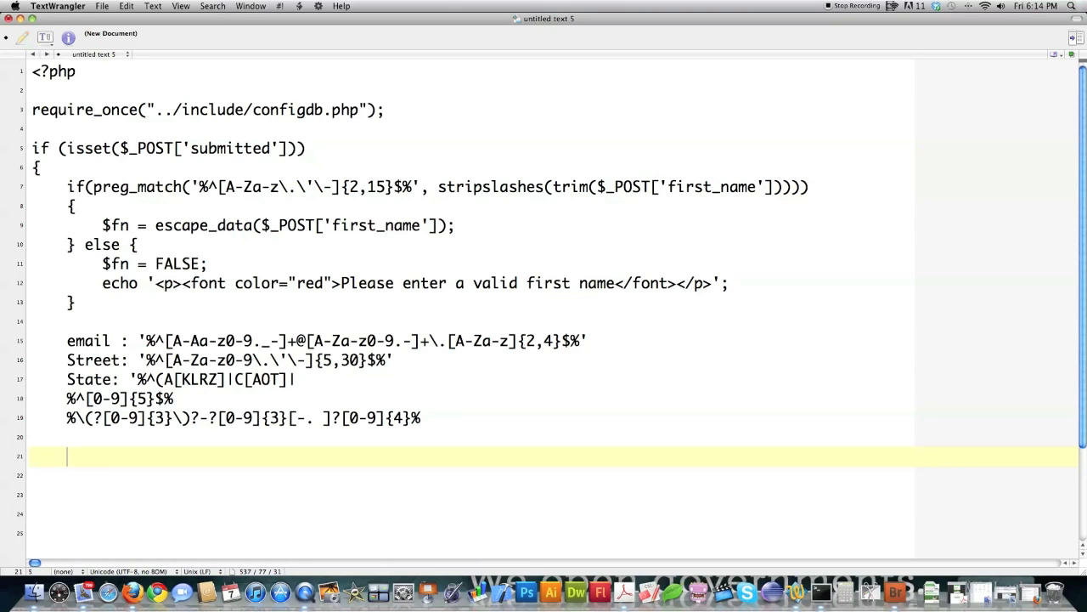
{"action": "type", "text": "%"}
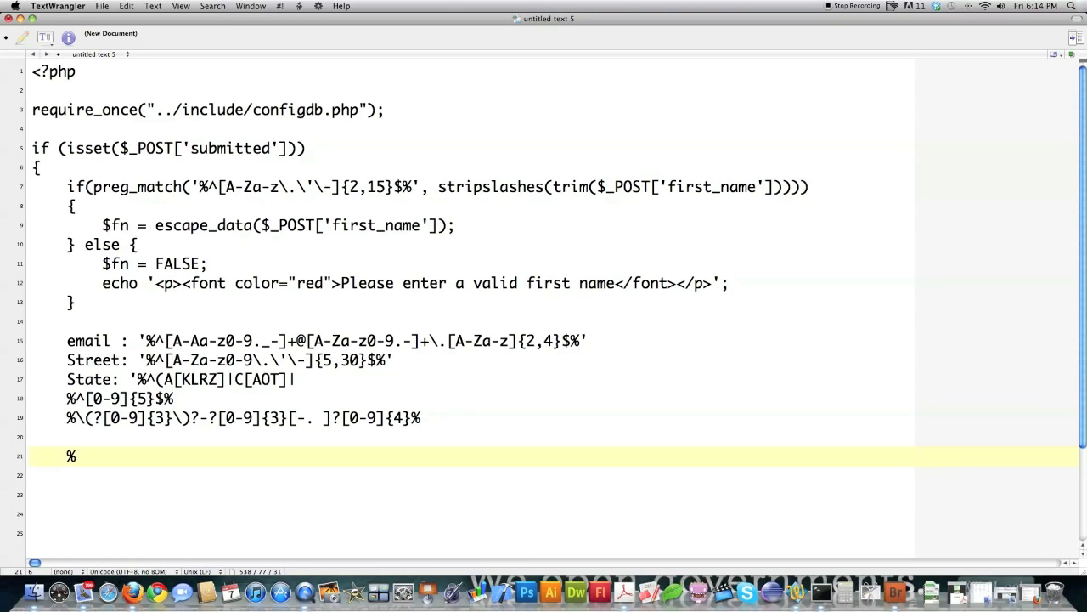
{"action": "type", "text": "\\A"}
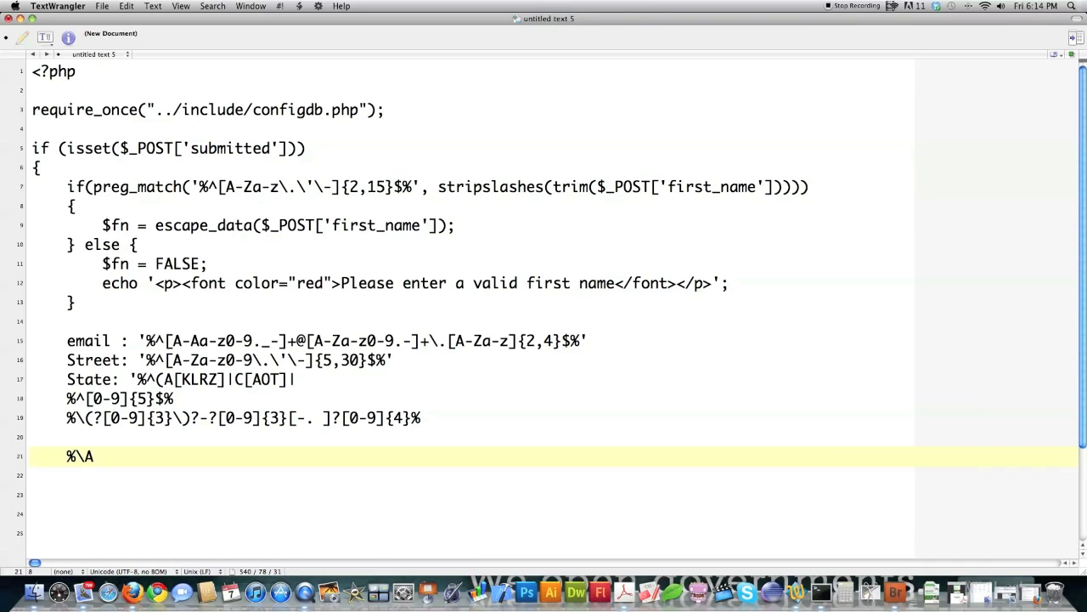
{"action": "type", "text": "("}
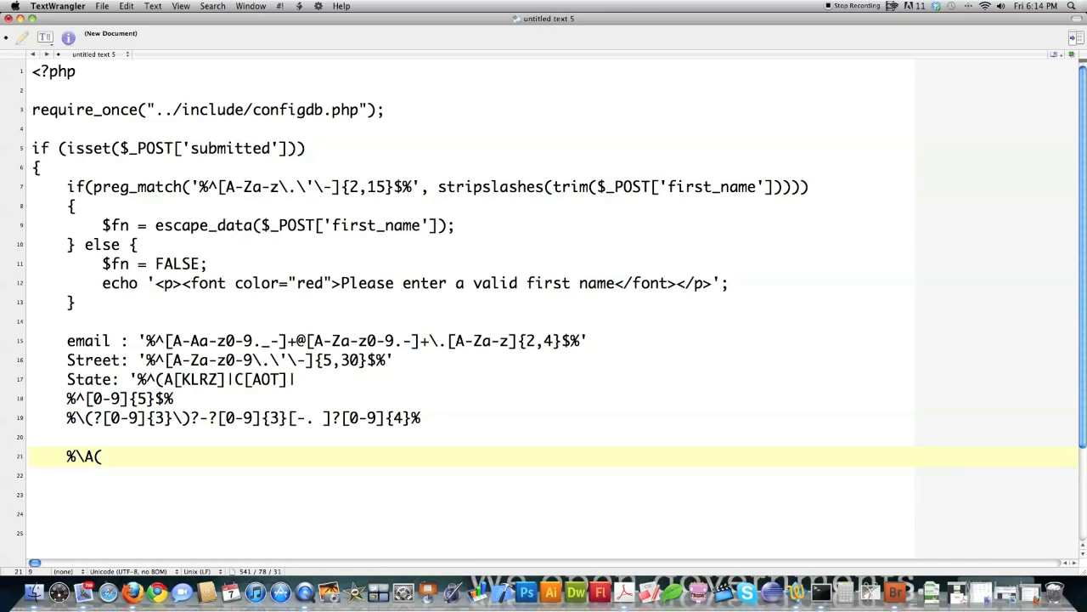
{"action": "type", "text": "?=[-_a-zA"}
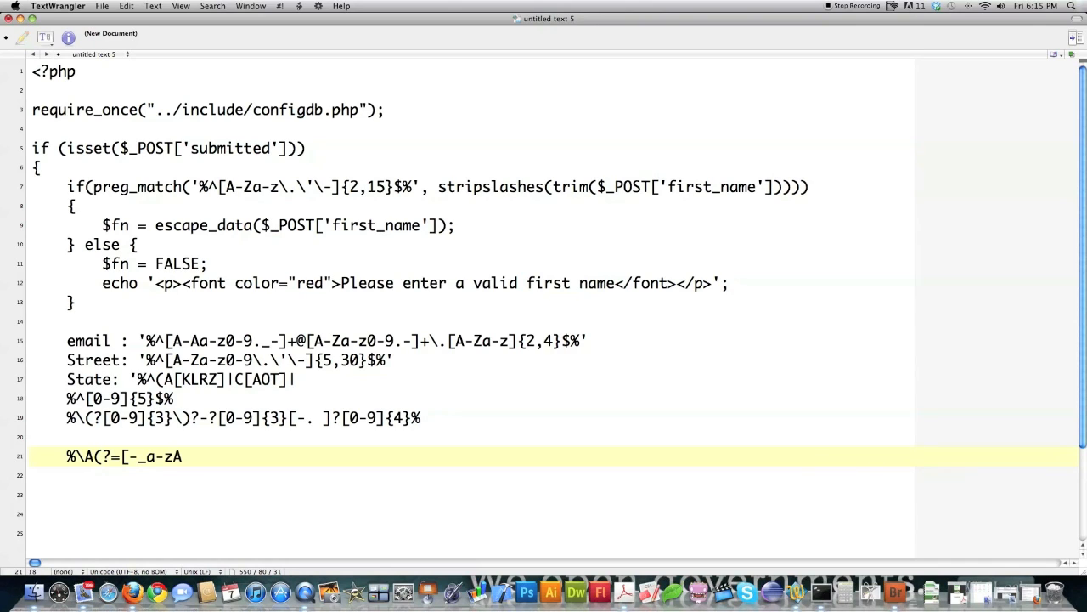
{"action": "type", "text": "-Z0"}
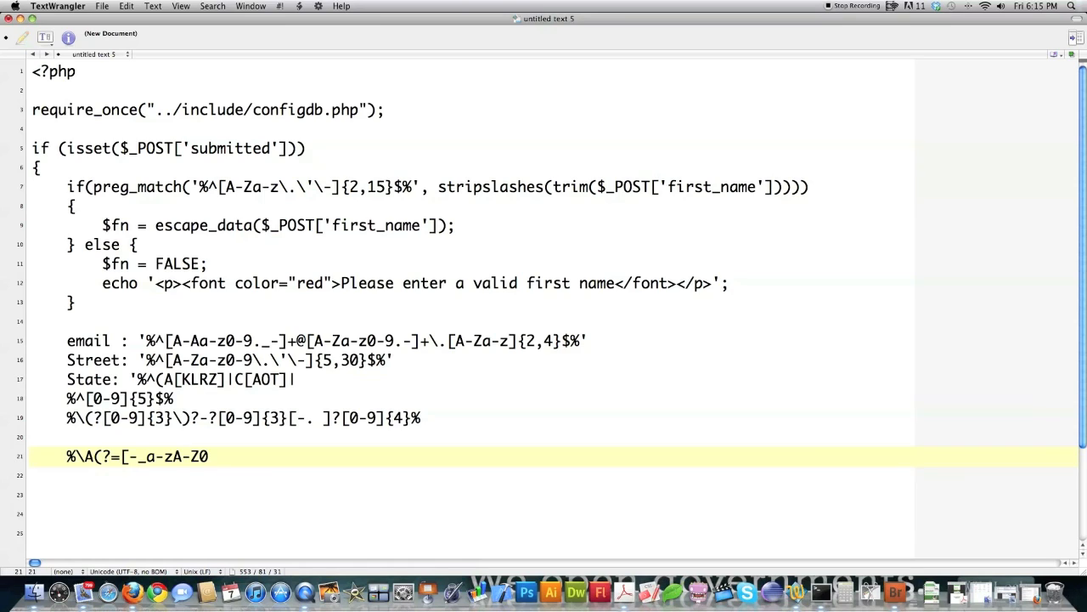
{"action": "type", "text": "-9]"}
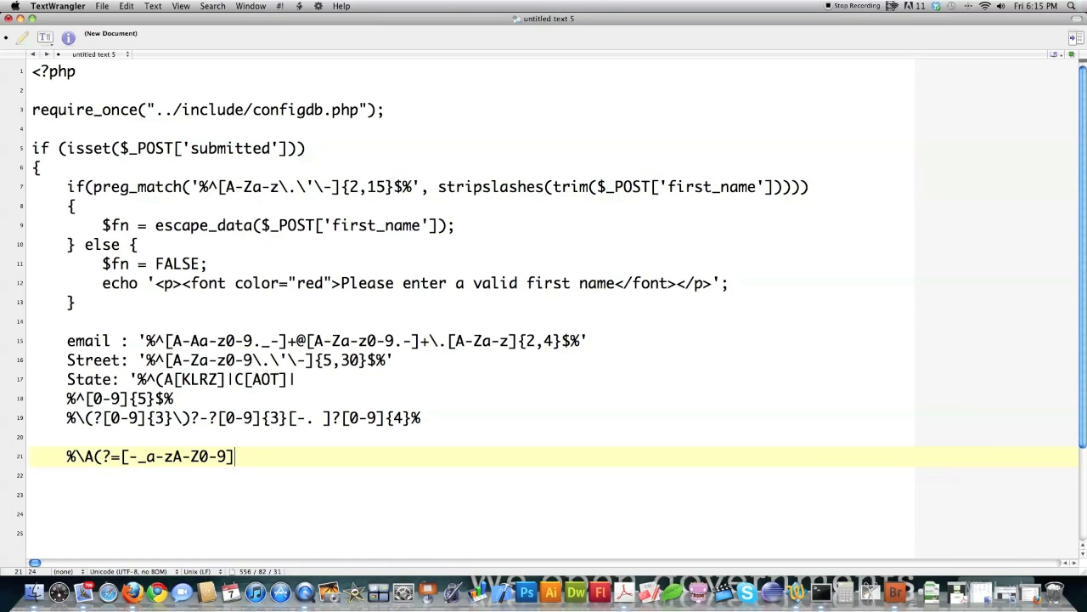
{"action": "type", "text": "*?[A"}
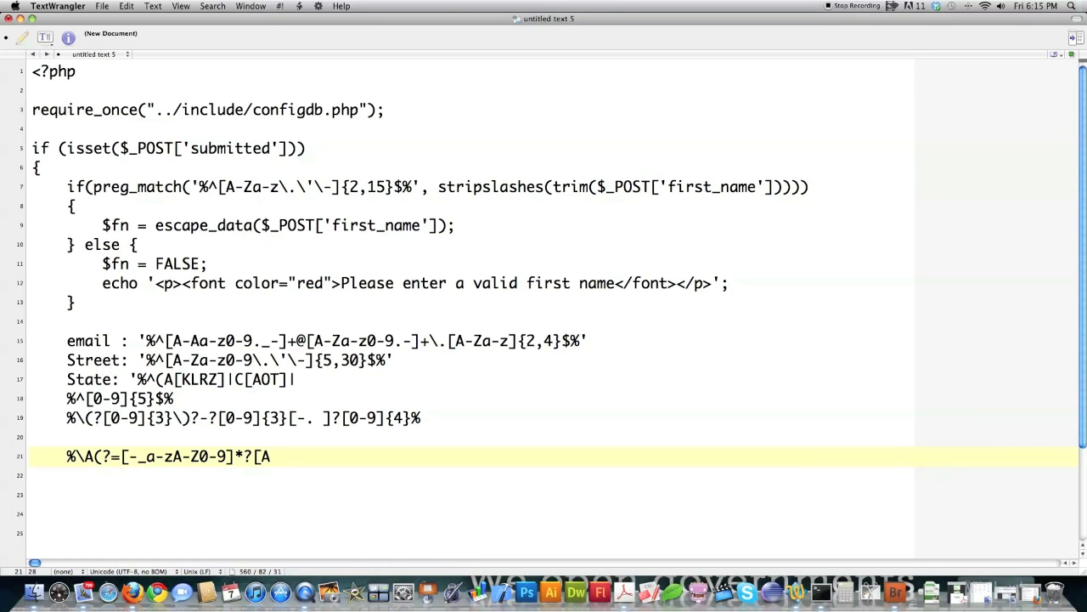
{"action": "type", "text": "-Z"}
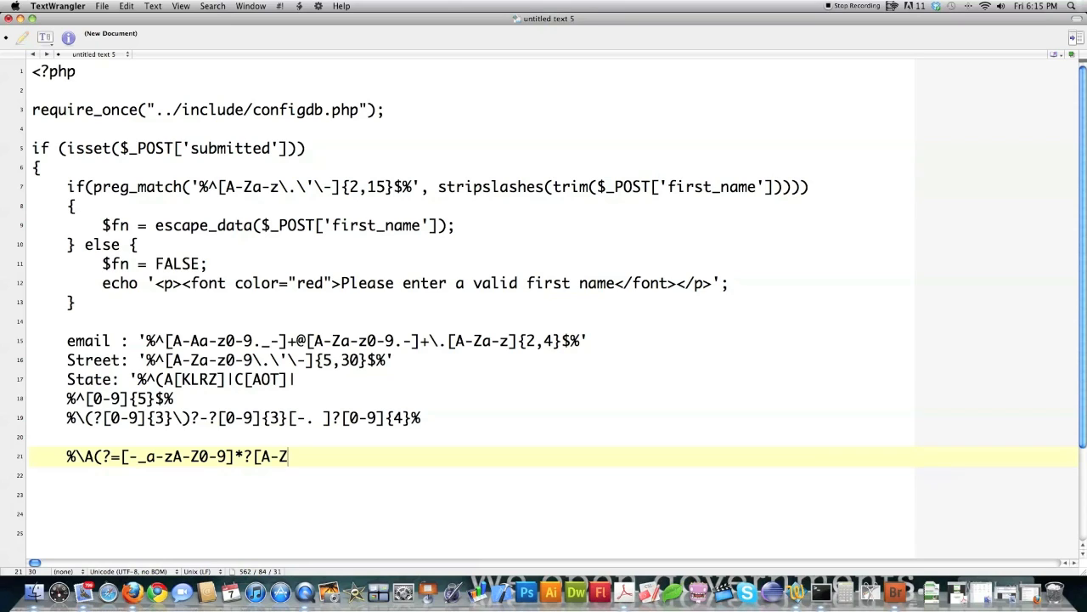
{"action": "type", "text": ")"}
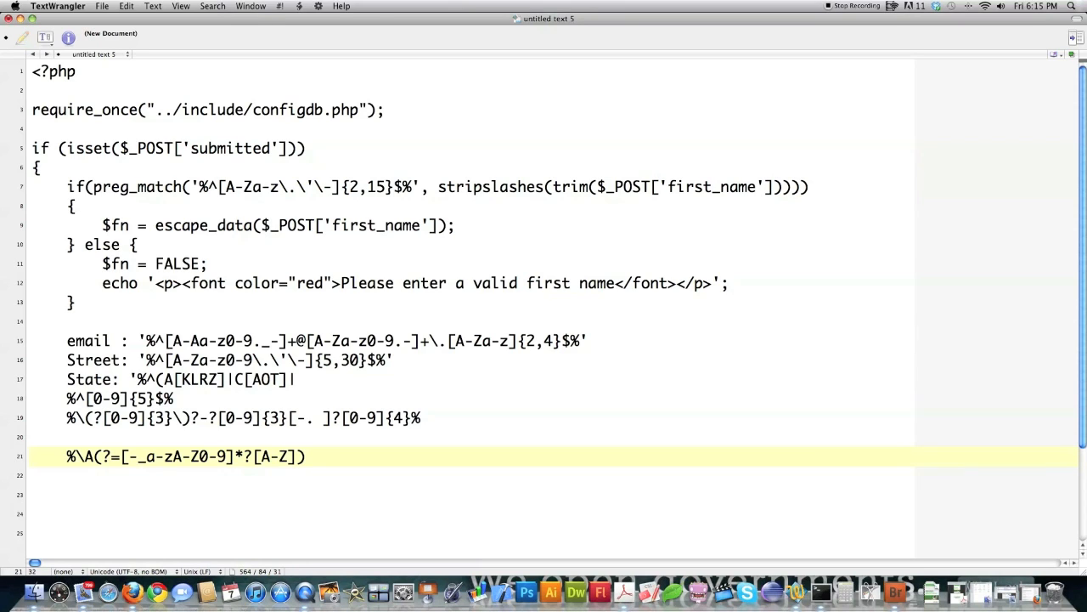
Extend the password pattern with further lookahead groups at its end.
{"action": "left_click", "coordinate": [303, 457]}
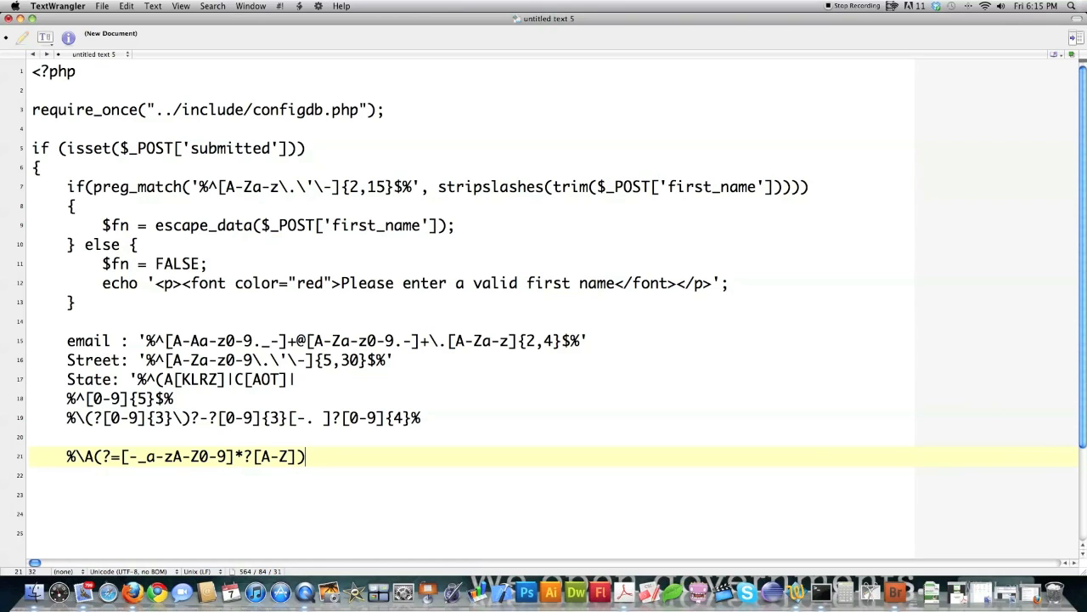
{"action": "type", "text": ")"}
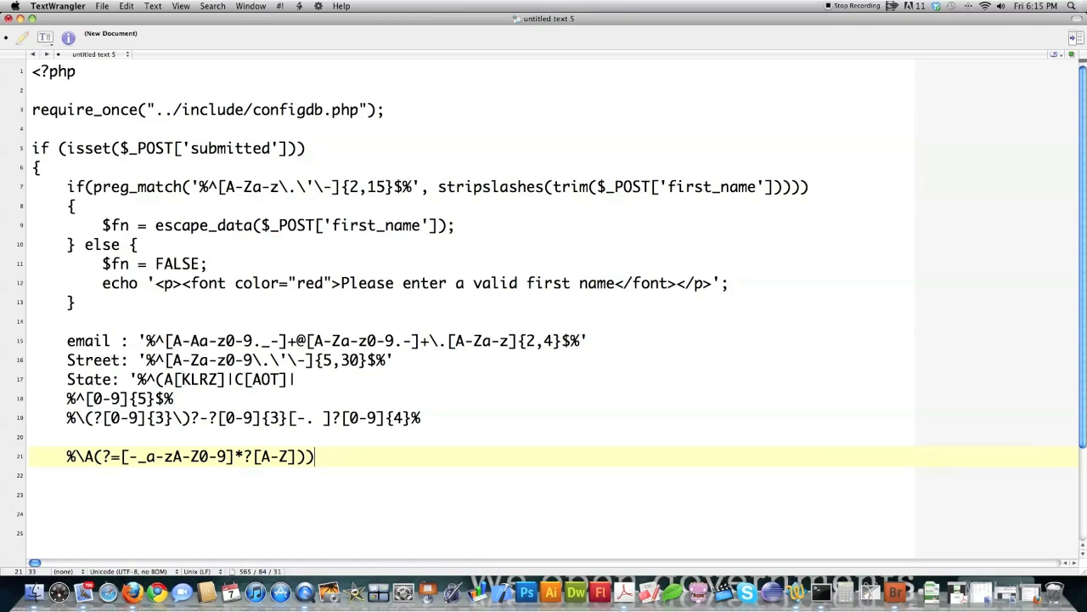
{"action": "type", "text": "("}
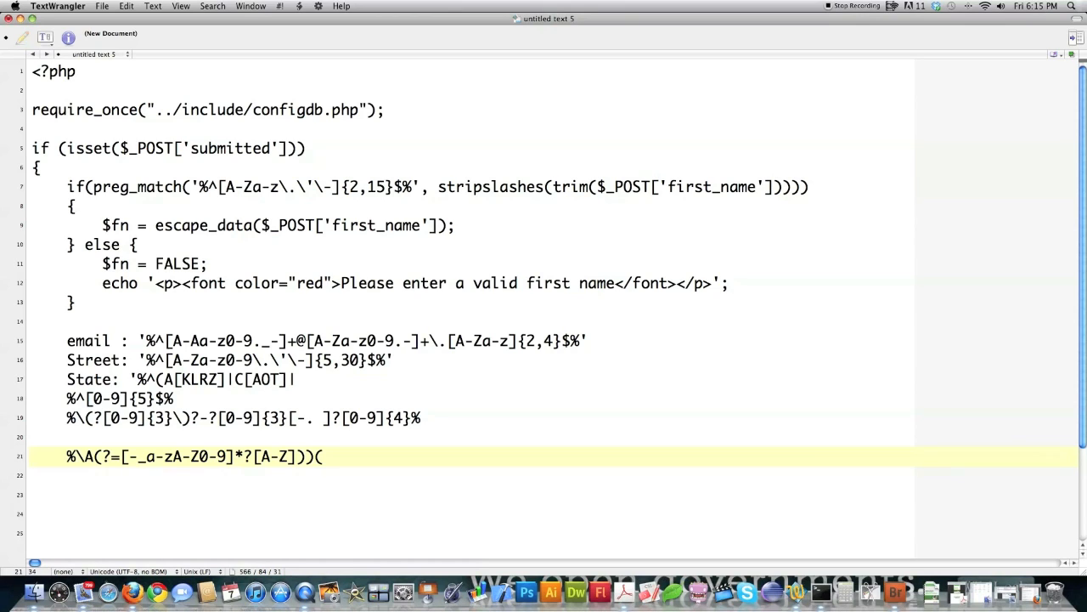
{"action": "type", "text": "(?=[-_a-zA-Z0-9]*?[A-Z"}
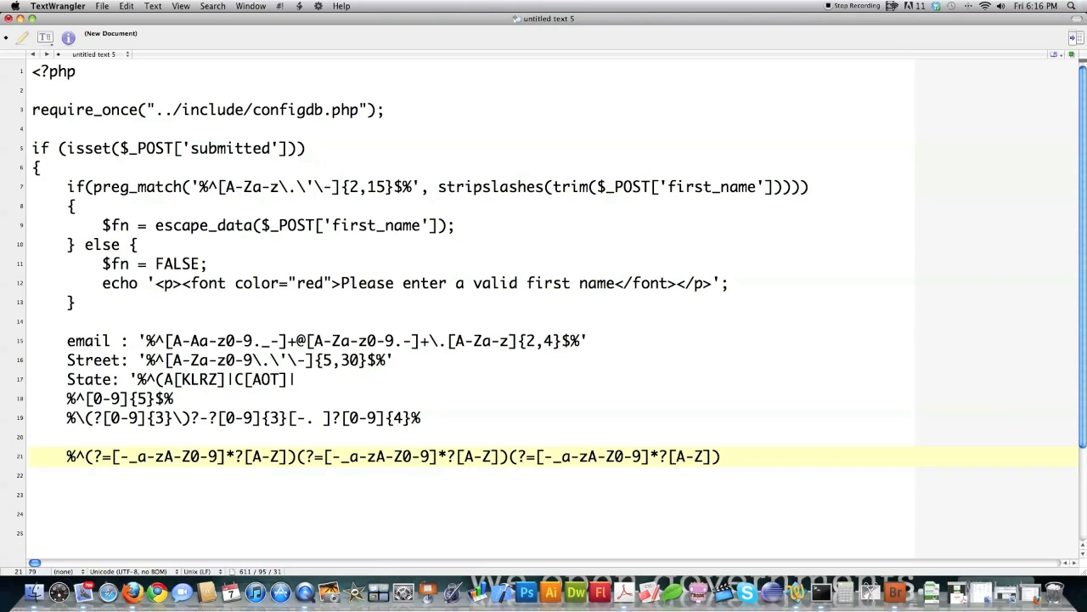
Change the second lookahead to a-z and append \S{6,}$ to the password pattern.
{"action": "double_click", "coordinate": [478, 456]}
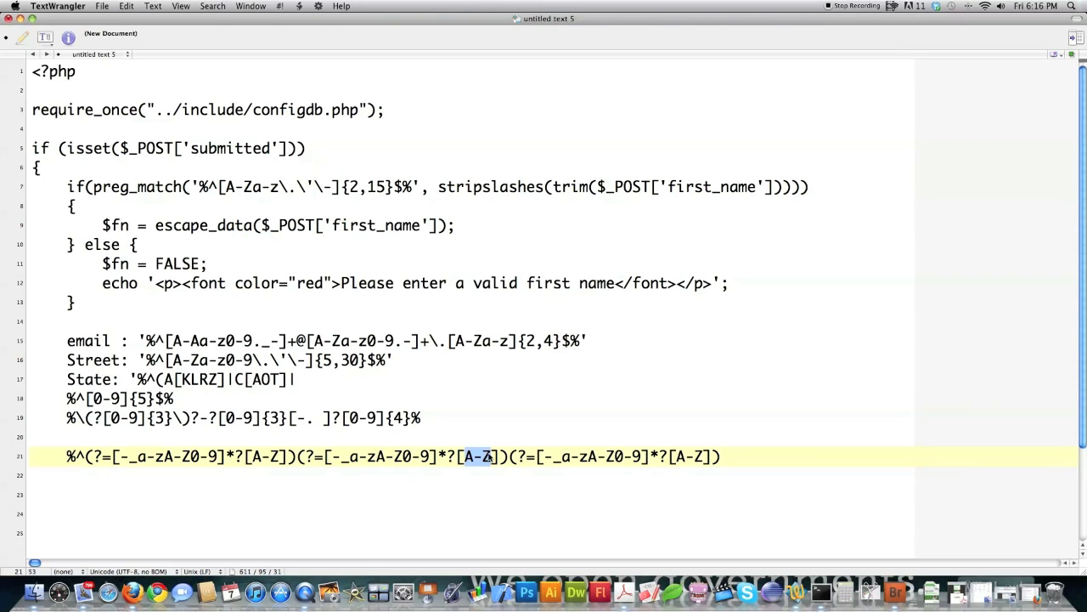
{"action": "type", "text": "a-z"}
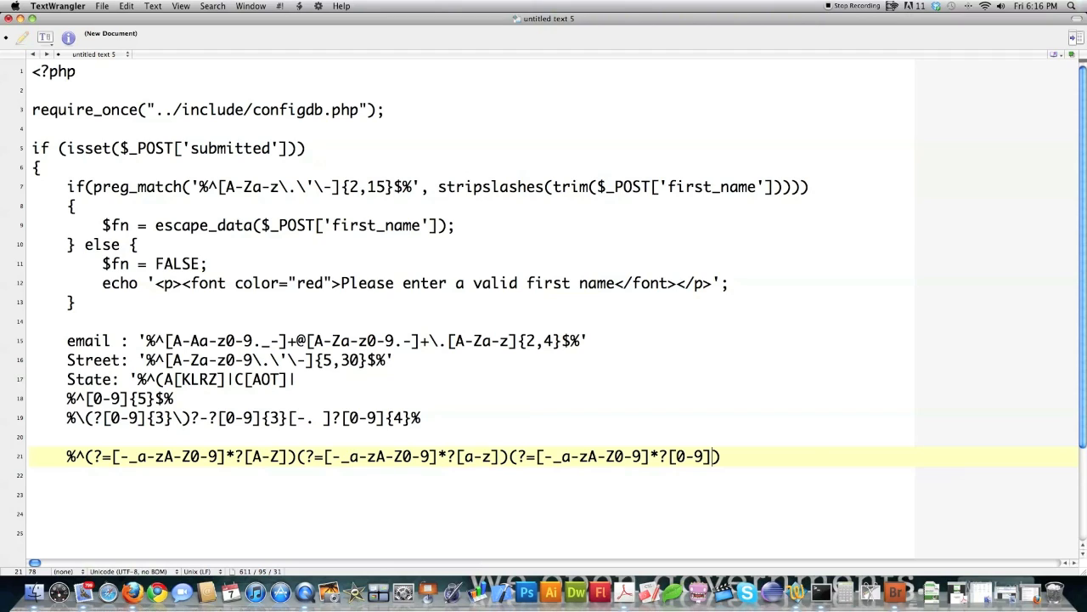
{"action": "type", "text": "\\S"}
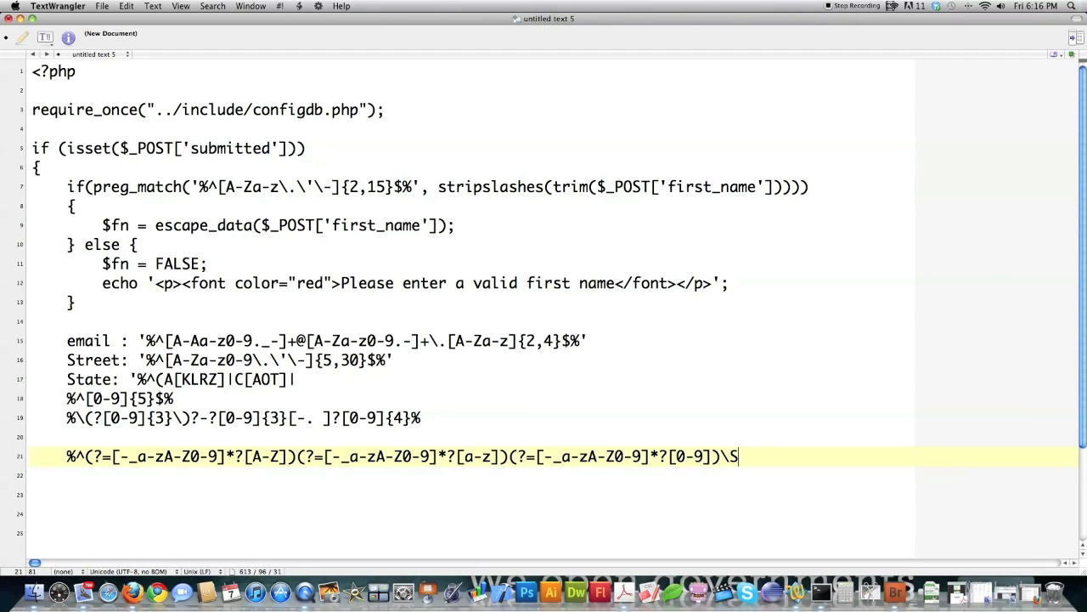
{"action": "type", "text": "{"}
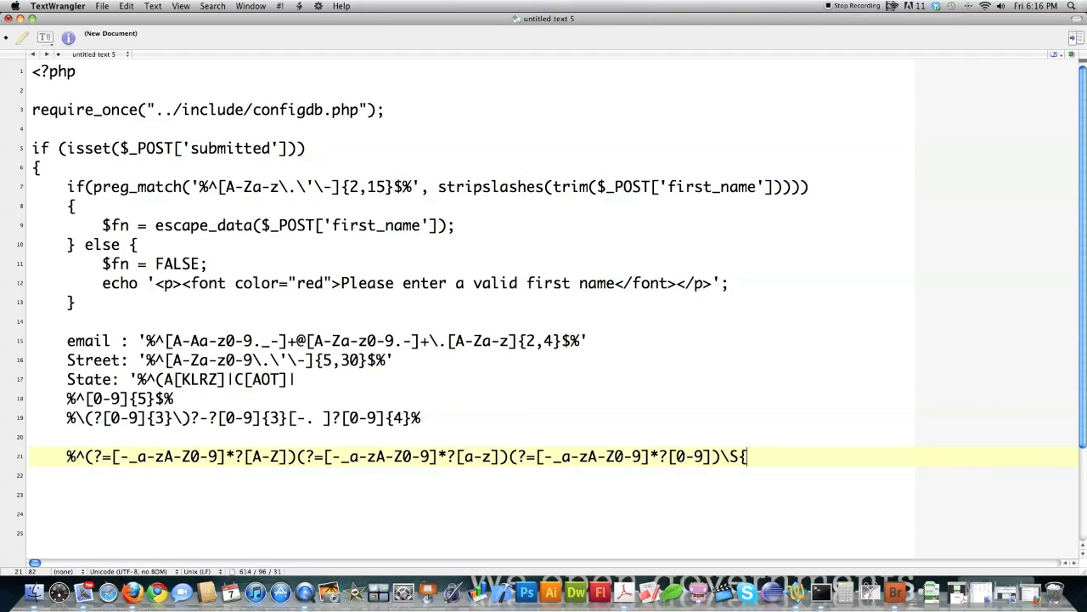
{"action": "type", "text": "6,}"}
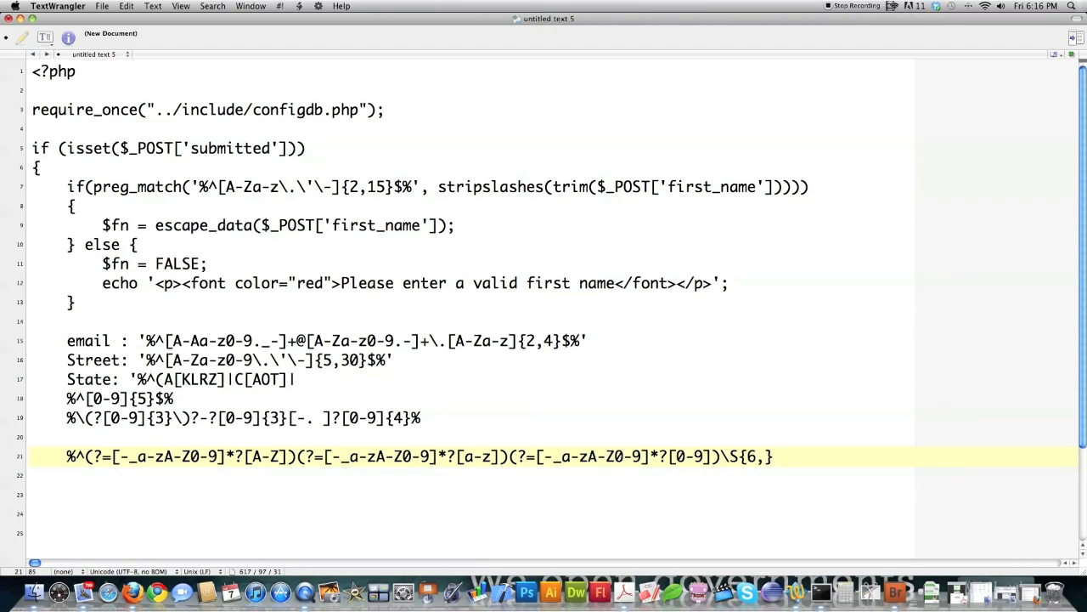
{"action": "type", "text": "$"}
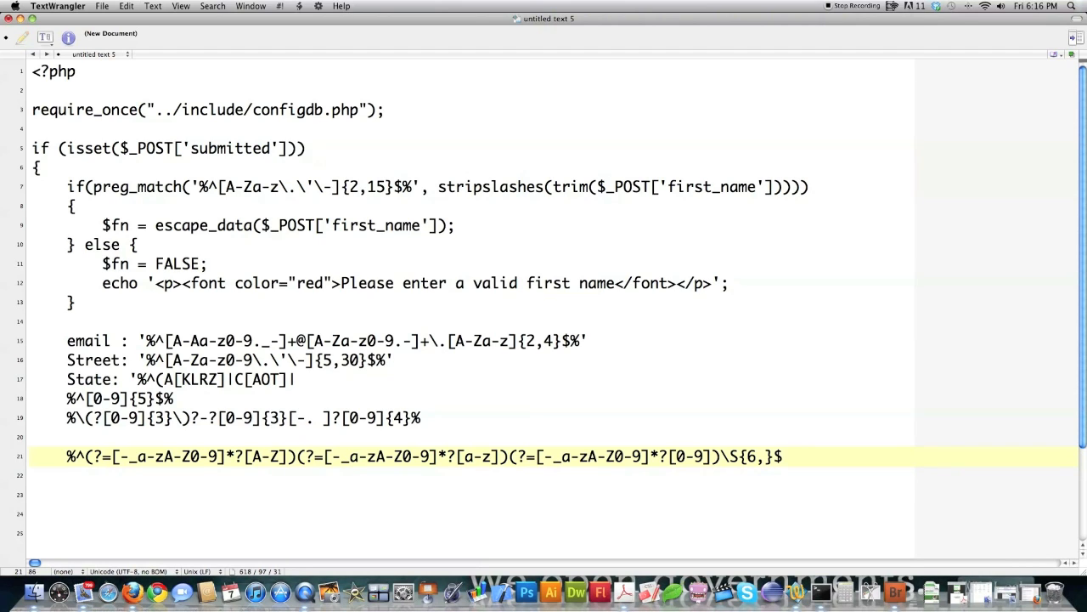